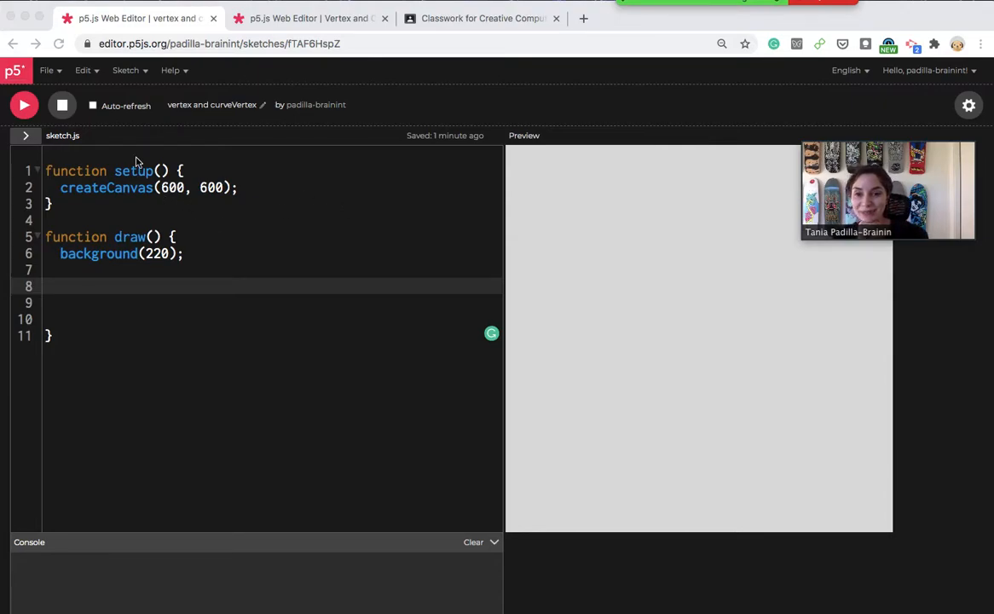
mouse_move(71, 213)
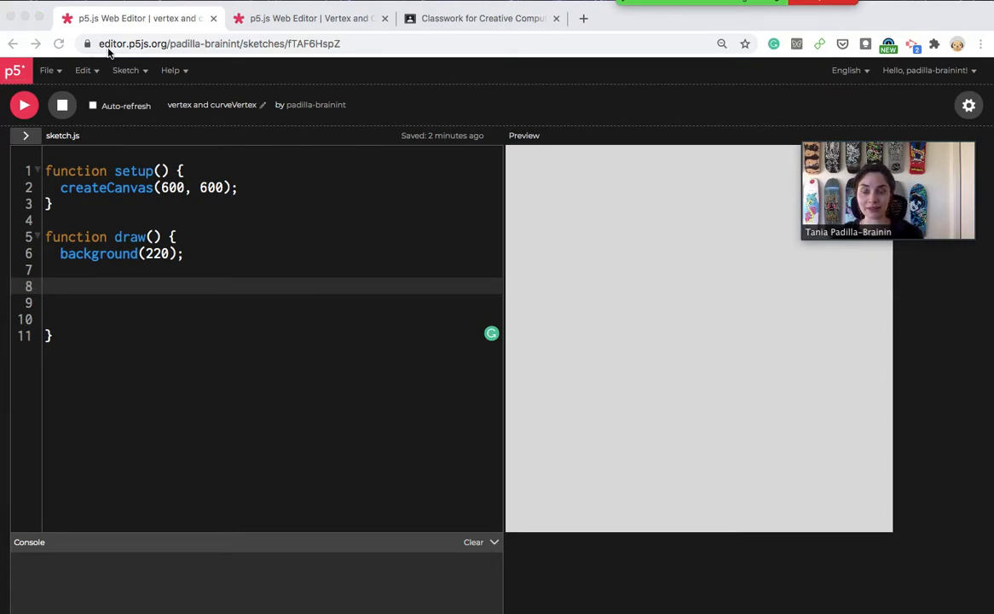
mouse_move(186, 116)
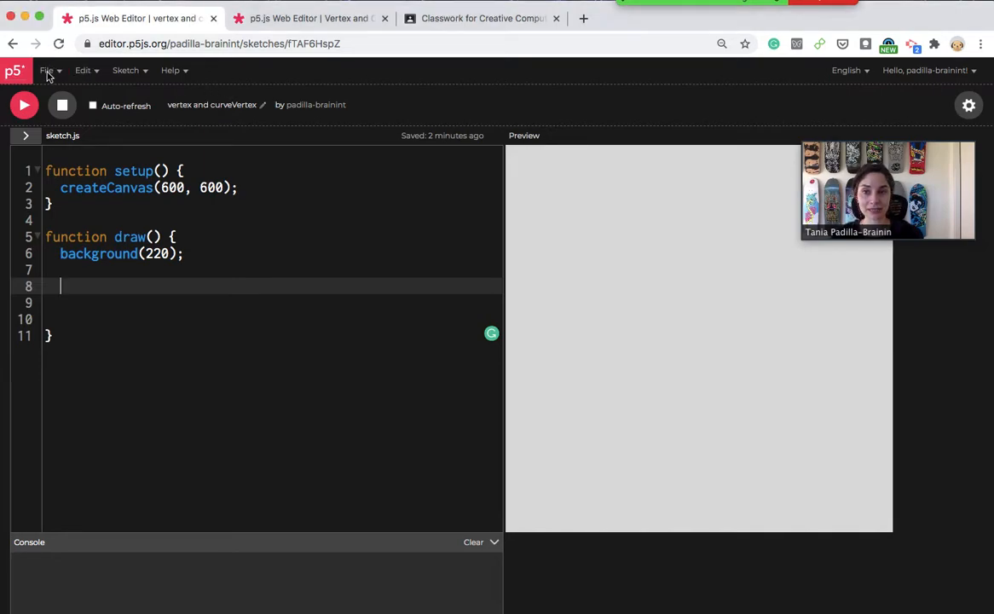
- Switch from the editor to the Classroom tab for the vertex and curveVertex assignment
left_click(47, 70)
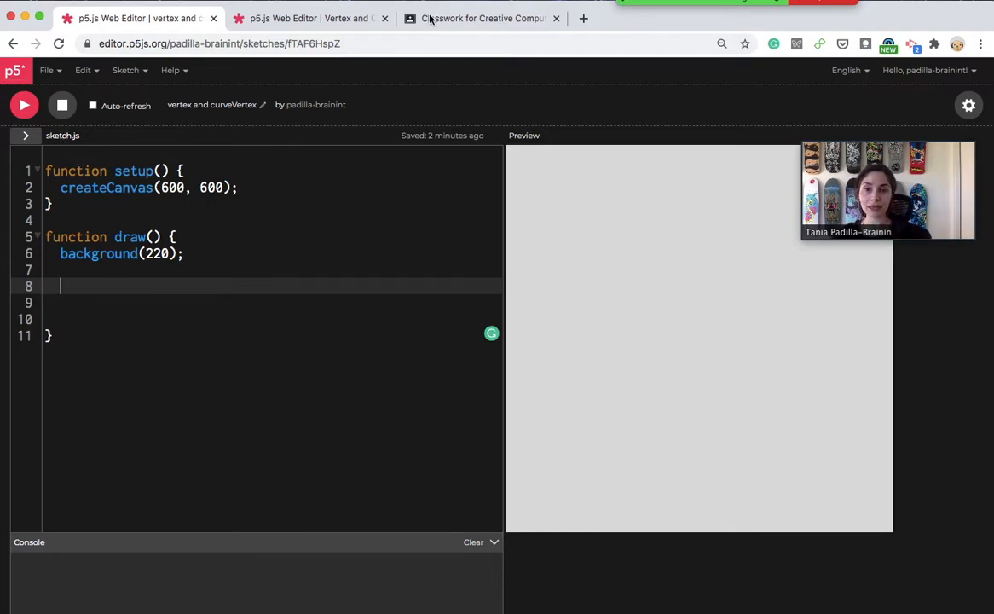
left_click(482, 18)
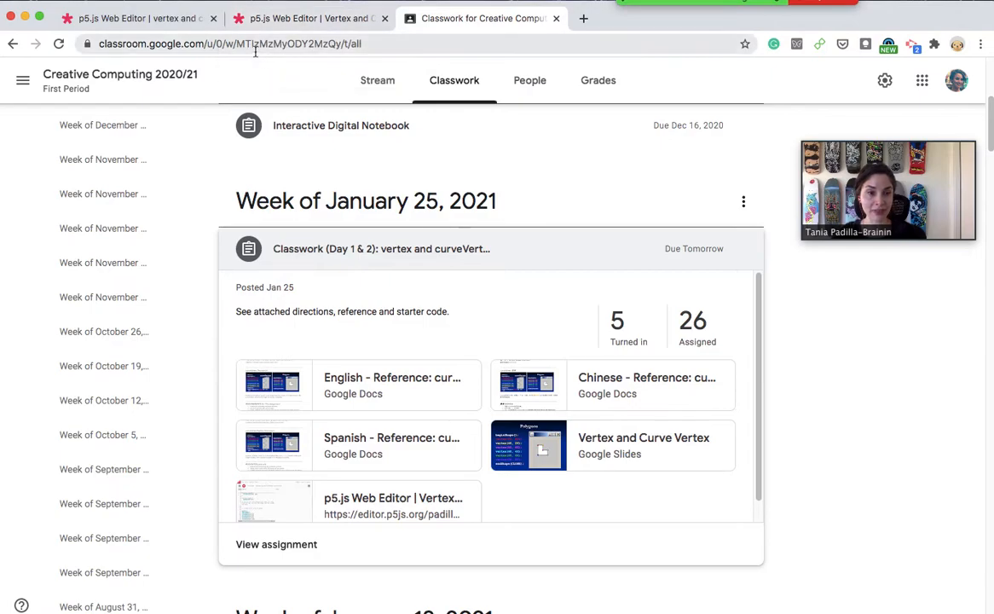
mouse_move(310, 18)
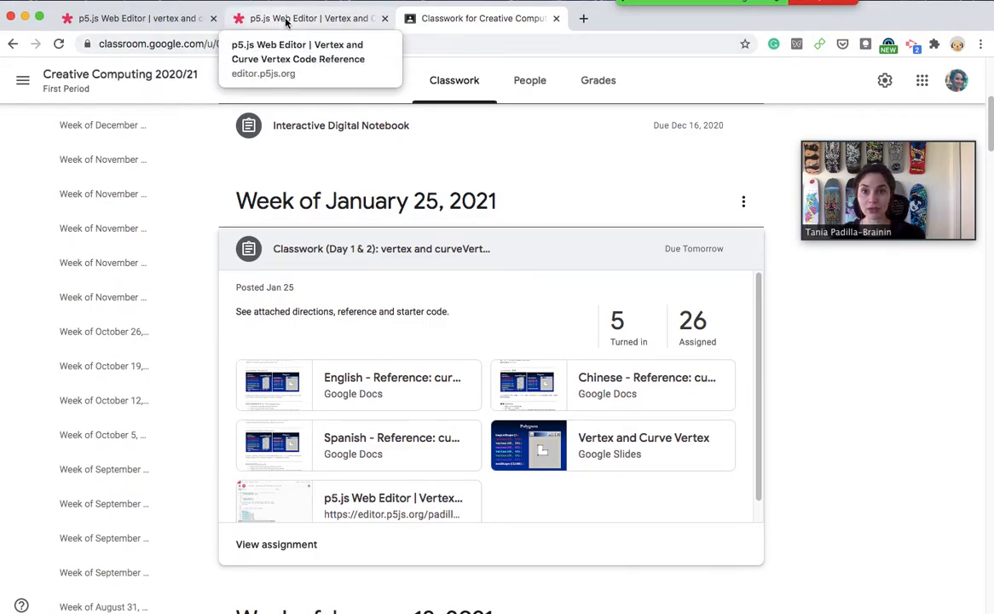
- Open the reference sketch and copy its tracker comment, fill() and text() lines into draw()
left_click(307, 18)
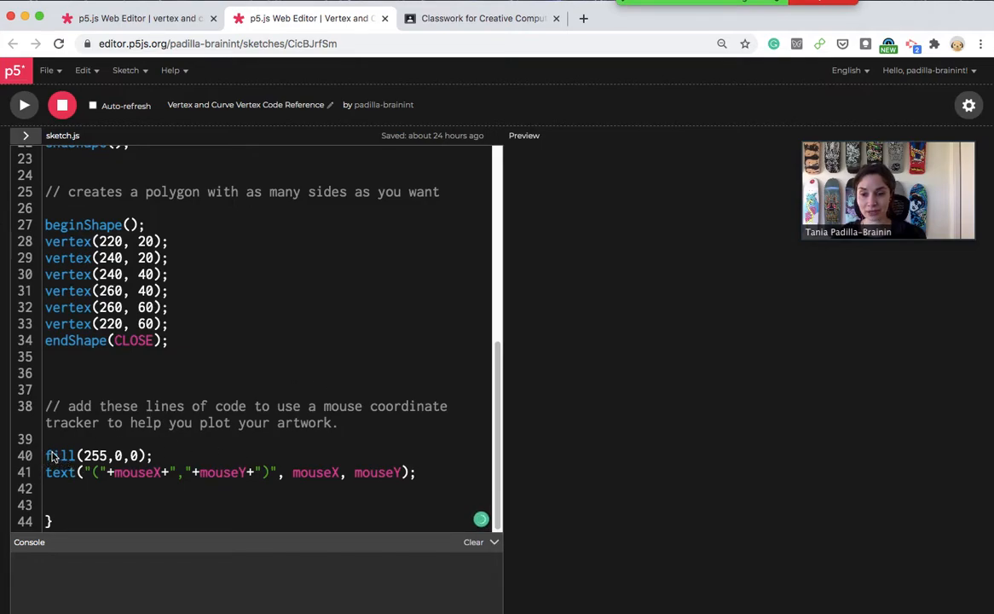
left_click_drag(46, 455, 205, 472)
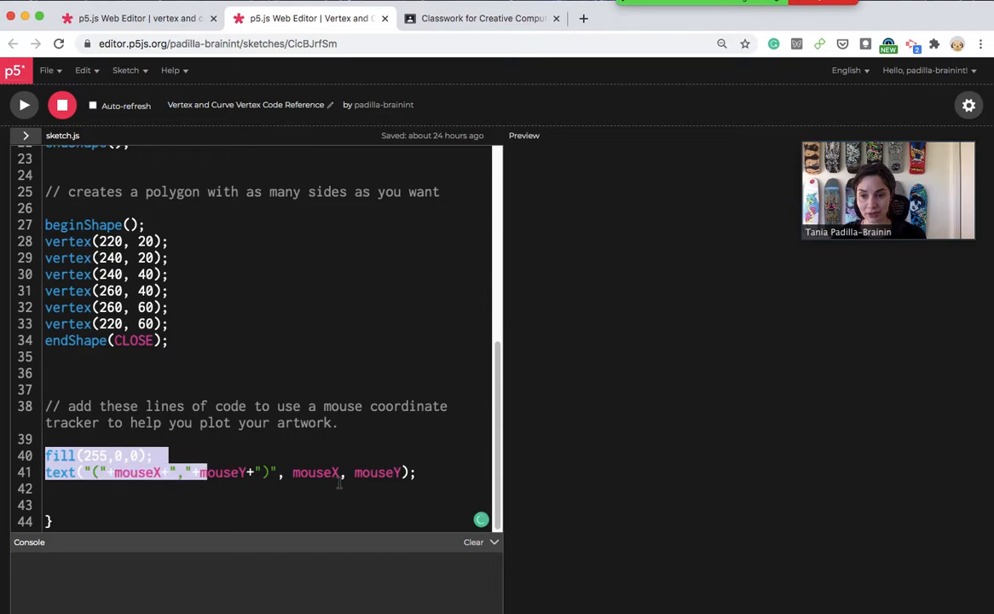
left_click(231, 422)
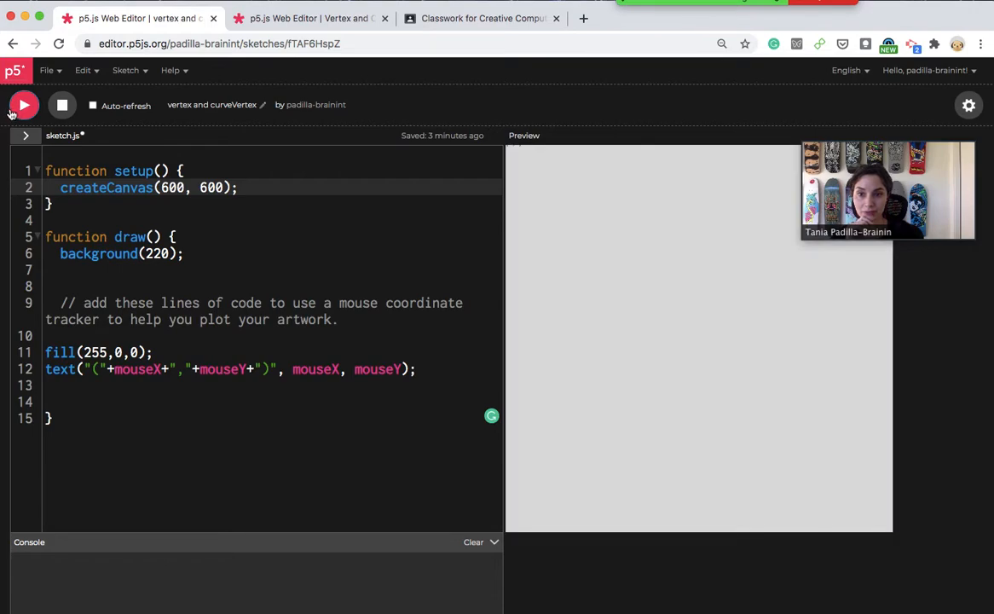
- Run the sketch so red mouse coordinates track the cursor over the gray canvas
left_click(23, 105)
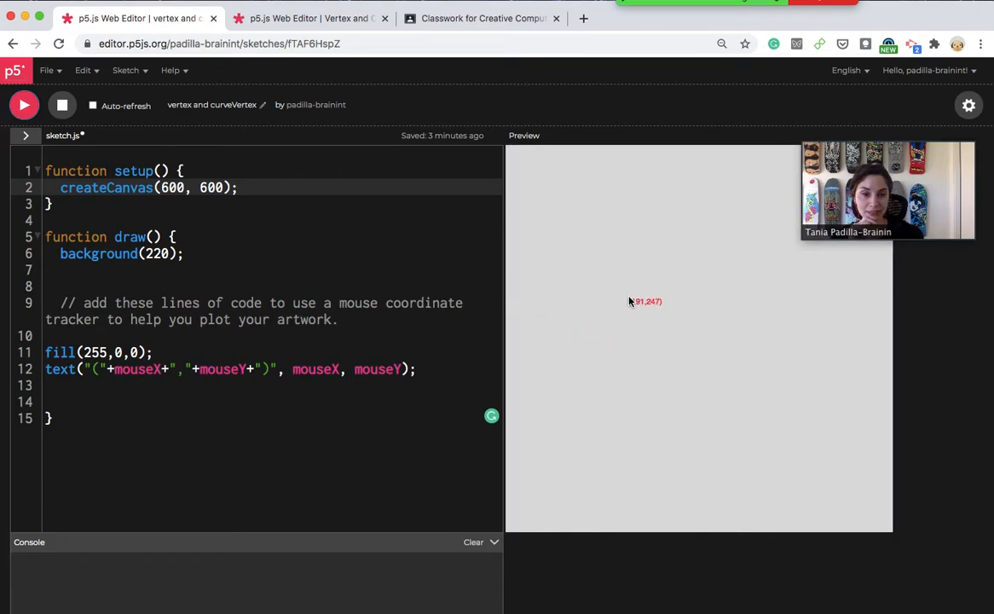
mouse_move(576, 298)
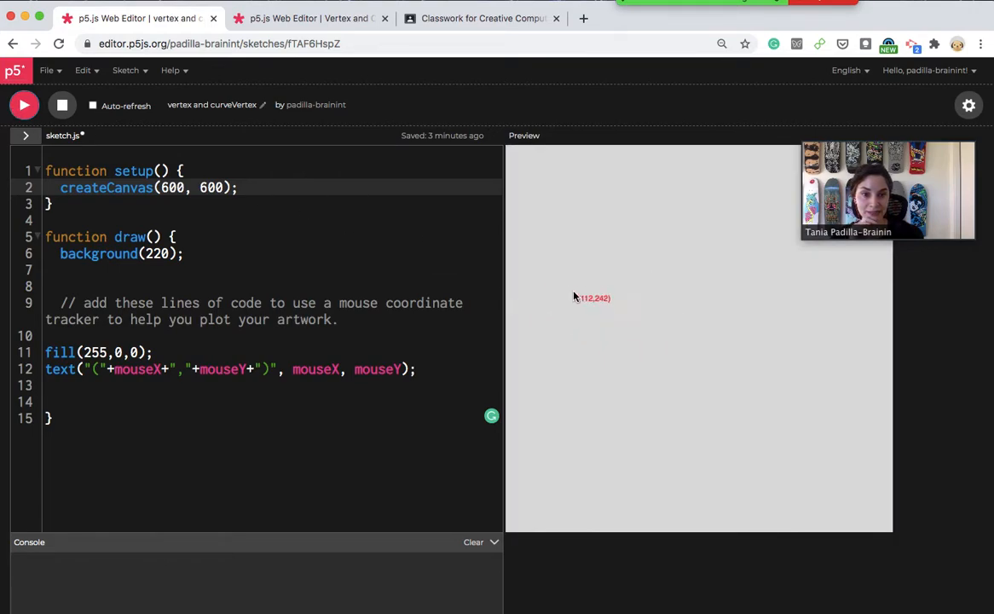
mouse_move(553, 241)
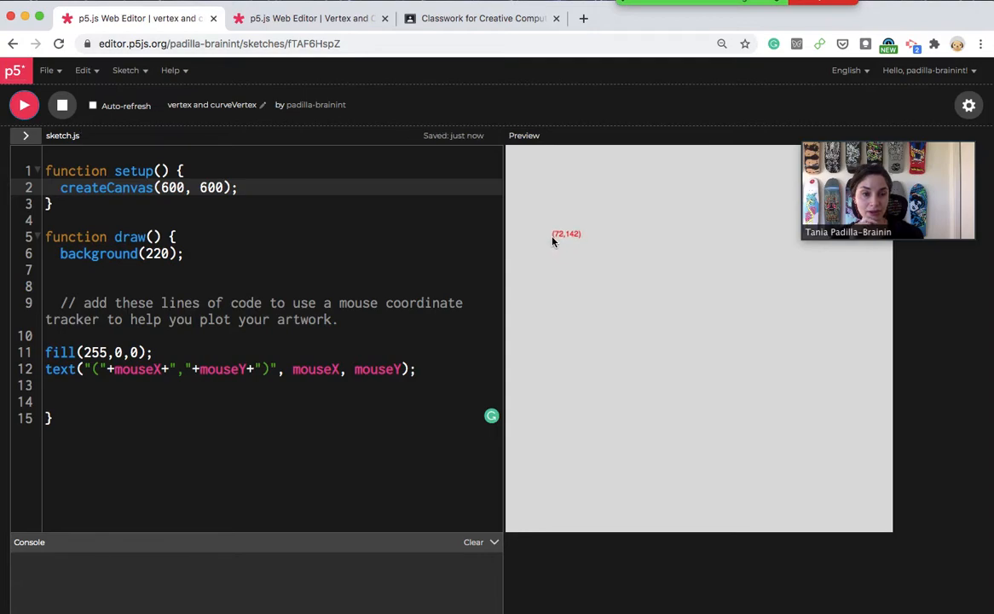
mouse_move(585, 222)
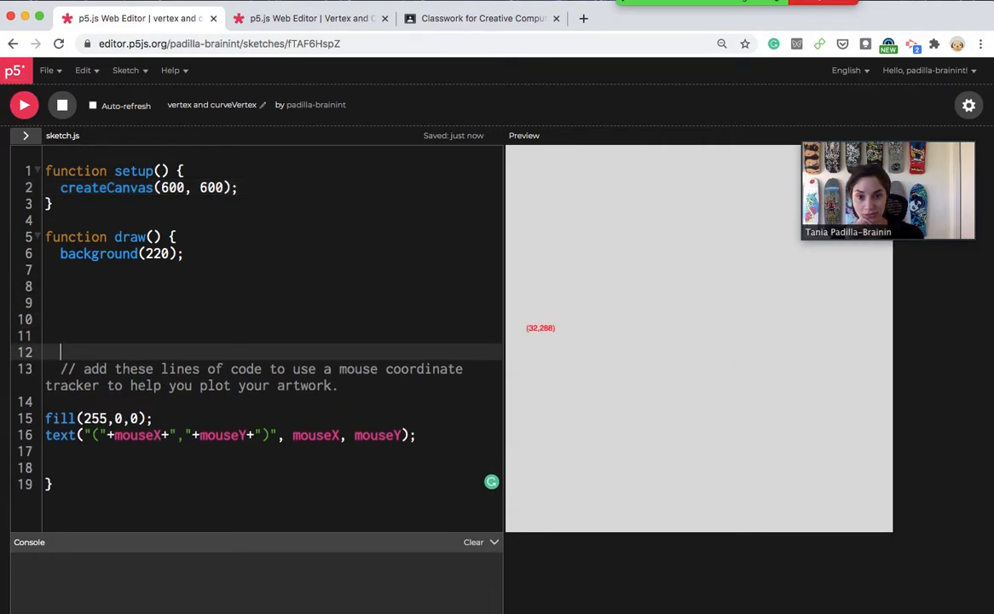
mouse_move(740, 191)
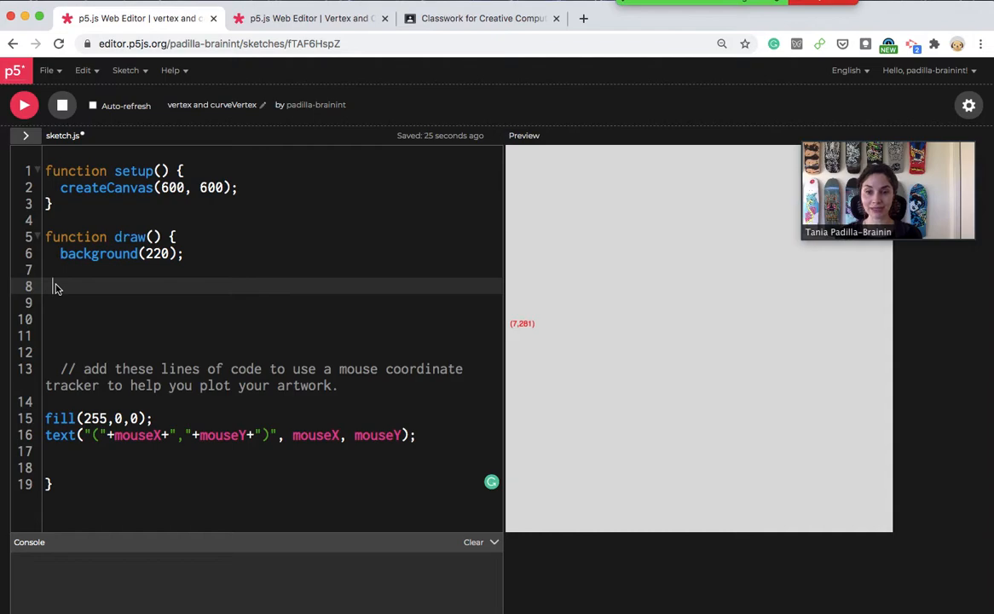
mouse_move(509, 373)
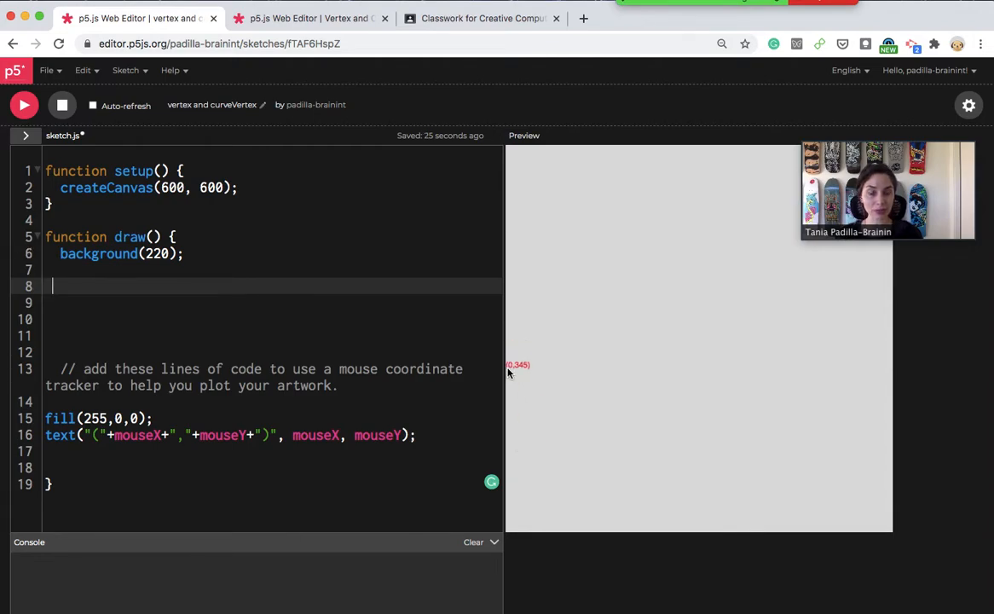
mouse_move(509, 381)
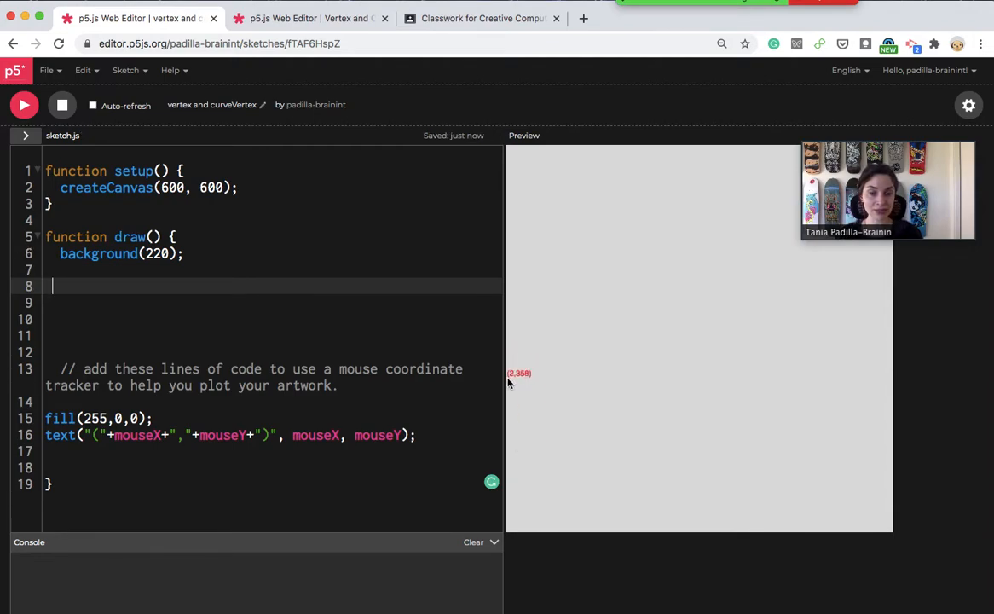
mouse_move(912, 596)
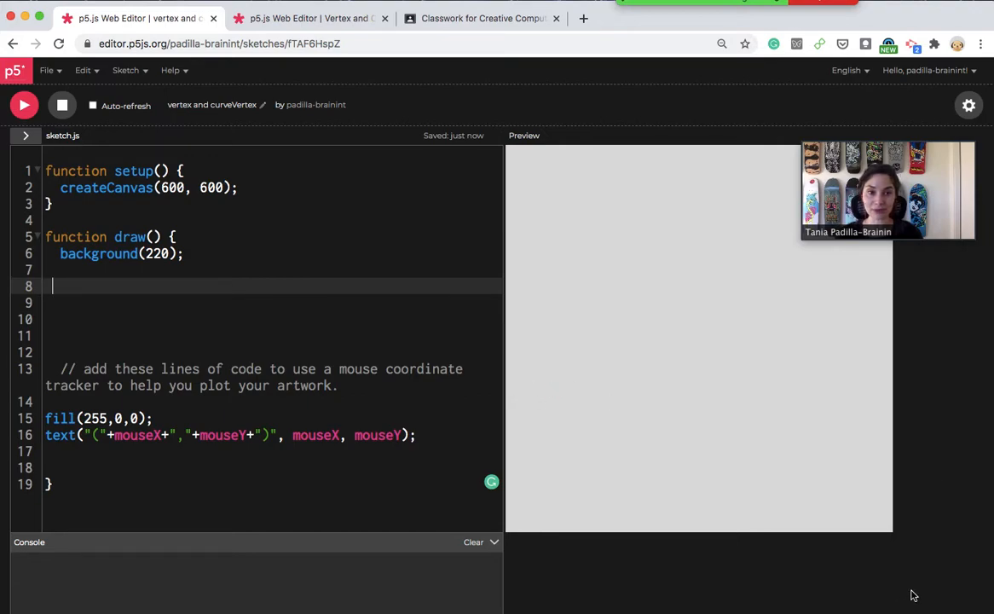
mouse_move(530, 318)
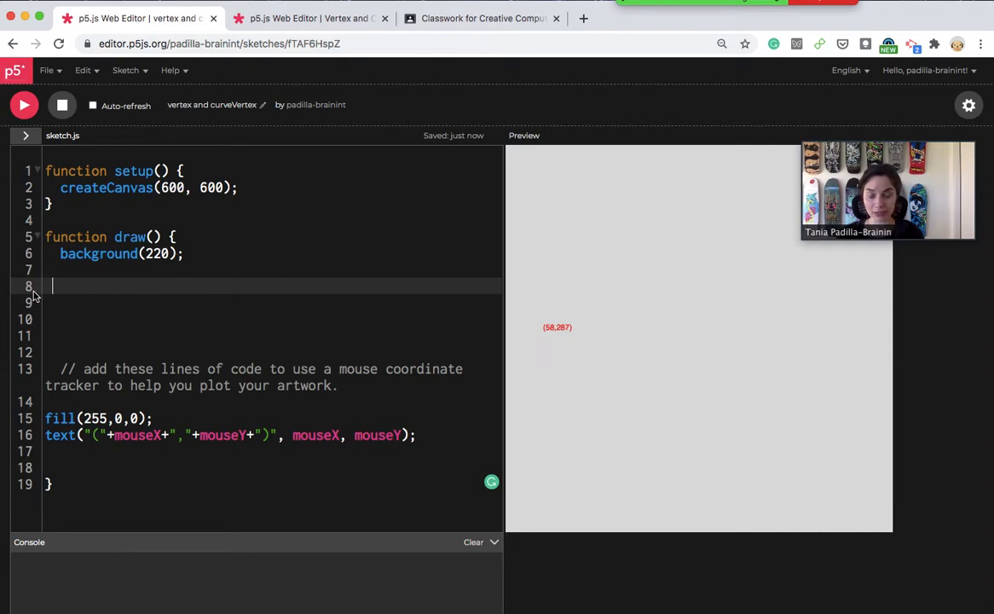
mouse_move(496, 388)
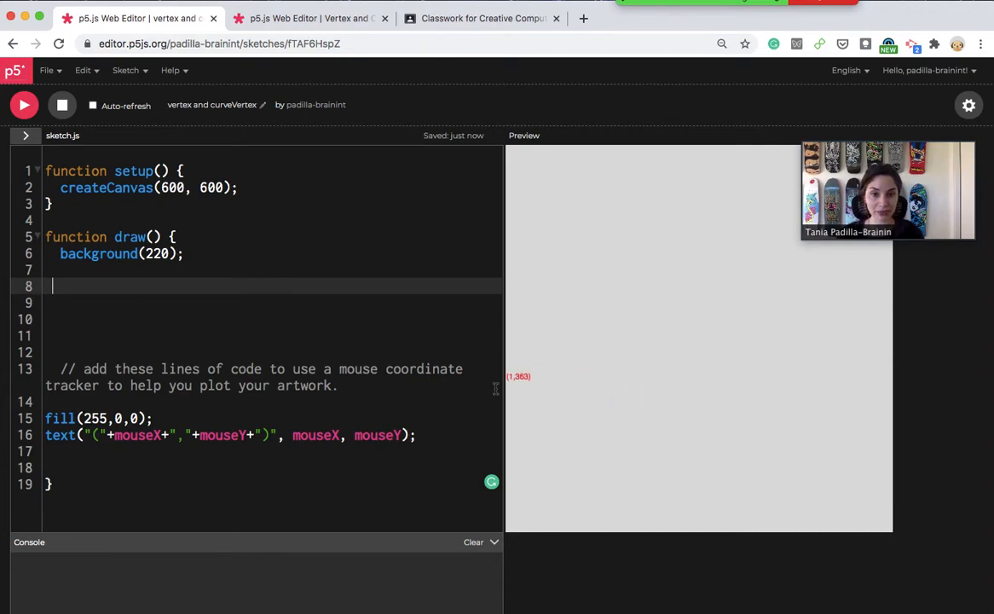
mouse_move(156, 299)
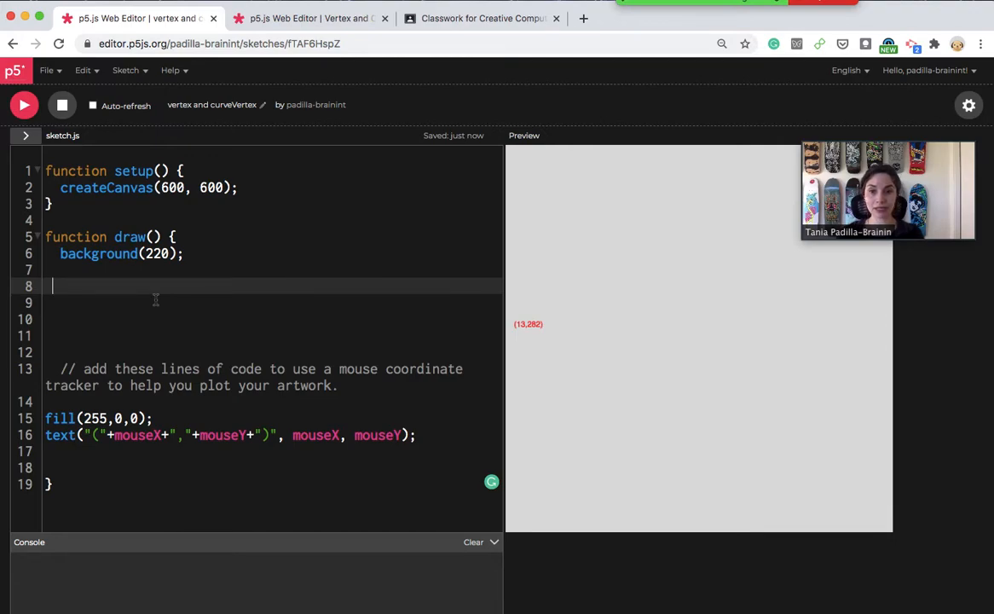
- Write beginShape(); and an empty vertex(); call on line 8 of draw()
type("begin")
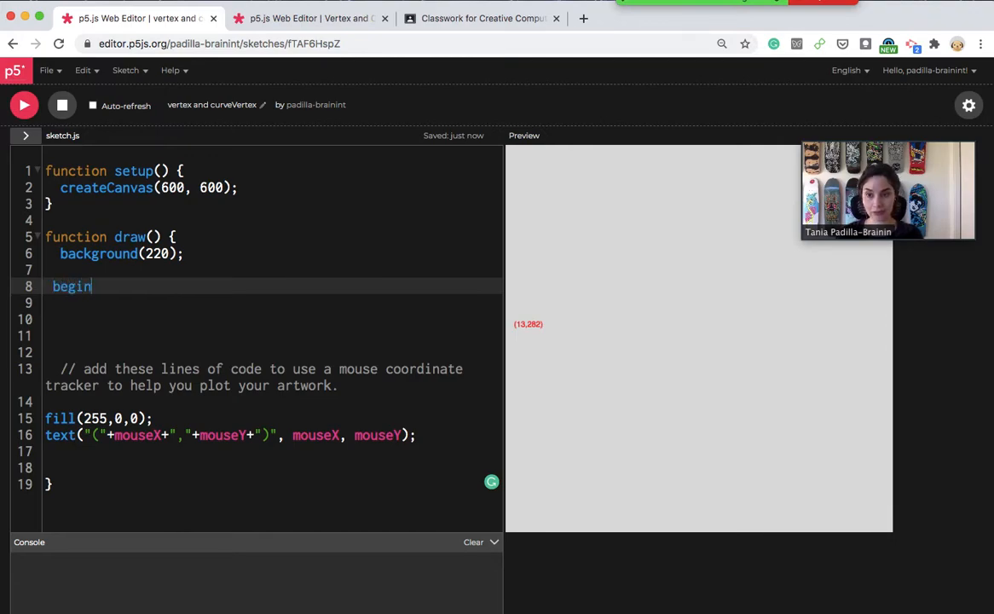
type("Shape")
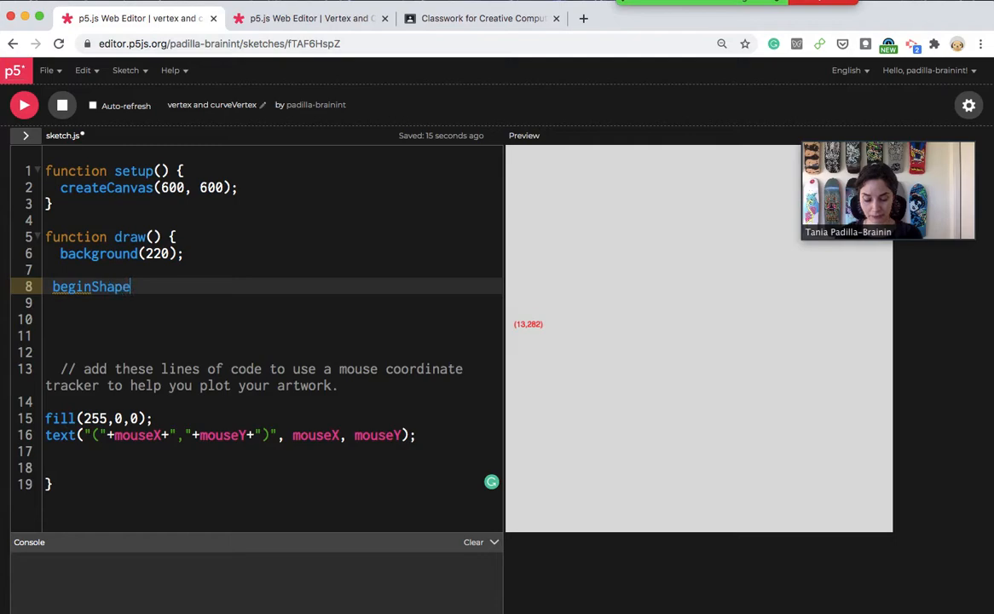
type("();")
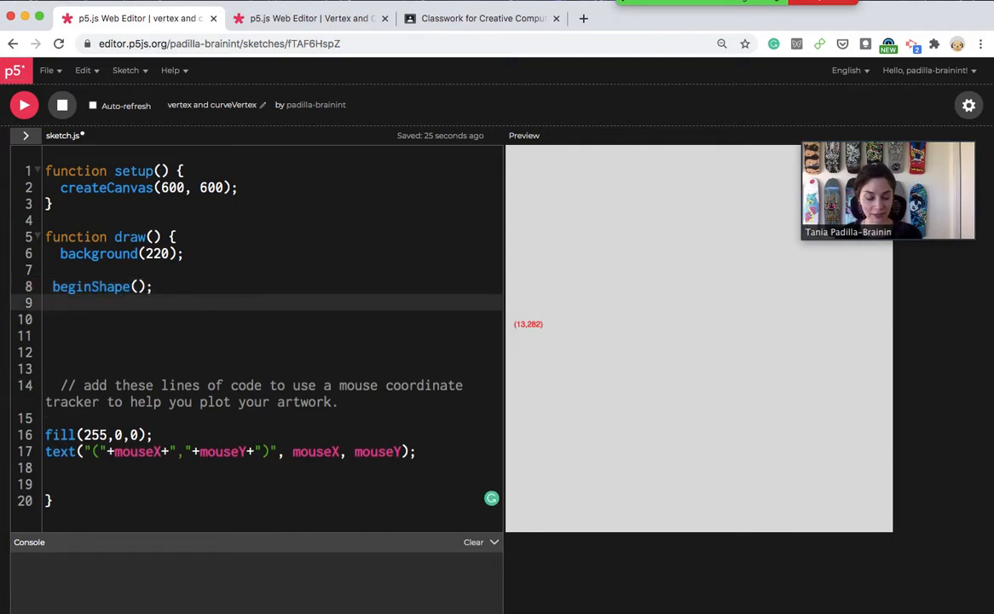
type("ve")
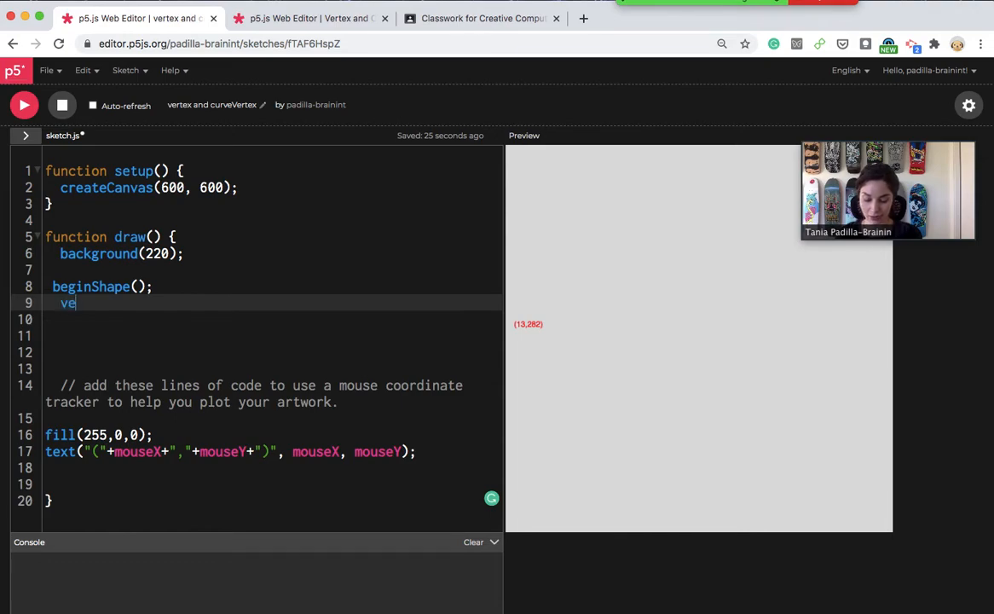
type("rtex")
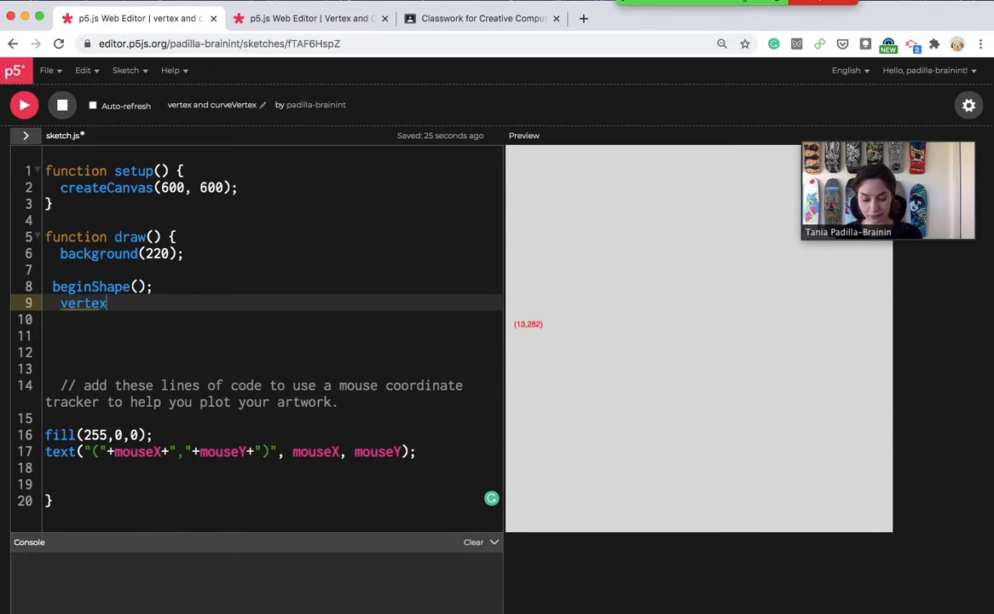
type("();")
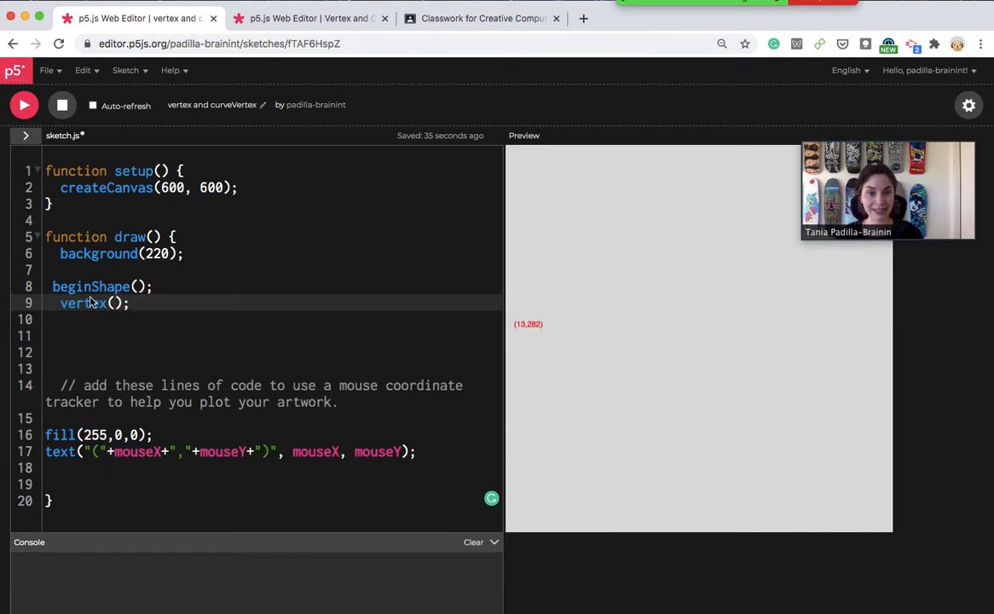
mouse_move(652, 284)
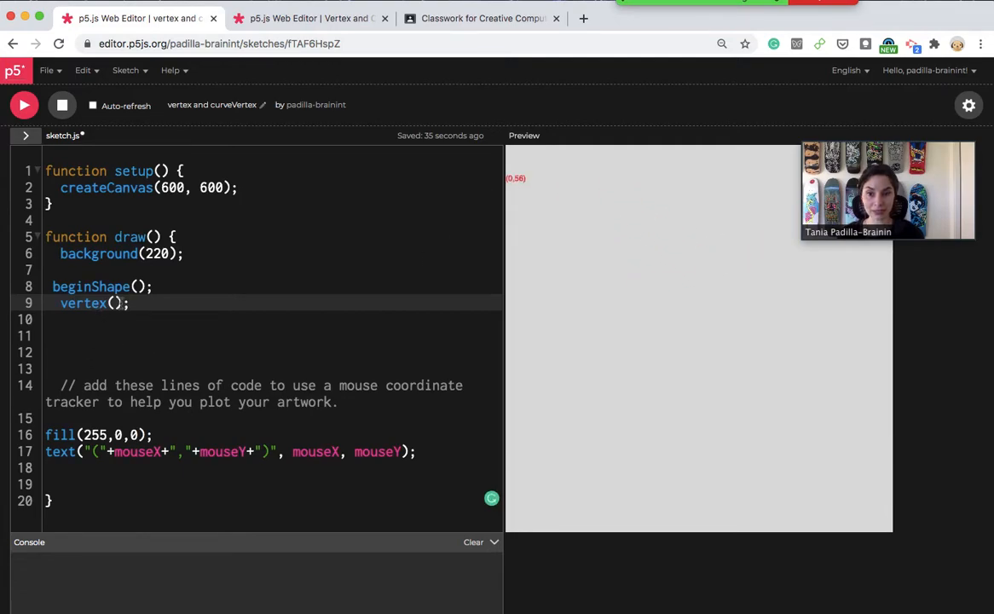
double_click(83, 303)
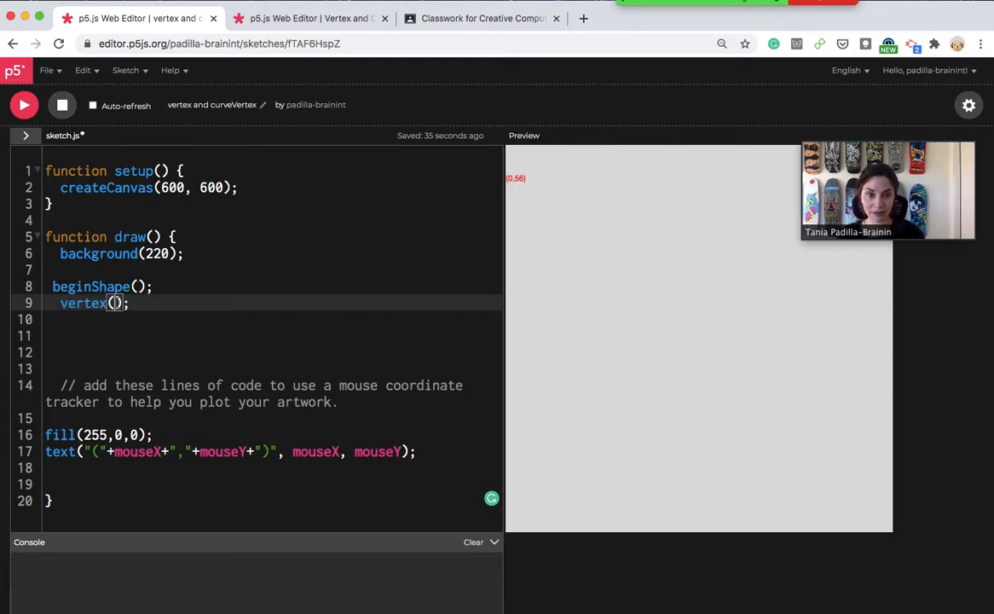
mouse_move(561, 399)
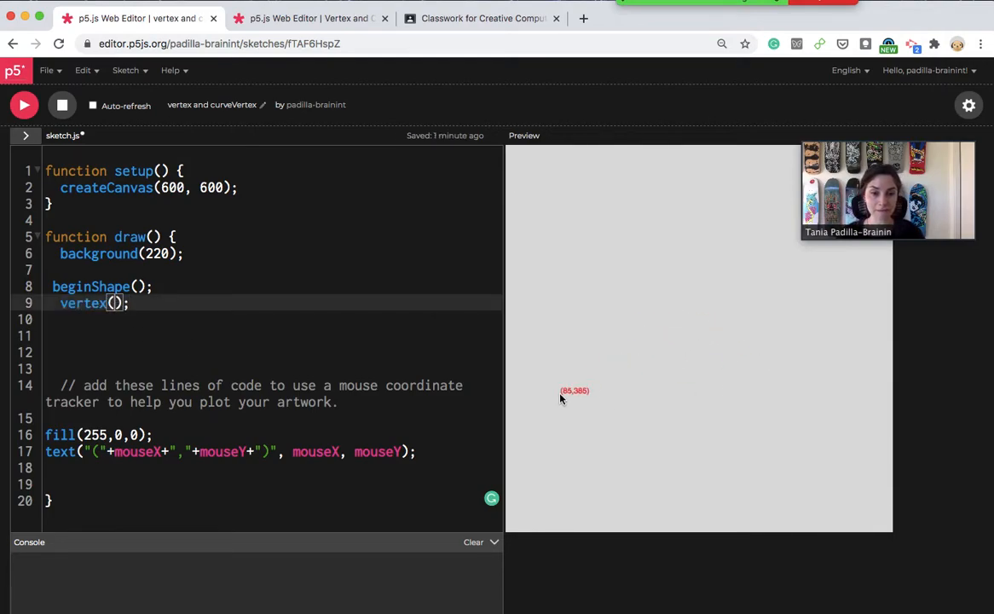
mouse_move(505, 411)
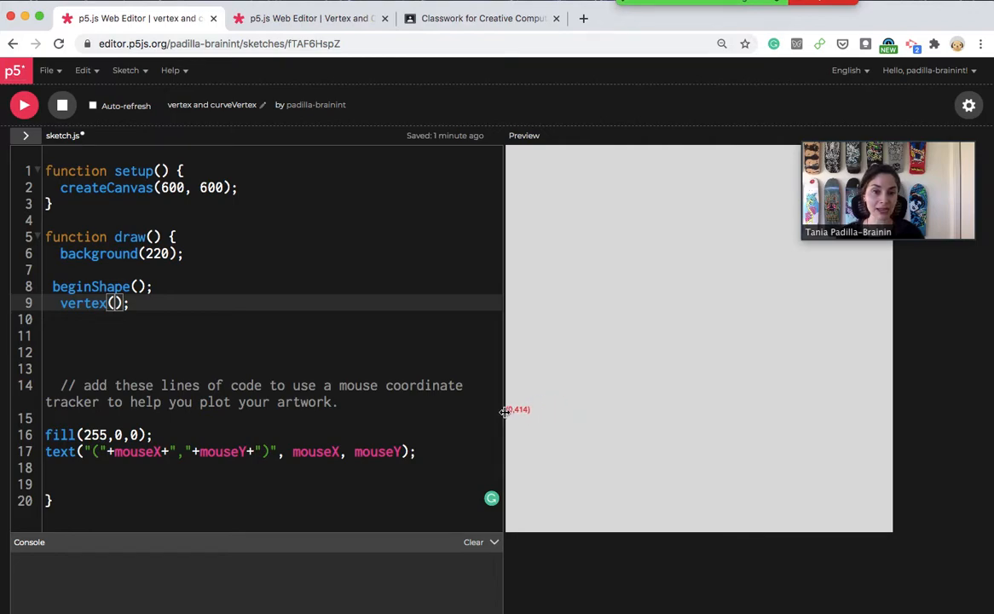
mouse_move(580, 318)
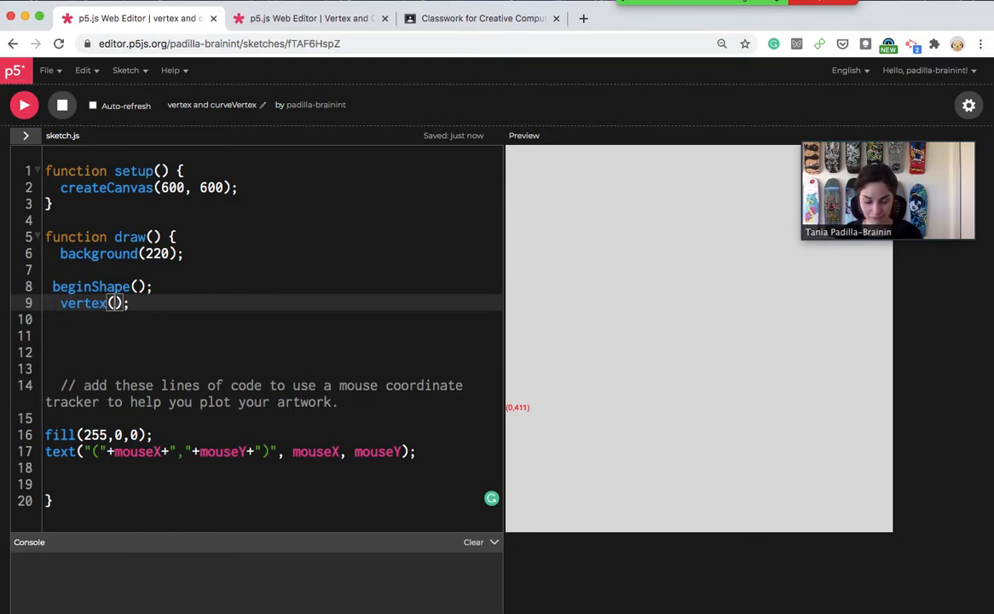
- Give the first vertex (0,400) and add the next vertex() lines
type("0")
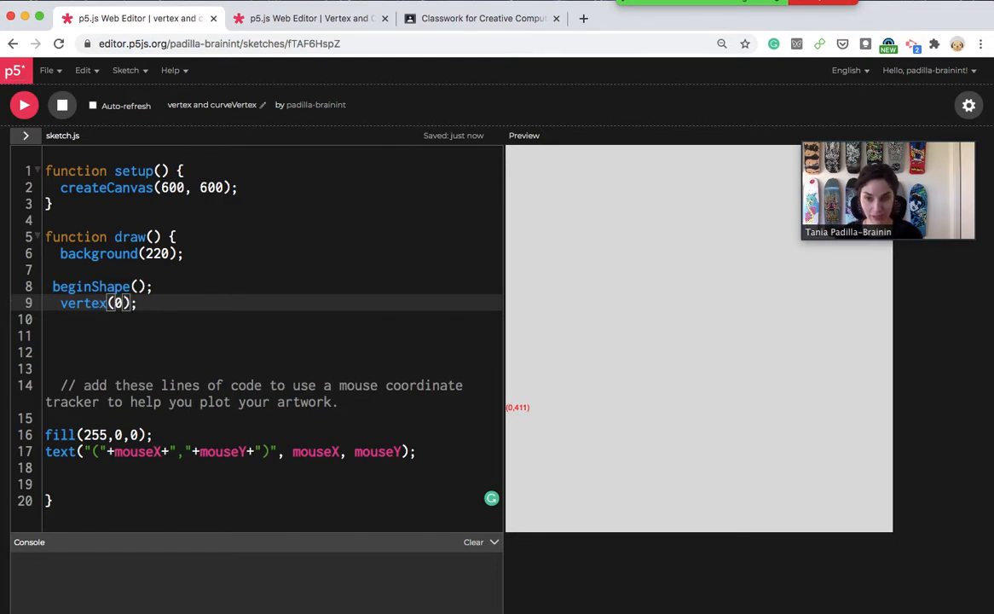
type(",")
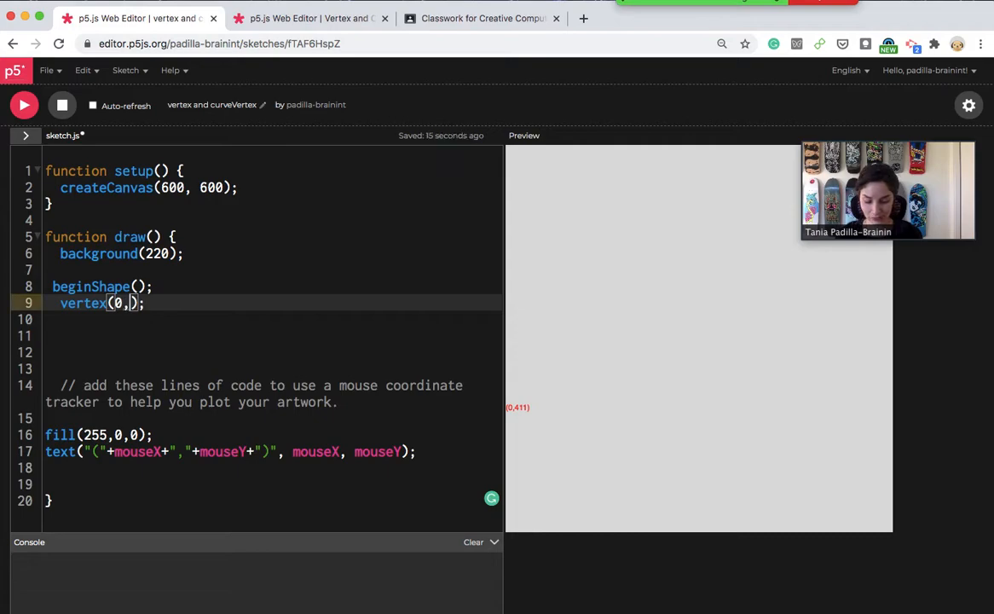
type("400")
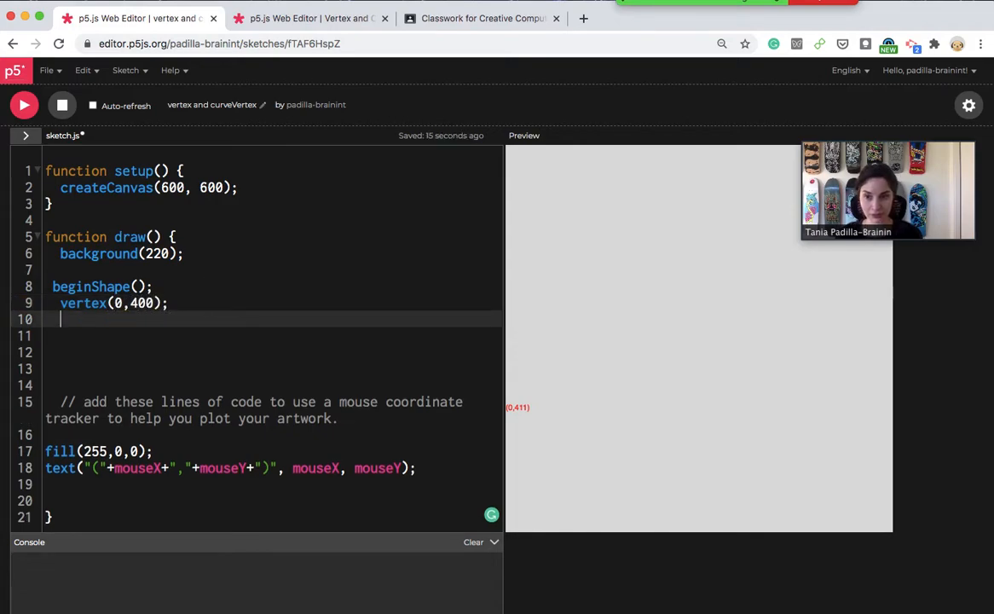
type("vertex();")
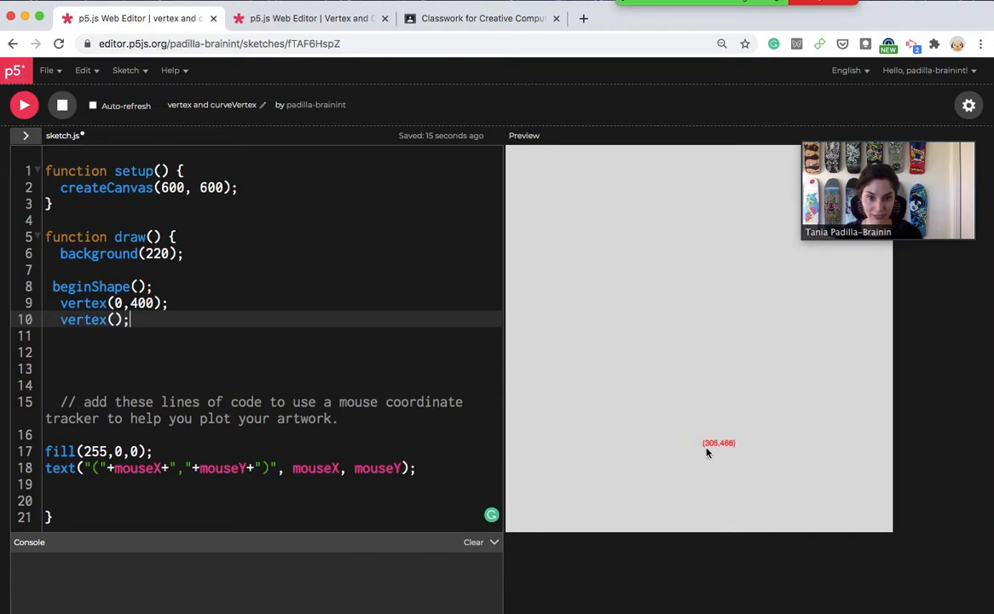
mouse_move(586, 356)
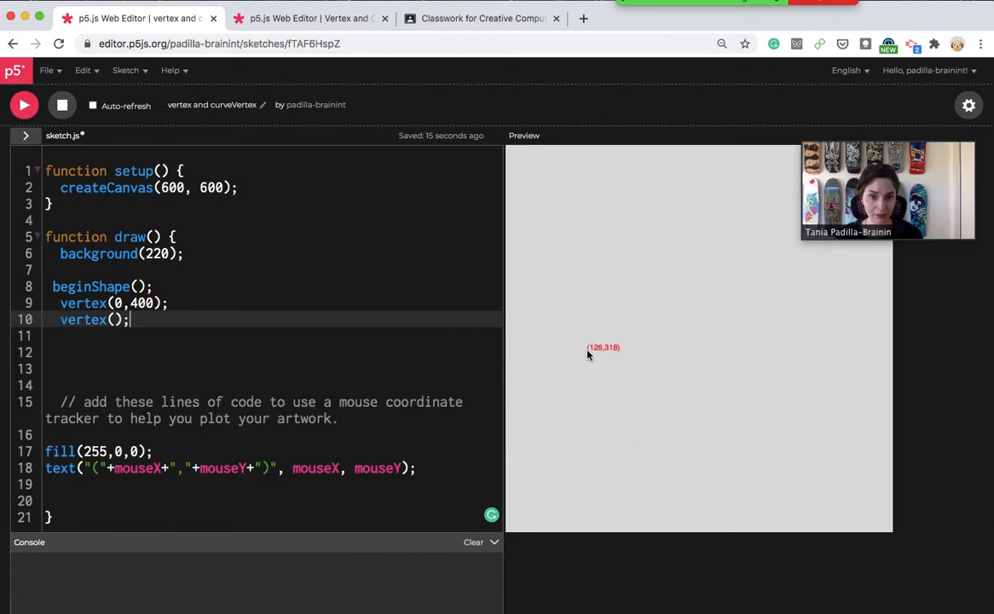
mouse_move(597, 353)
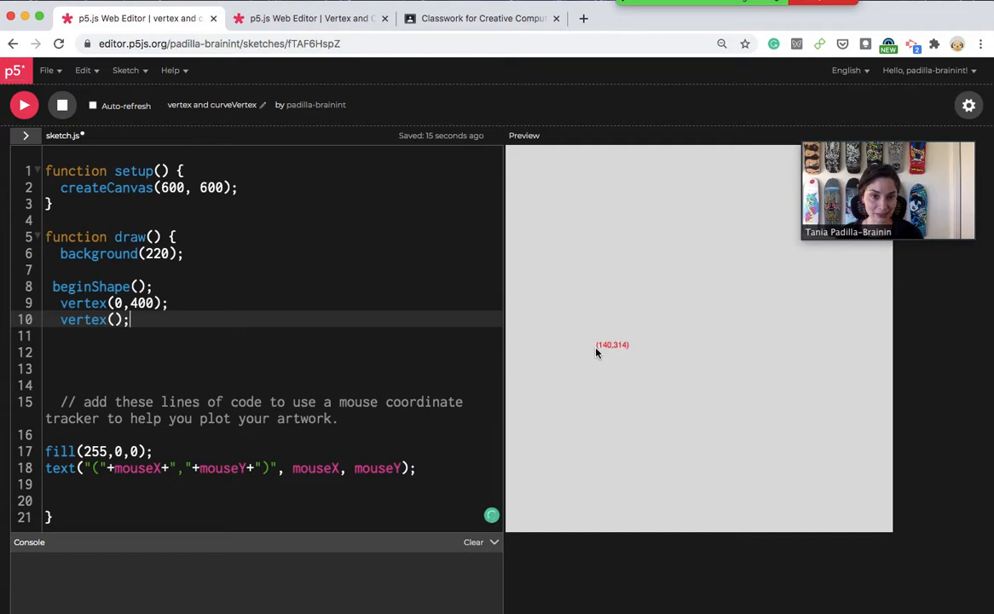
mouse_move(598, 352)
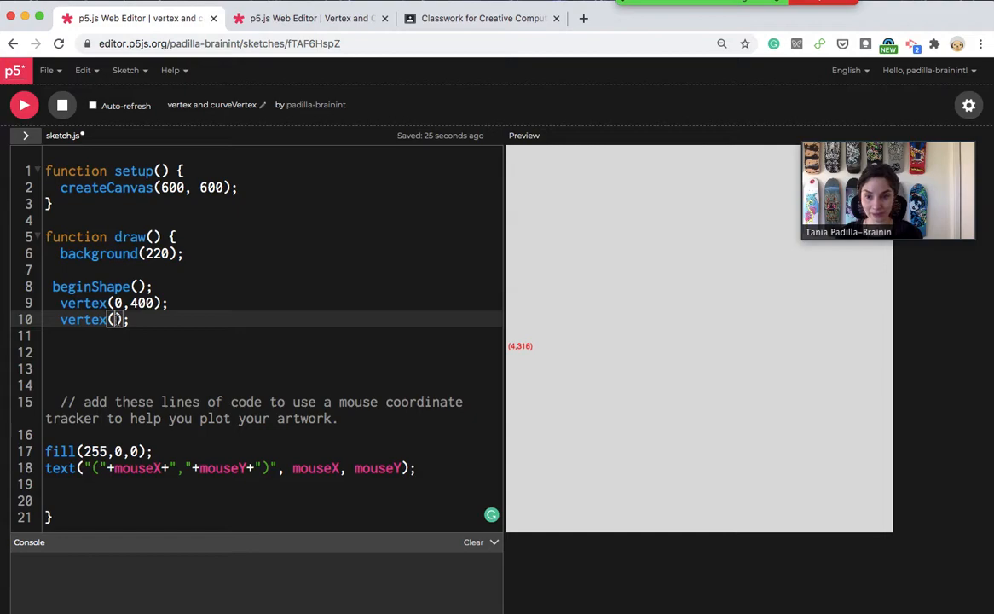
type("140,300")
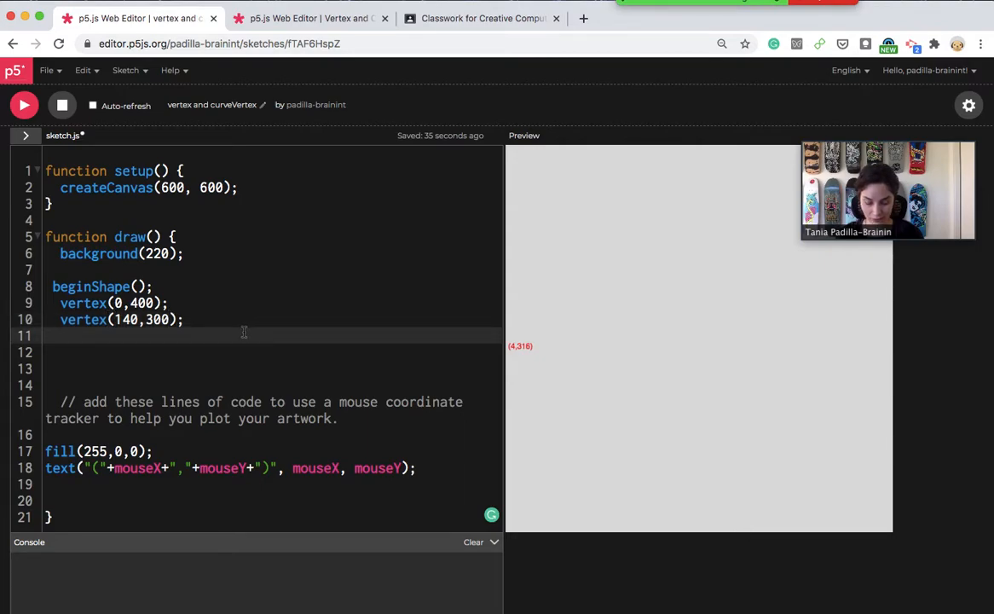
type("vertex();")
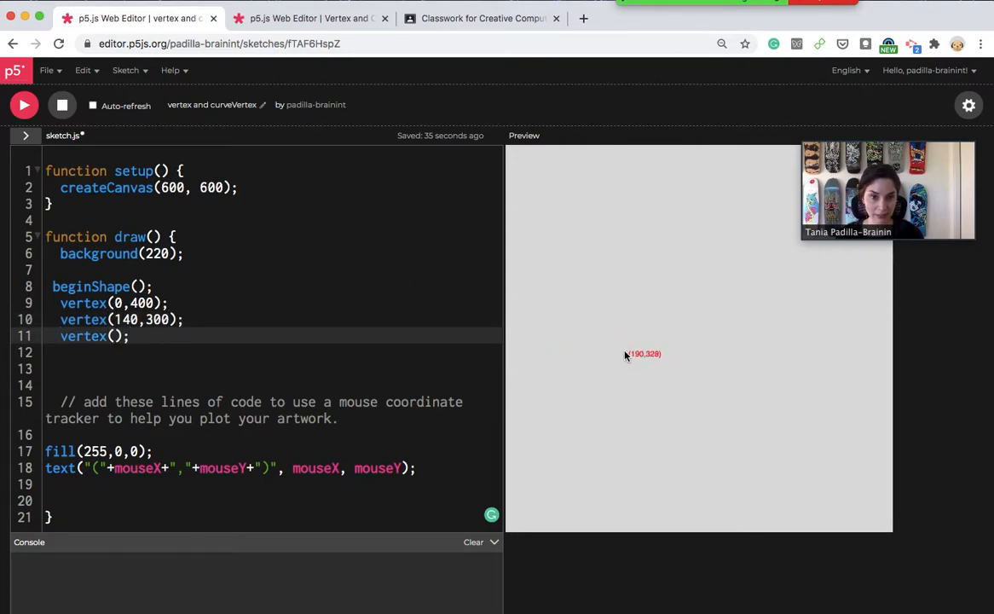
mouse_move(680, 390)
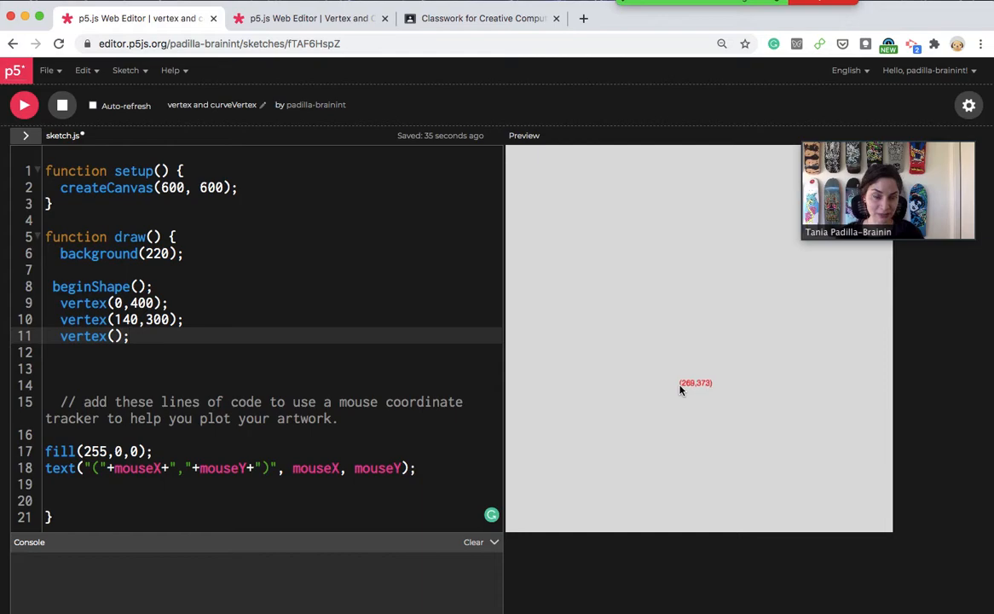
mouse_move(685, 393)
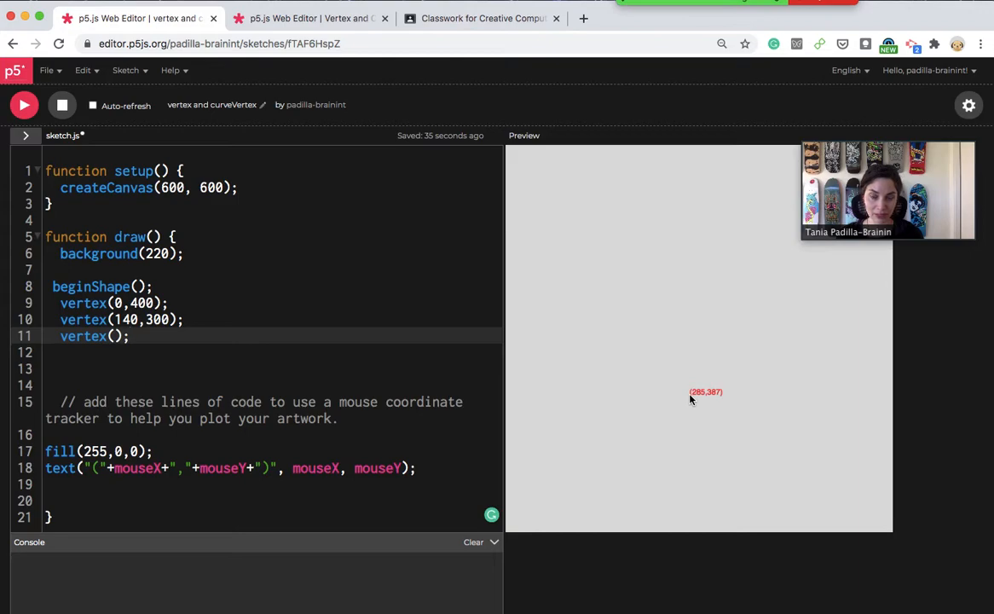
mouse_move(691, 398)
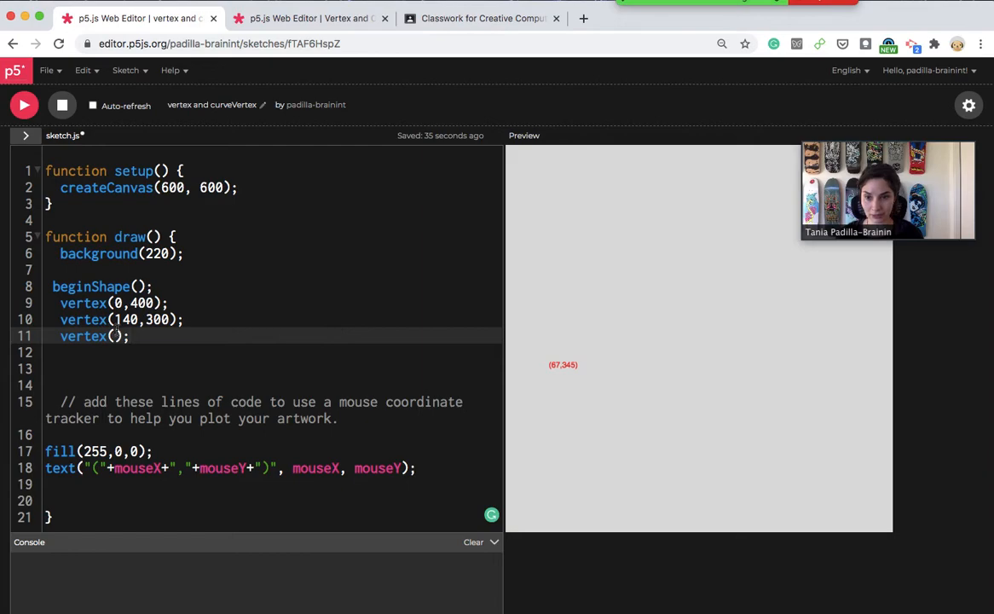
- Fill the third vertex with (280,400) and the fourth with (425,300)
left_click(115, 336)
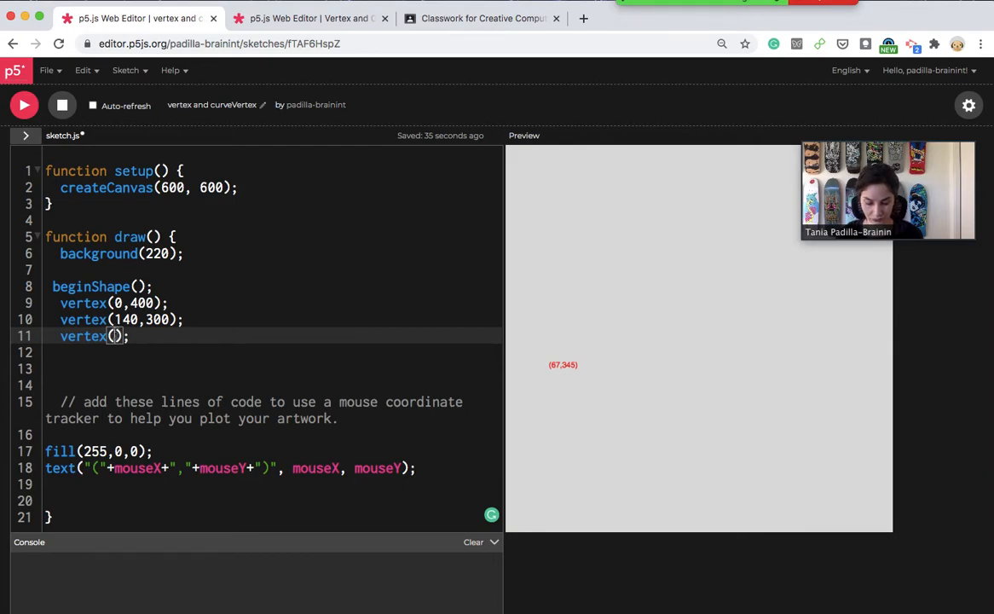
type("280")
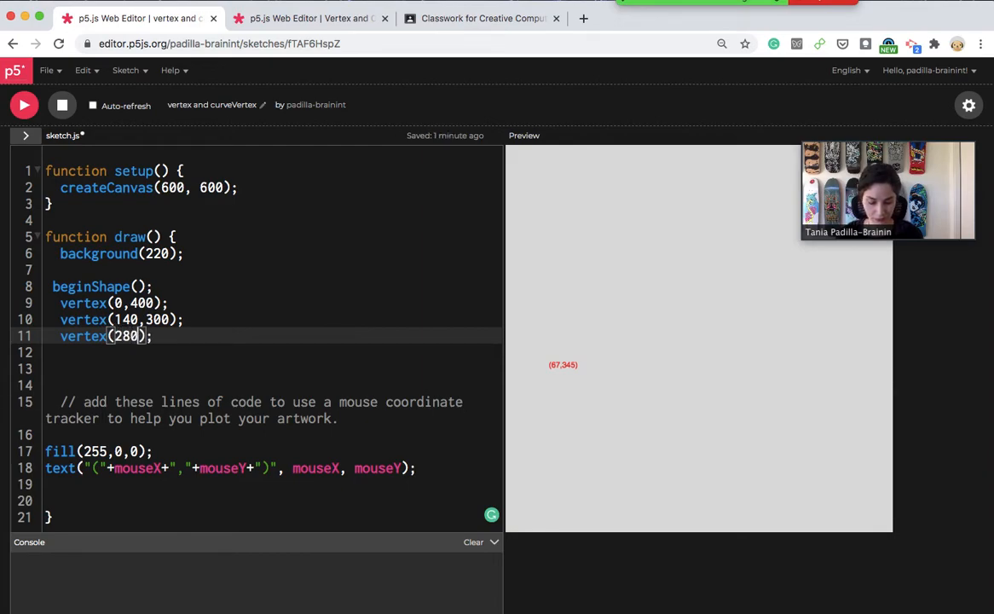
type(",400")
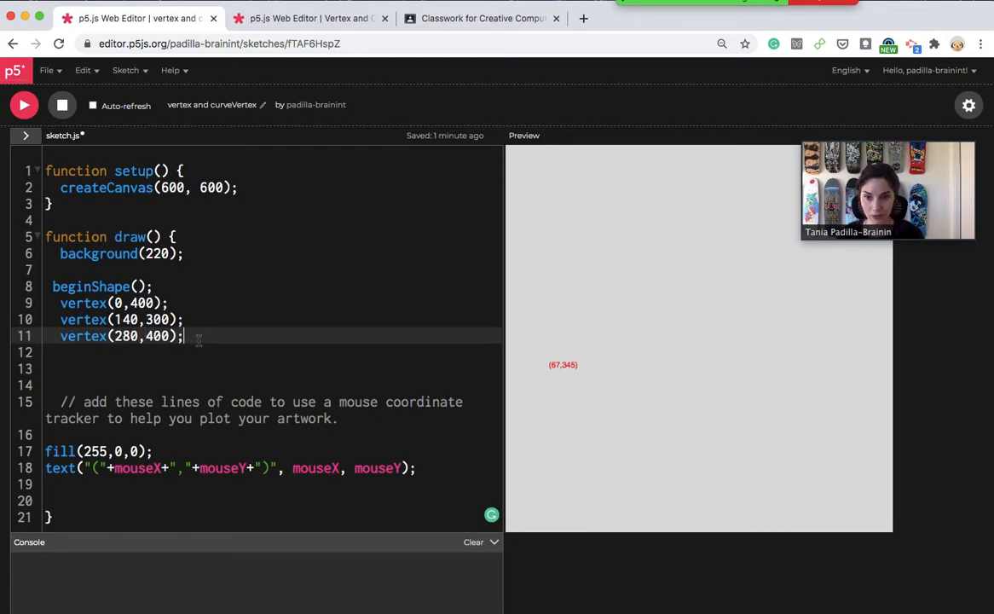
type("vertex();")
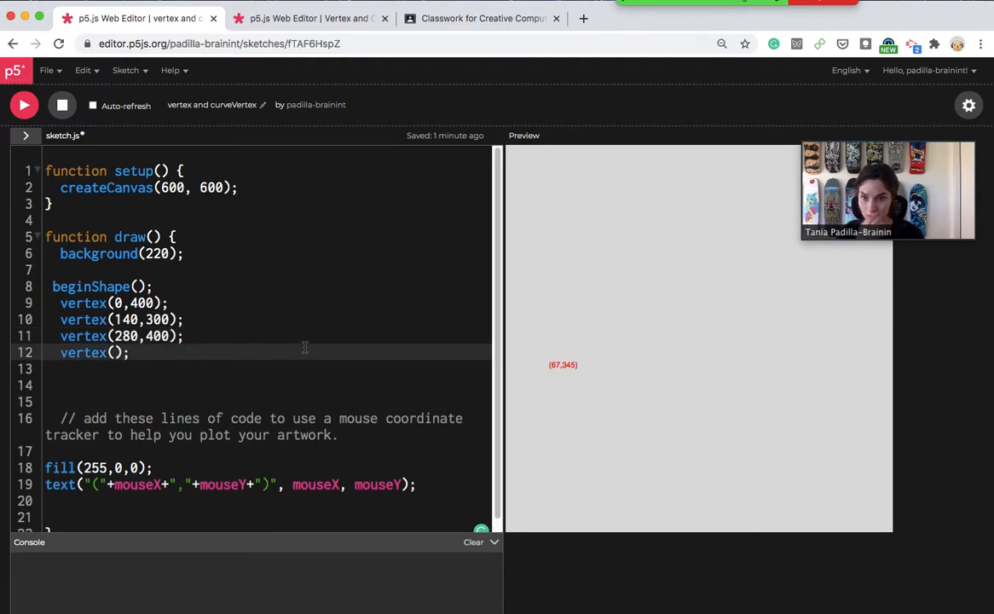
mouse_move(678, 407)
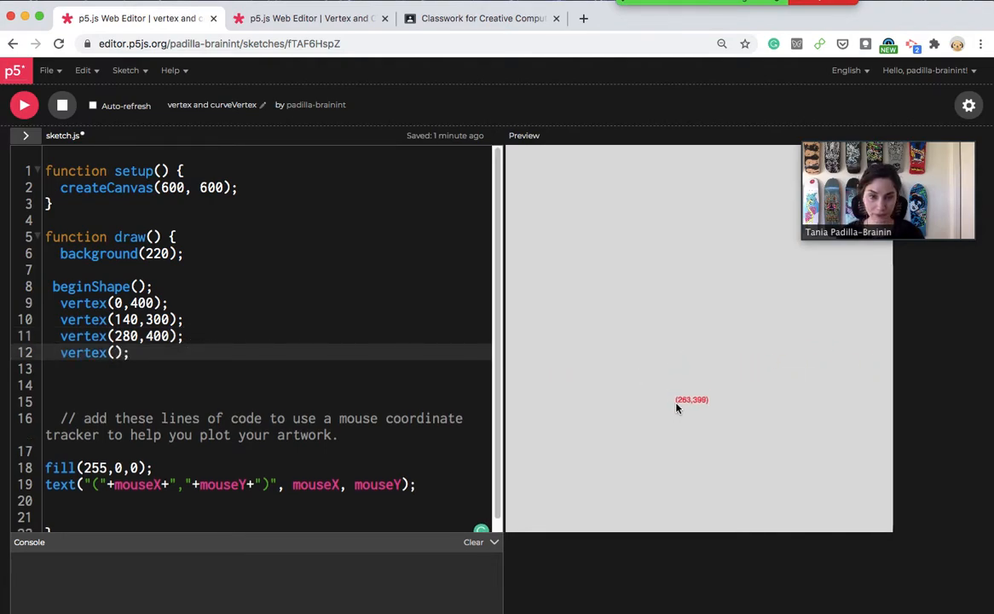
mouse_move(695, 407)
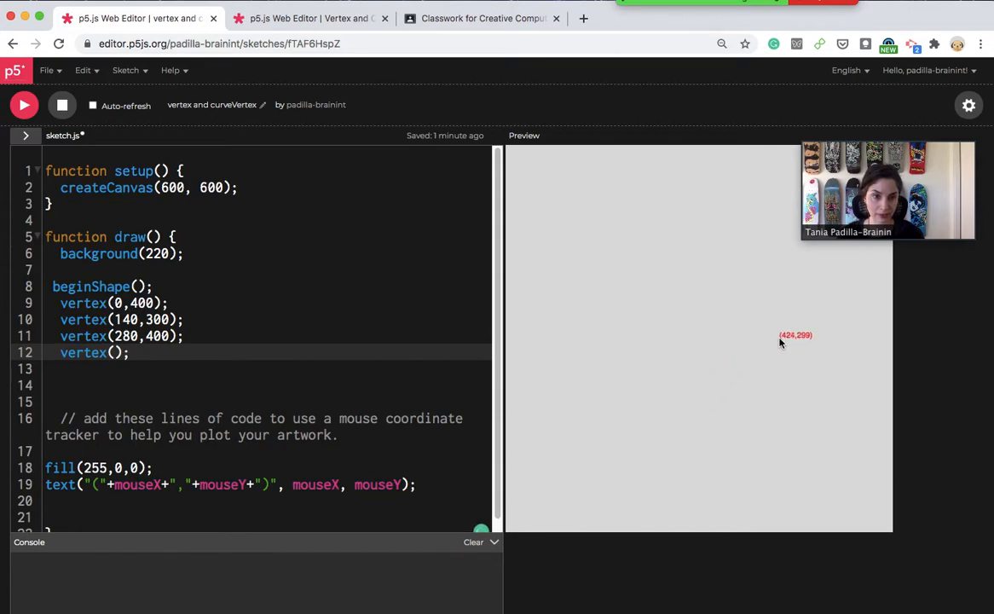
mouse_move(783, 340)
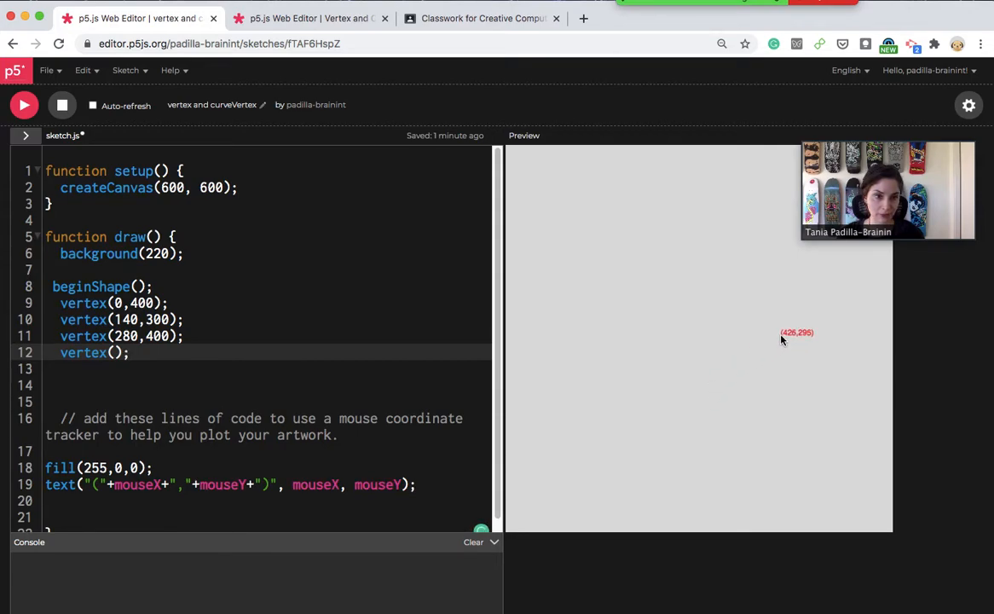
left_click(115, 353)
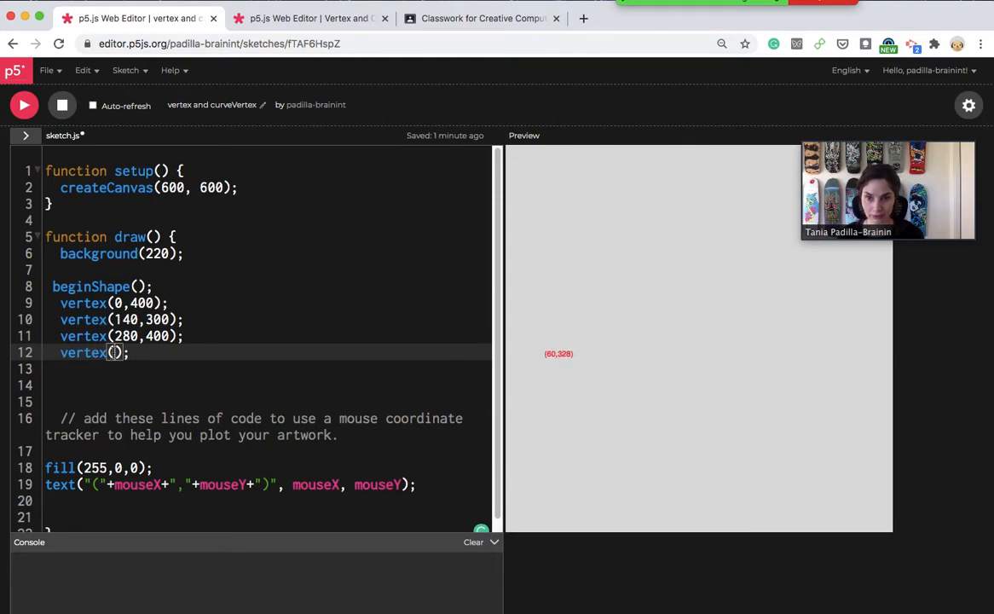
type("4")
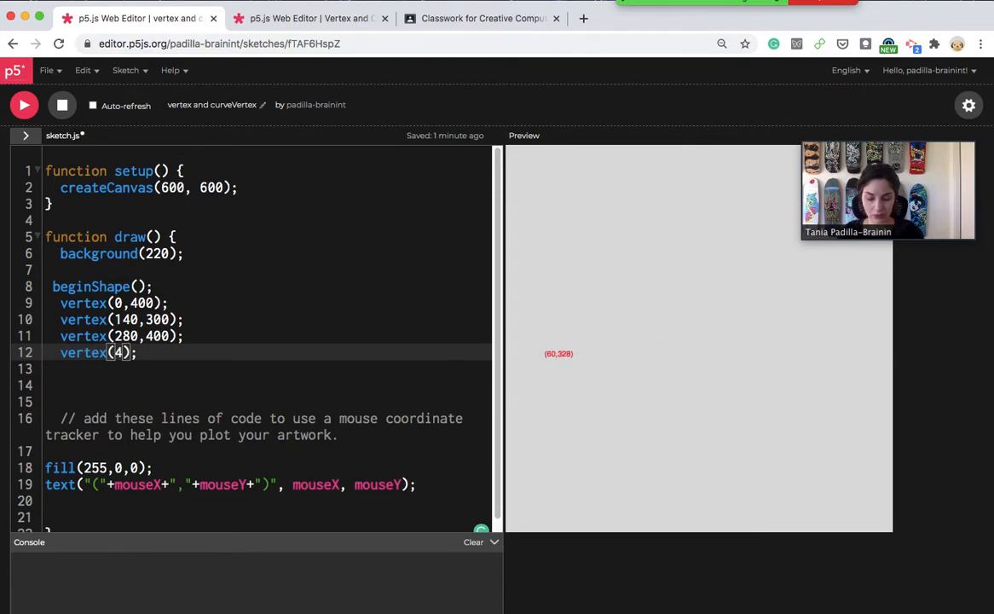
type("25,")
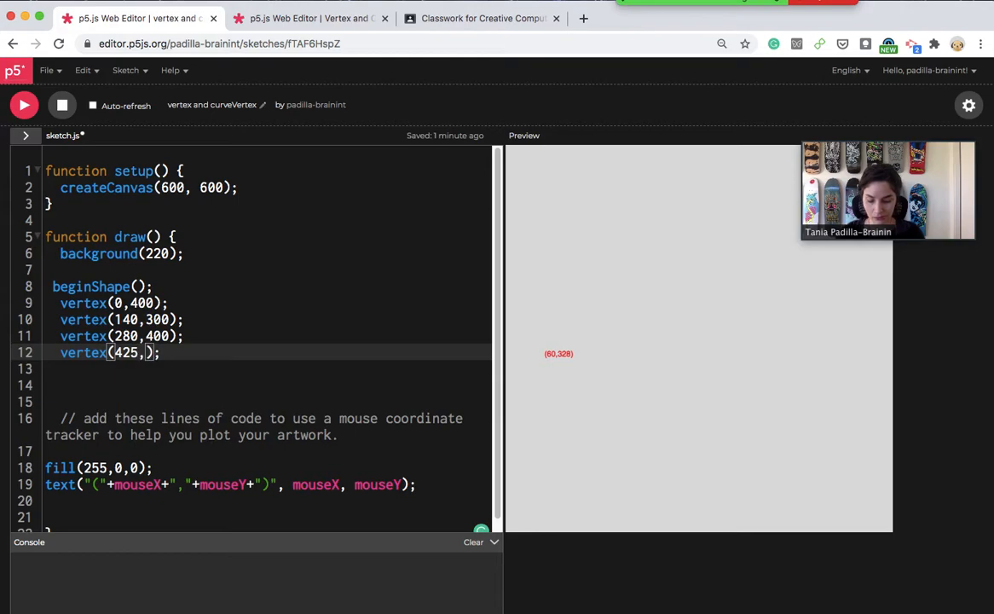
type("300")
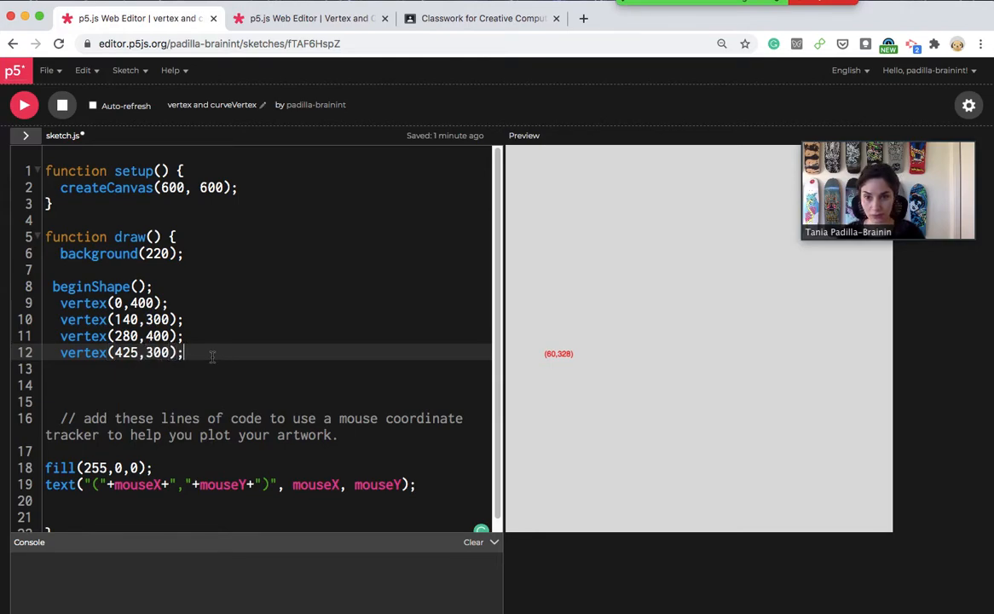
type("vertex();")
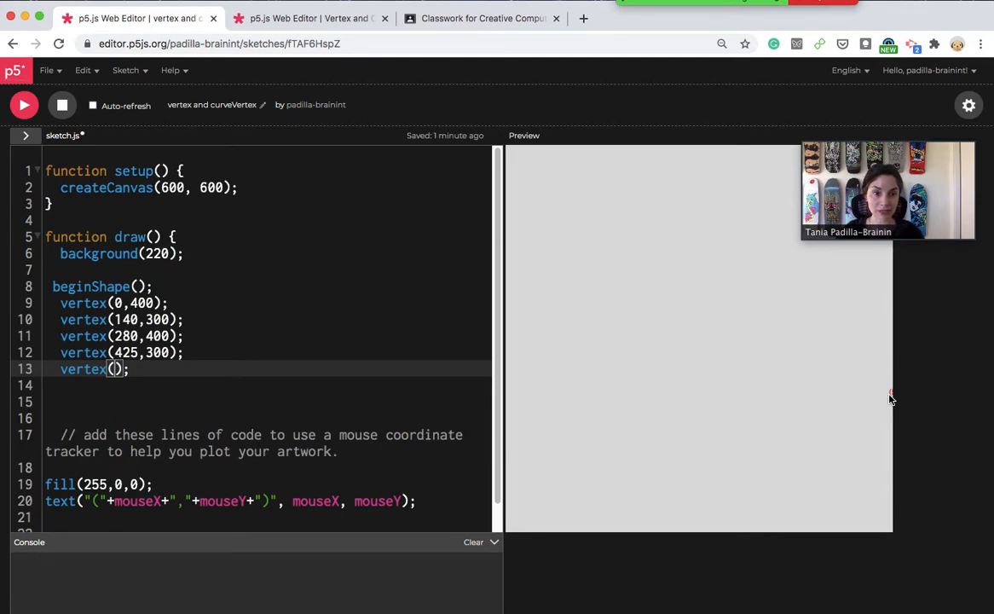
mouse_move(848, 403)
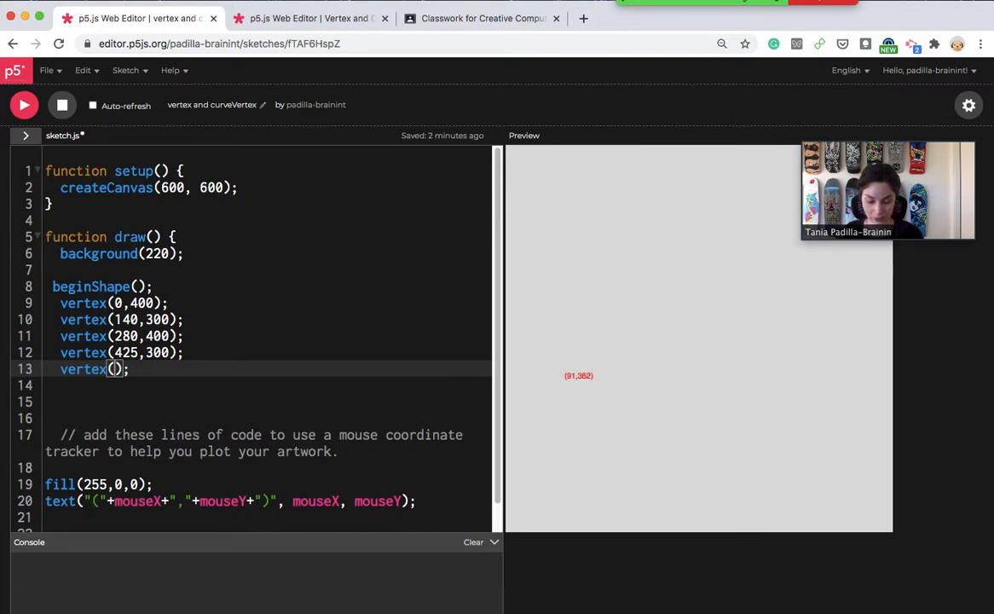
- Add the last vertex at (600,400) and close the shape with endShape();
type("600")
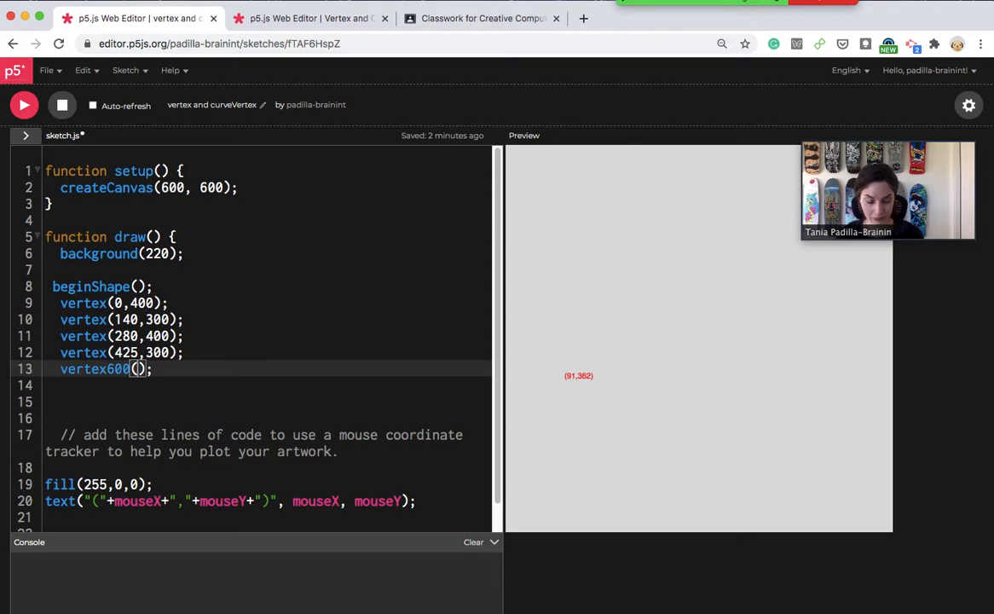
key("Backspace")
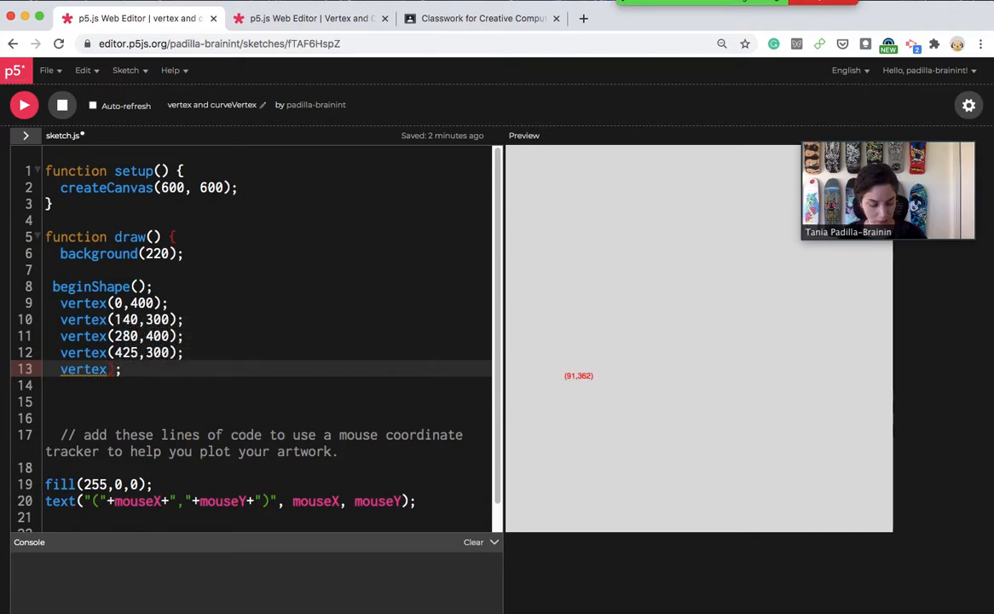
type("()")
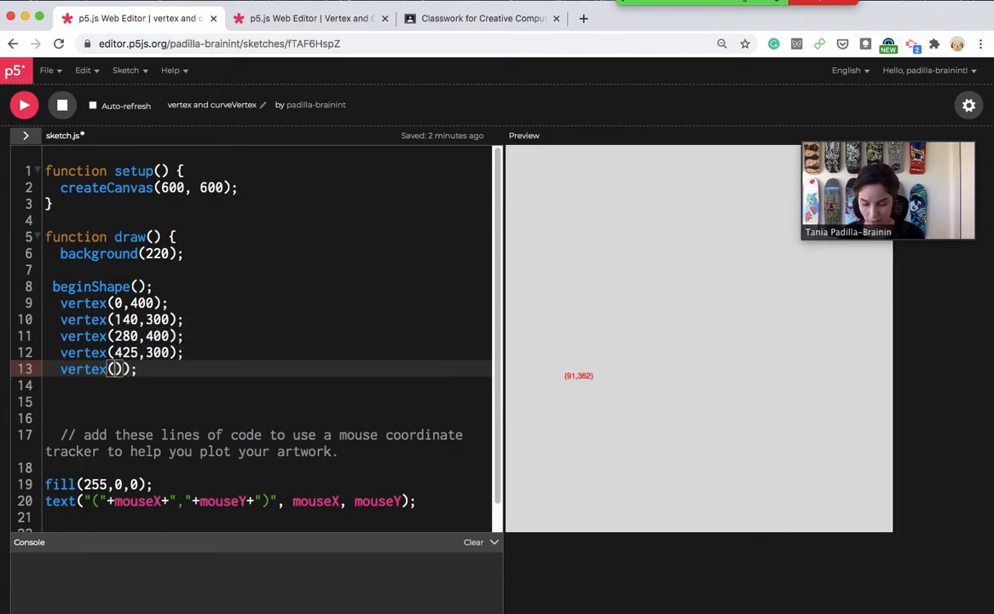
type("600,4")
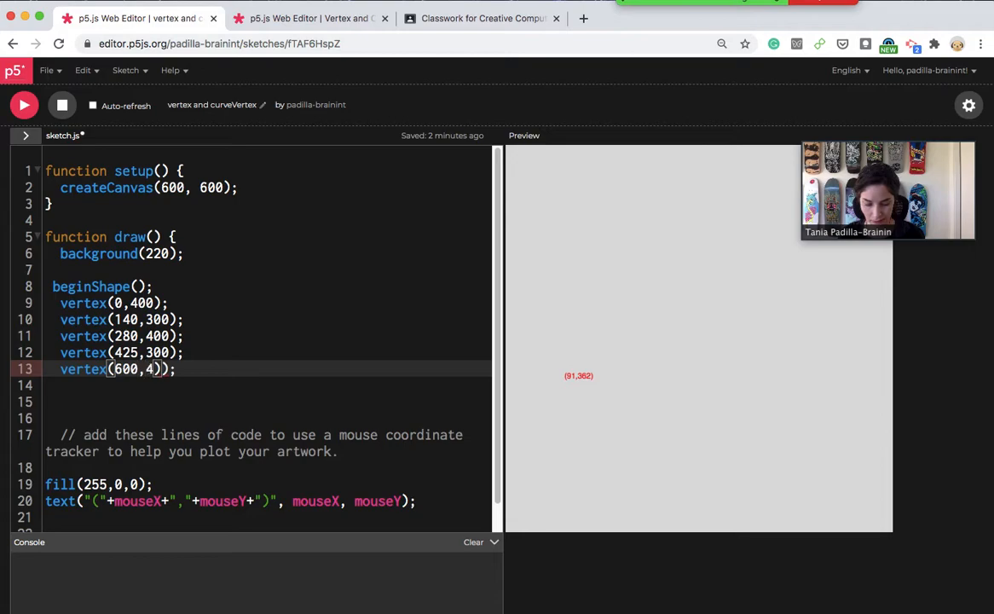
type("00")
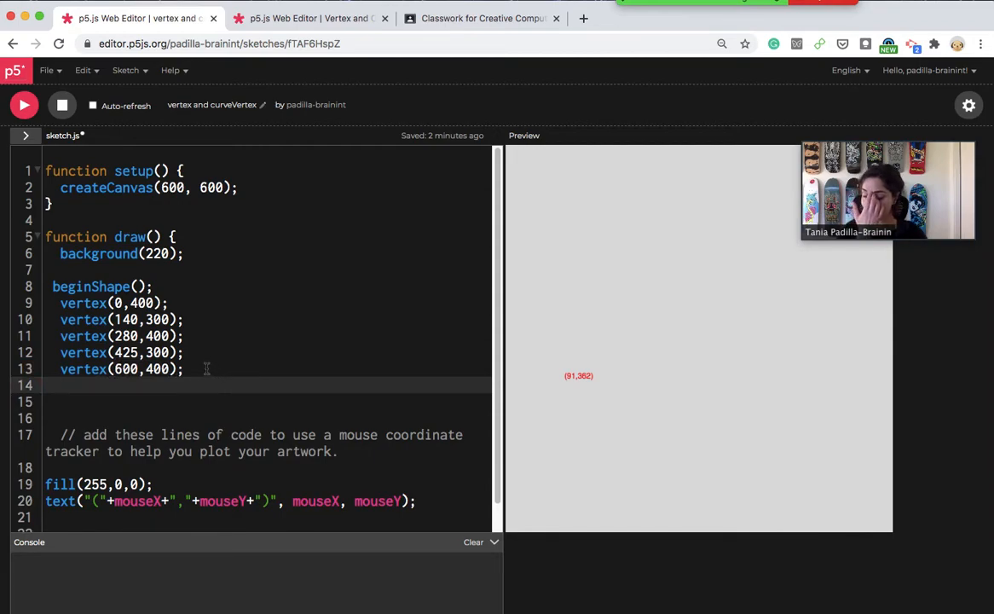
mouse_move(62, 395)
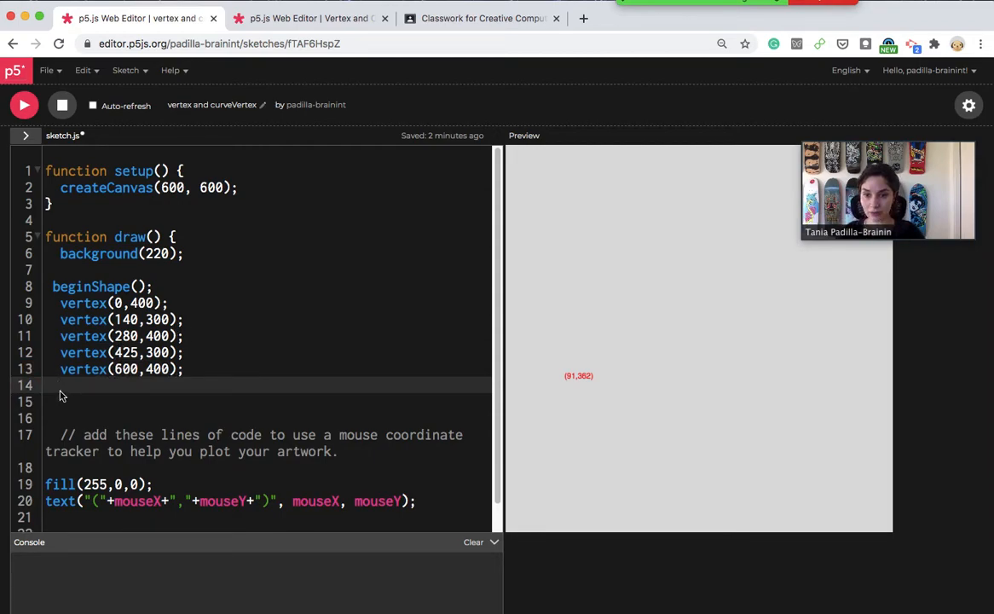
type("e")
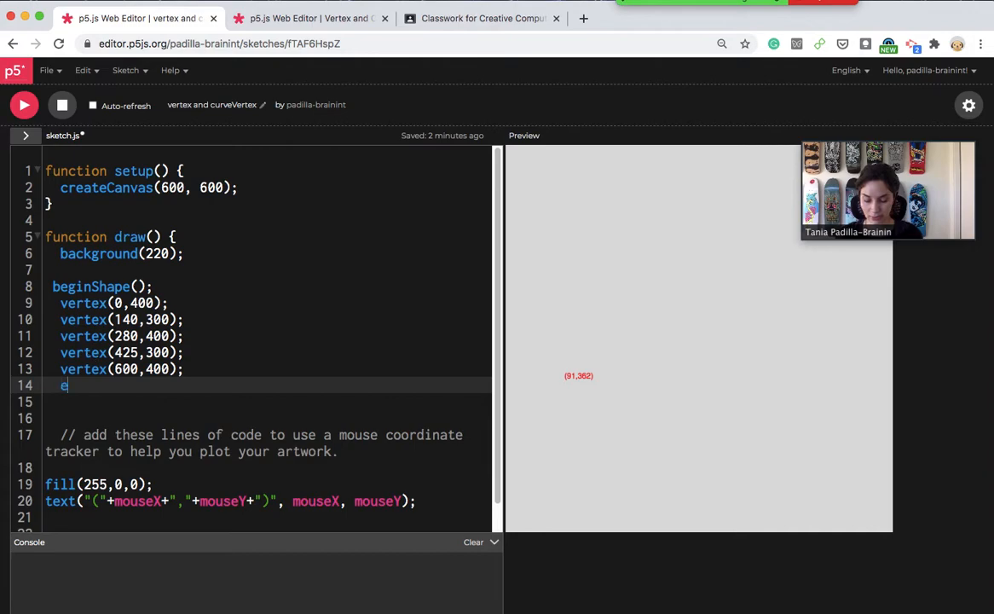
type("ndS")
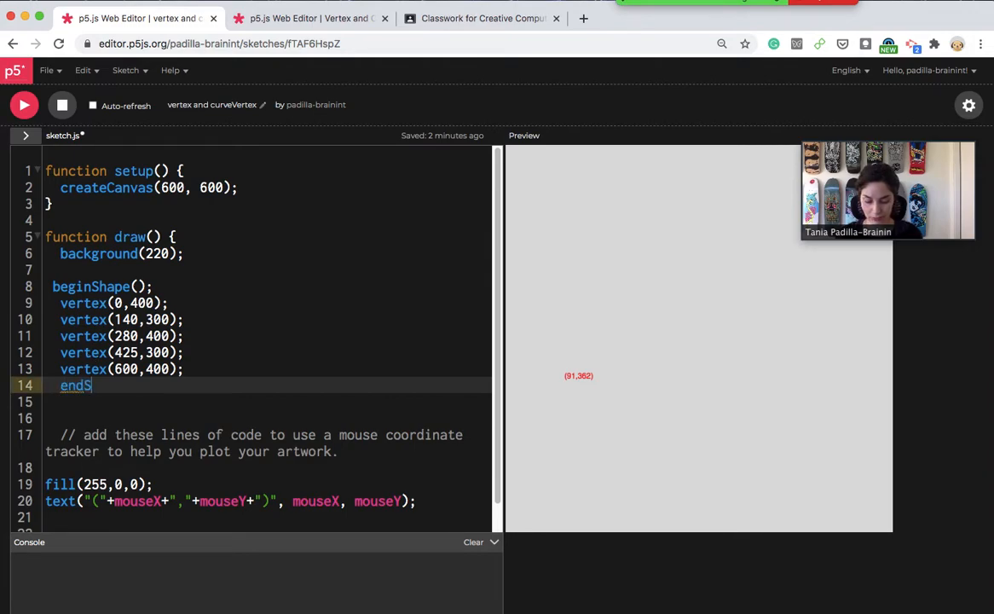
type("hape")
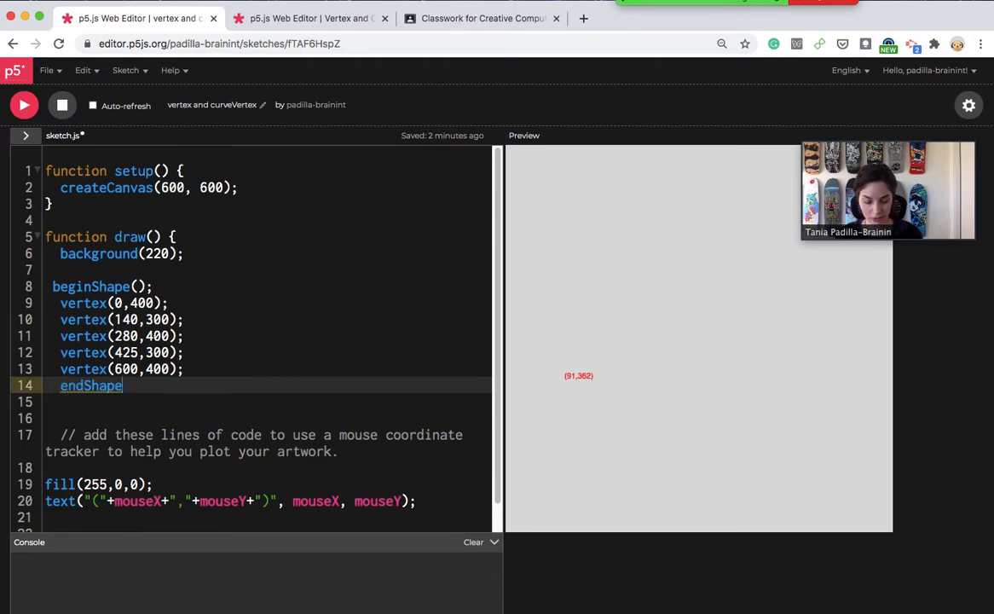
type("();")
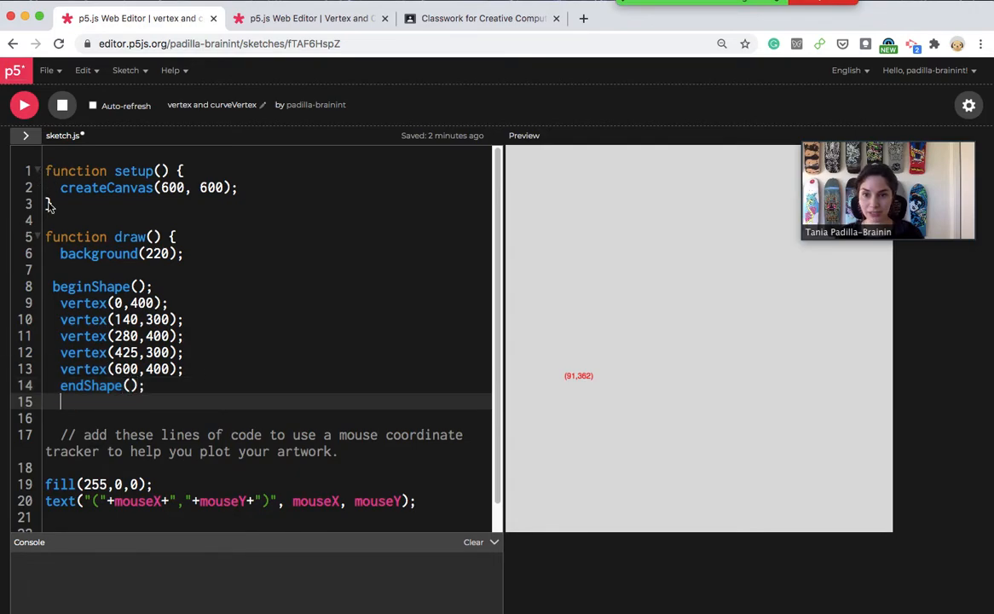
- Preview the mountains, then add fill(0,0,255) above beginShape() to color them blue
left_click(23, 105)
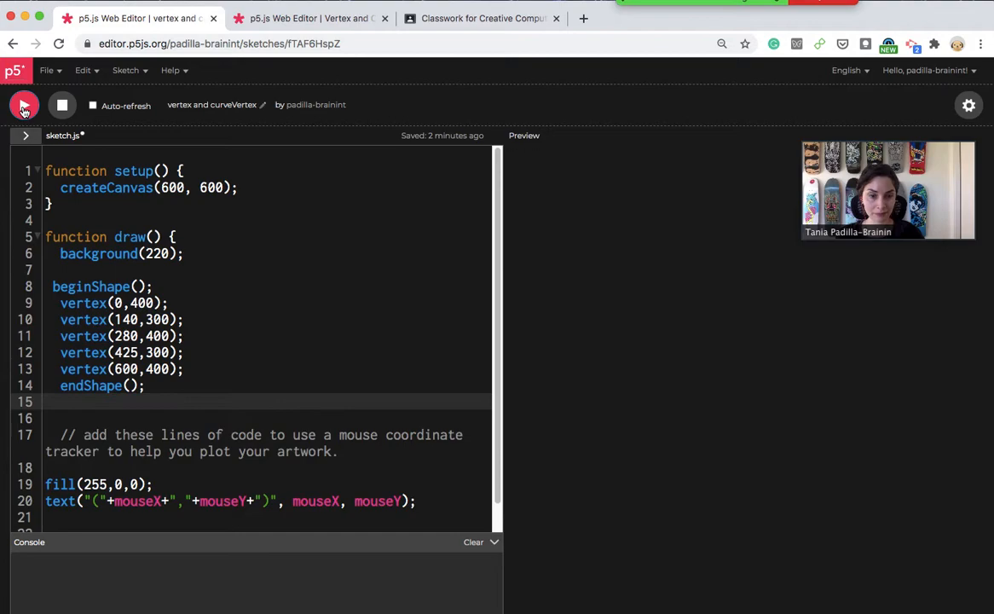
left_click(24, 105)
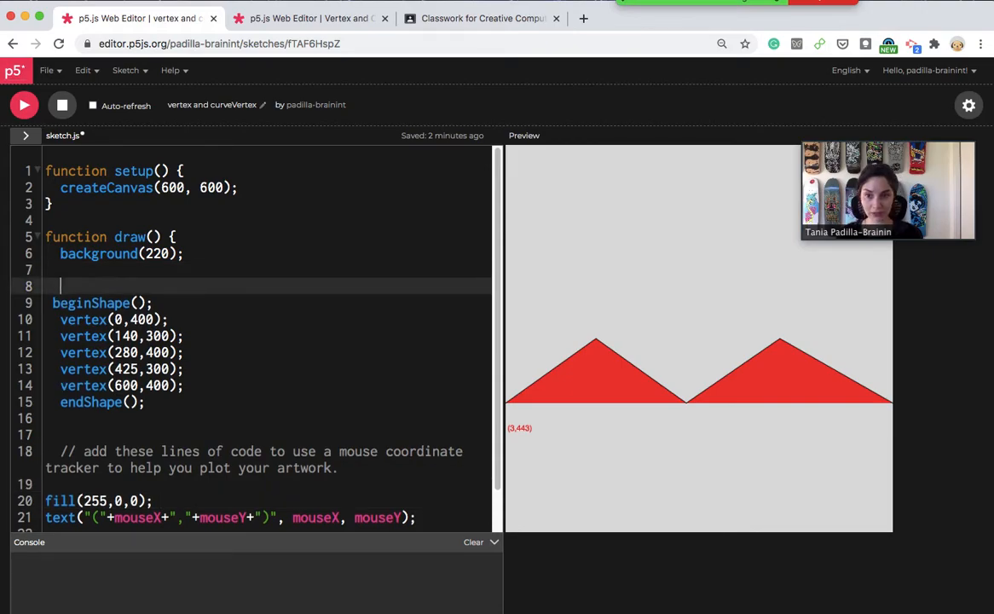
type("f")
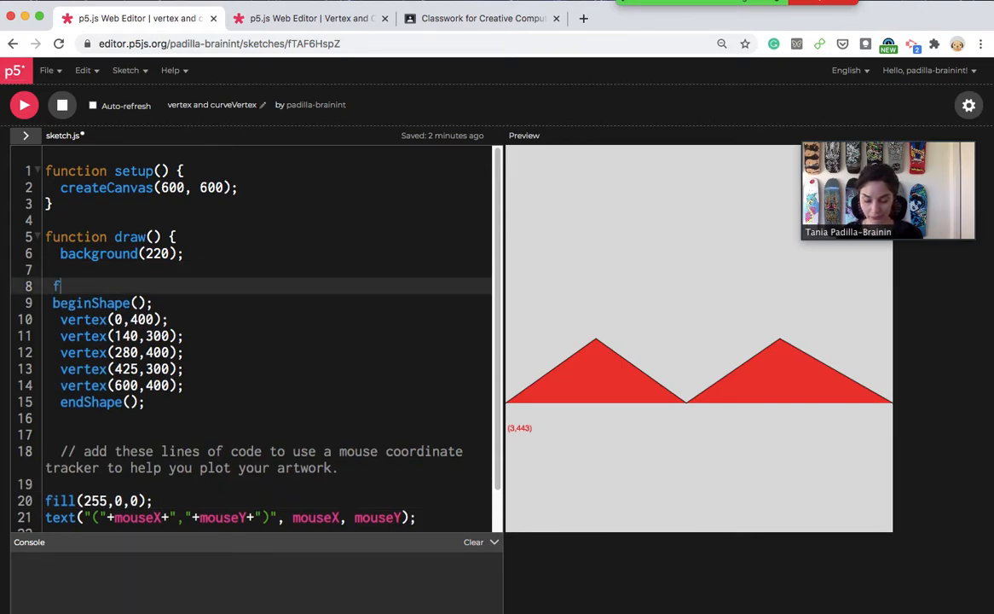
type("ill()")
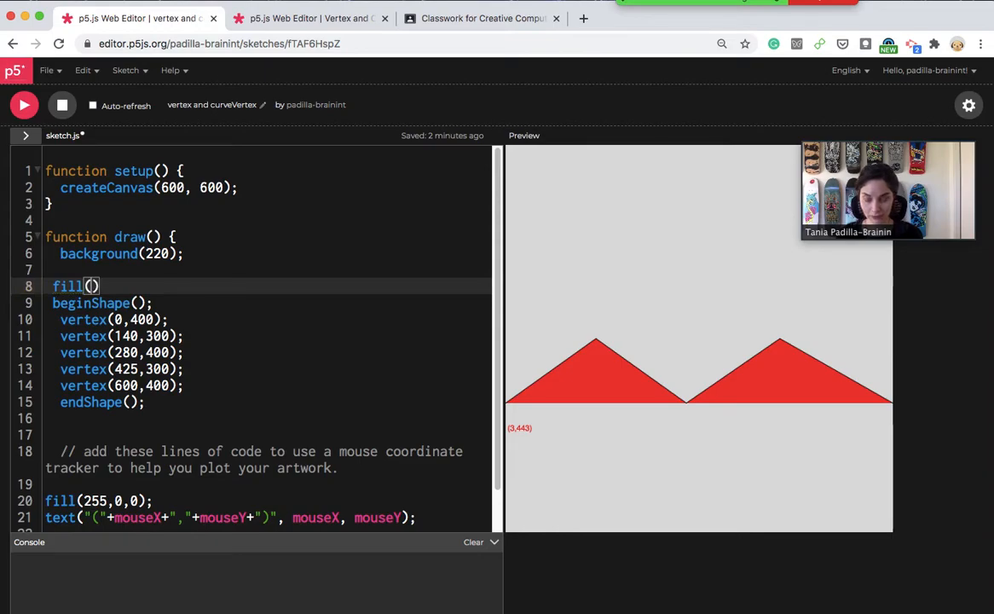
type("0,0,255")
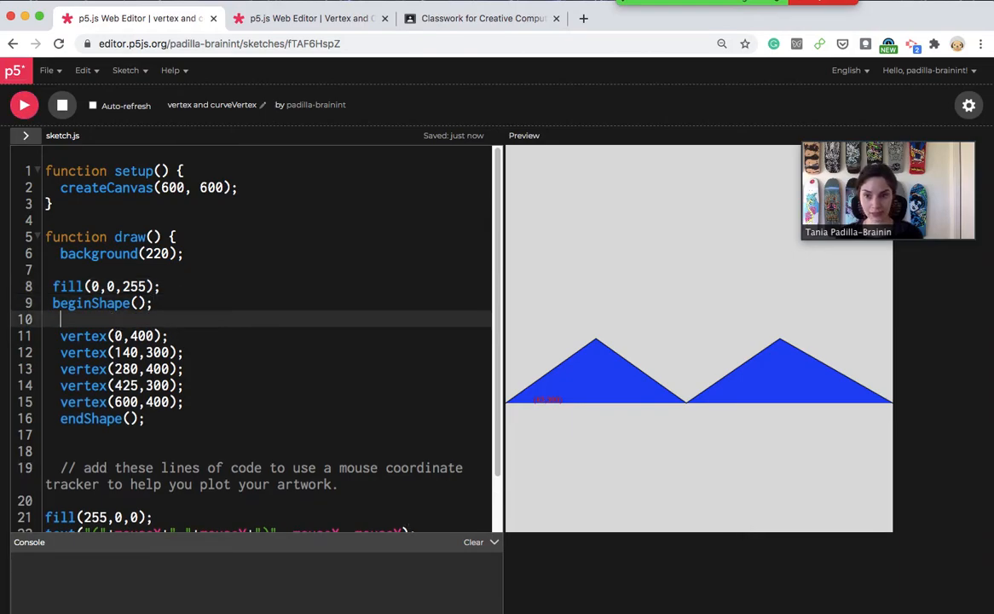
- Add vertex(0,600) before the first vertex and type the 600,600 corner point
type("vertex();")
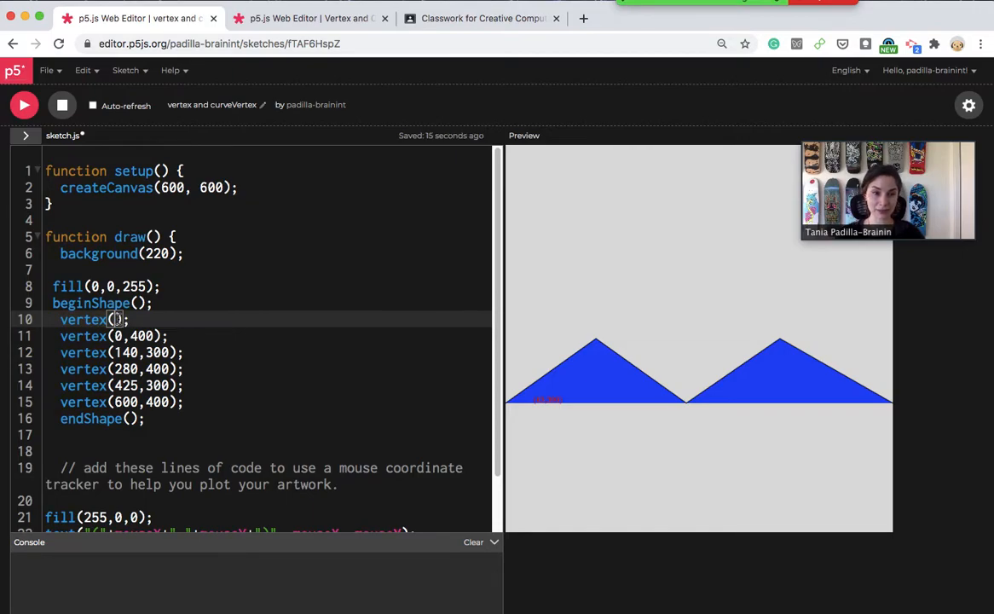
type("0")
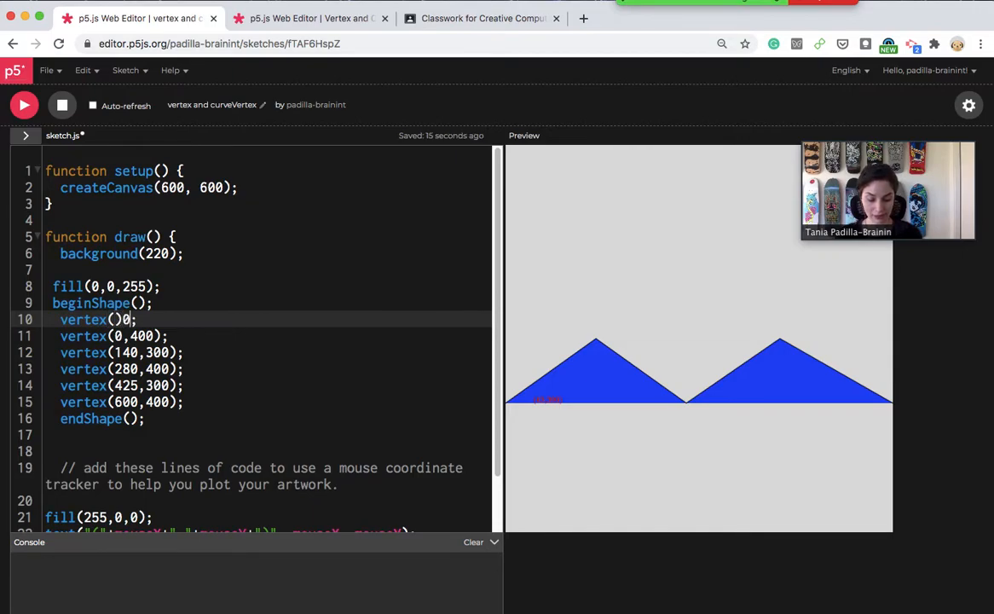
type("6")
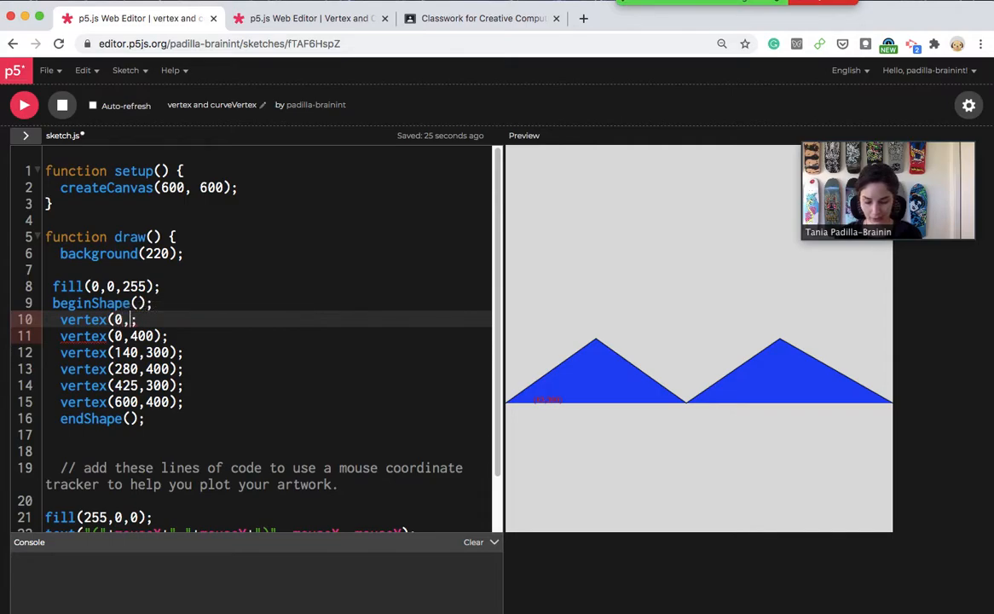
type("600)")
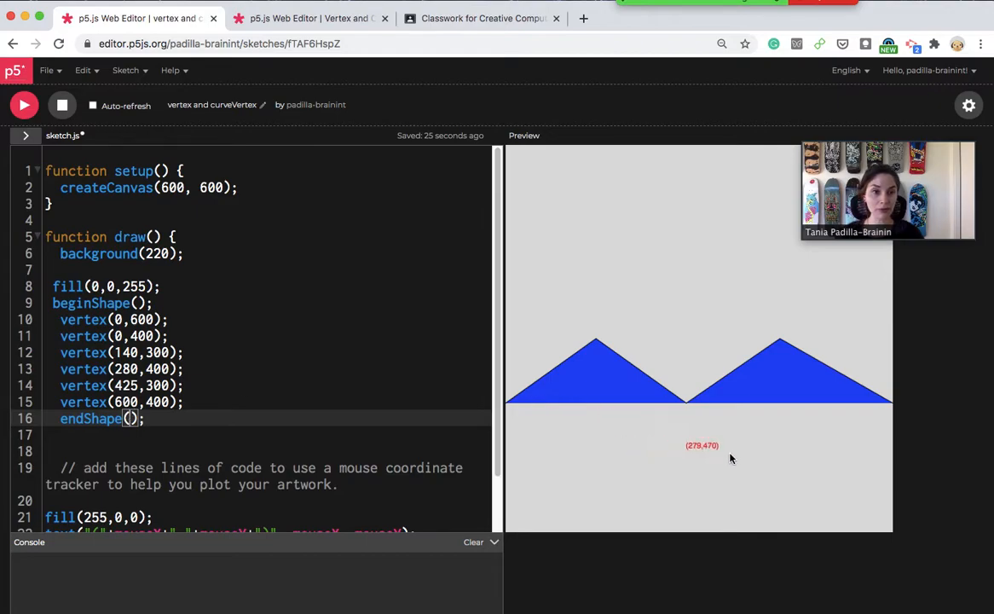
mouse_move(892, 536)
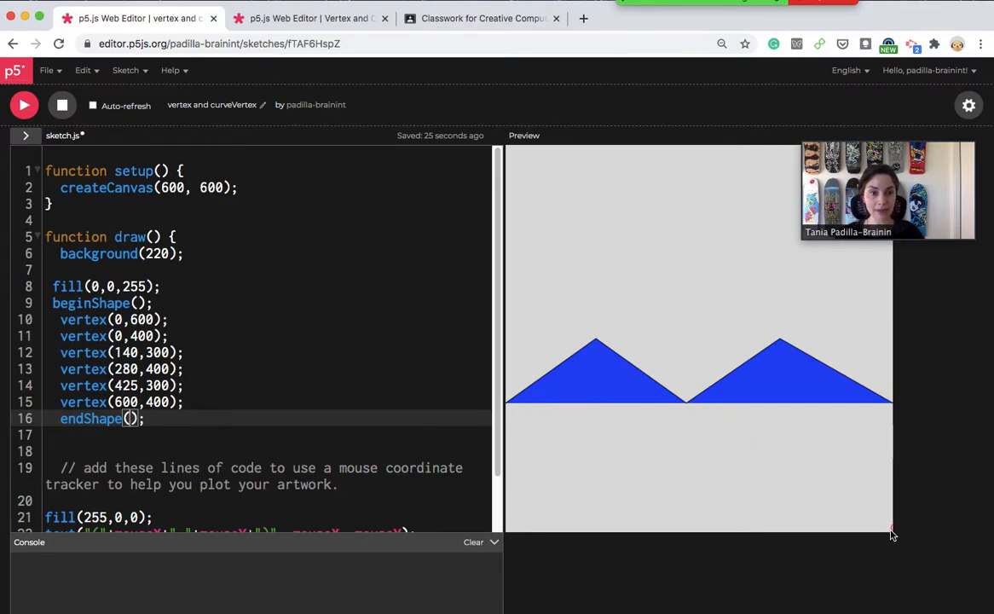
mouse_move(882, 529)
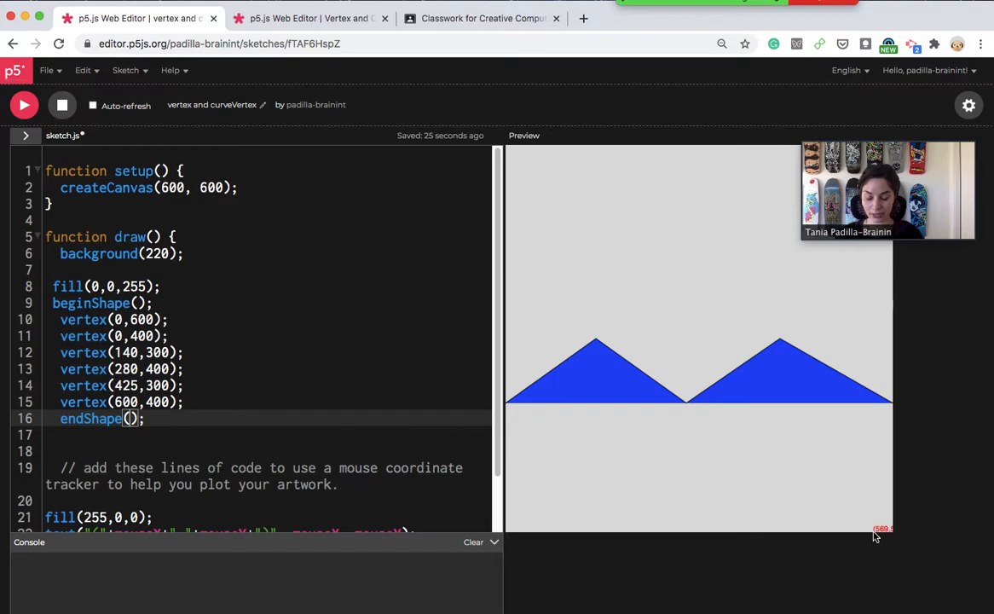
type("6")
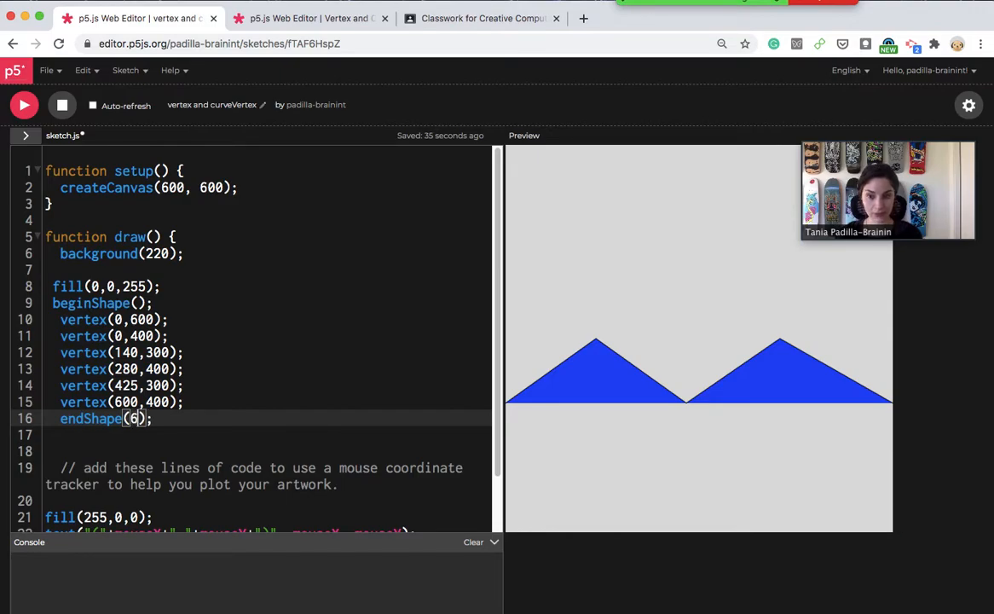
type("00,600")
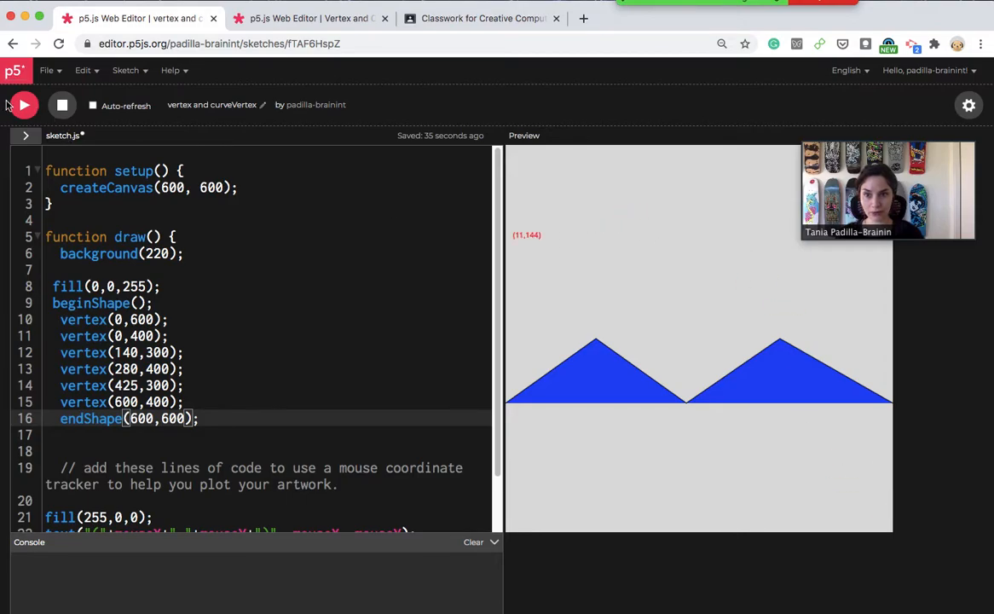
- Rerun, then move 600,600 out of endShape() into its own vertex line
left_click(23, 105)
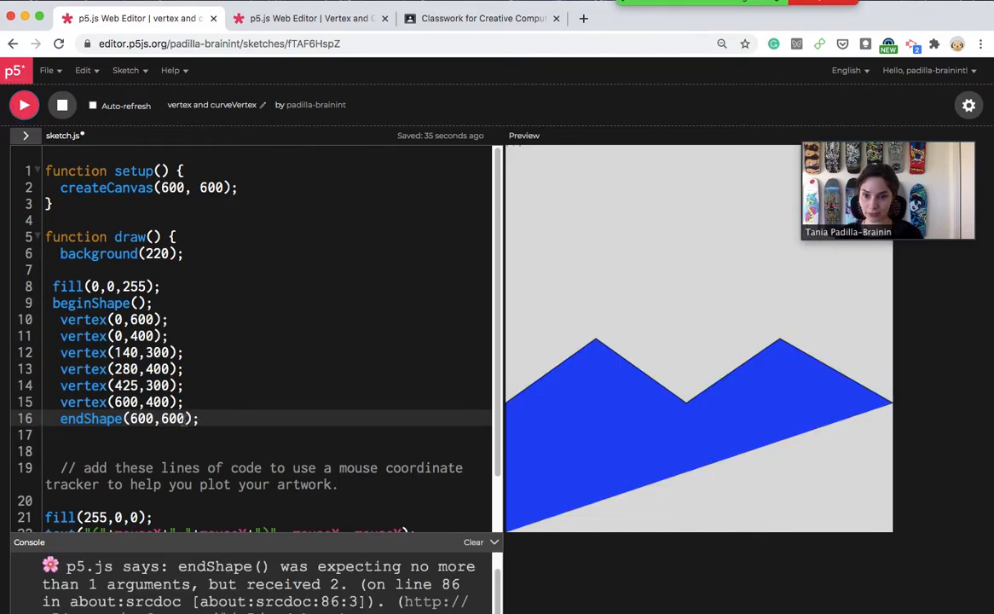
double_click(156, 418)
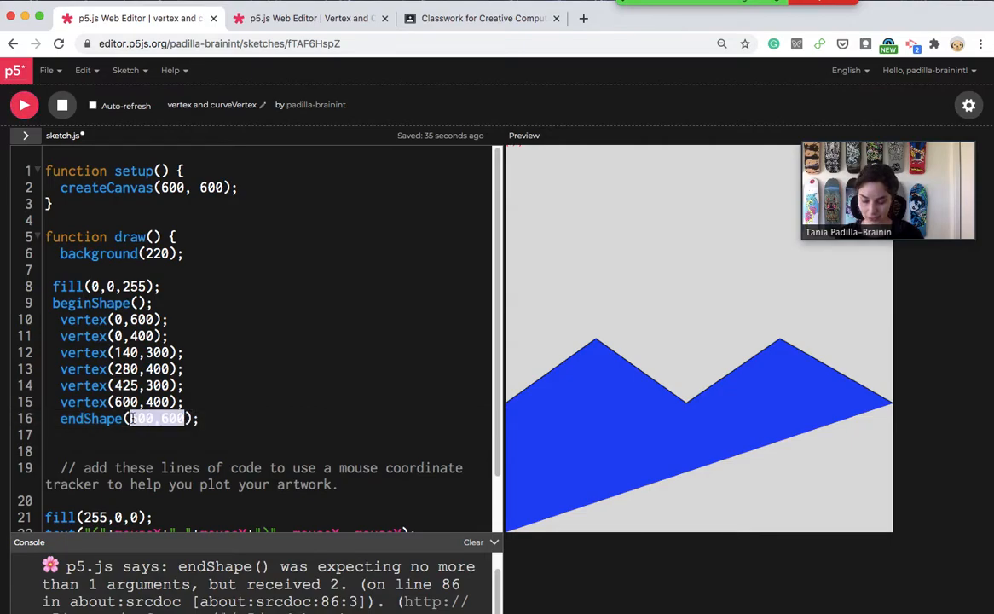
key("Backspace")
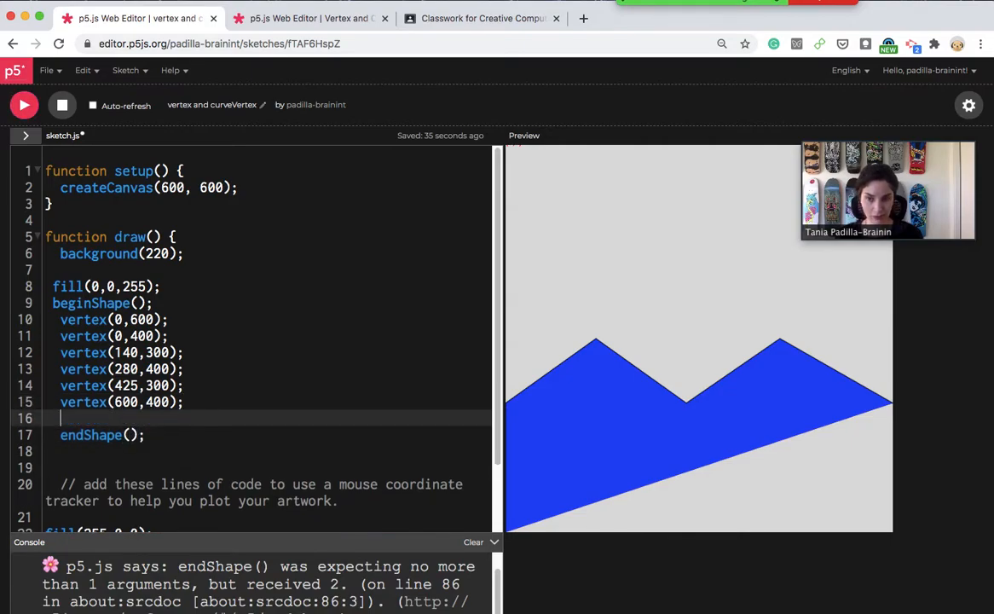
type("600,600")
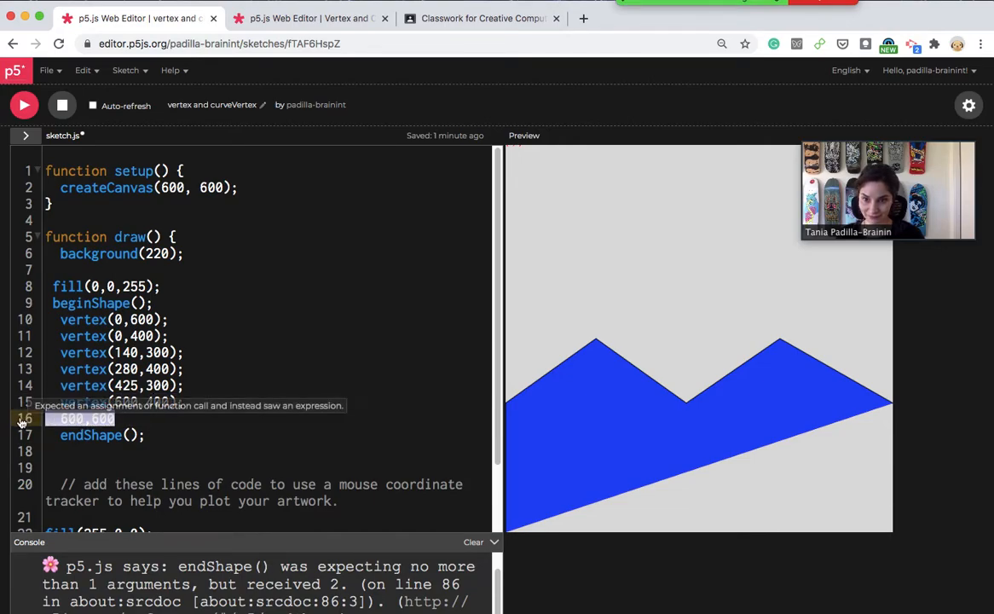
type("vertex(600,400);")
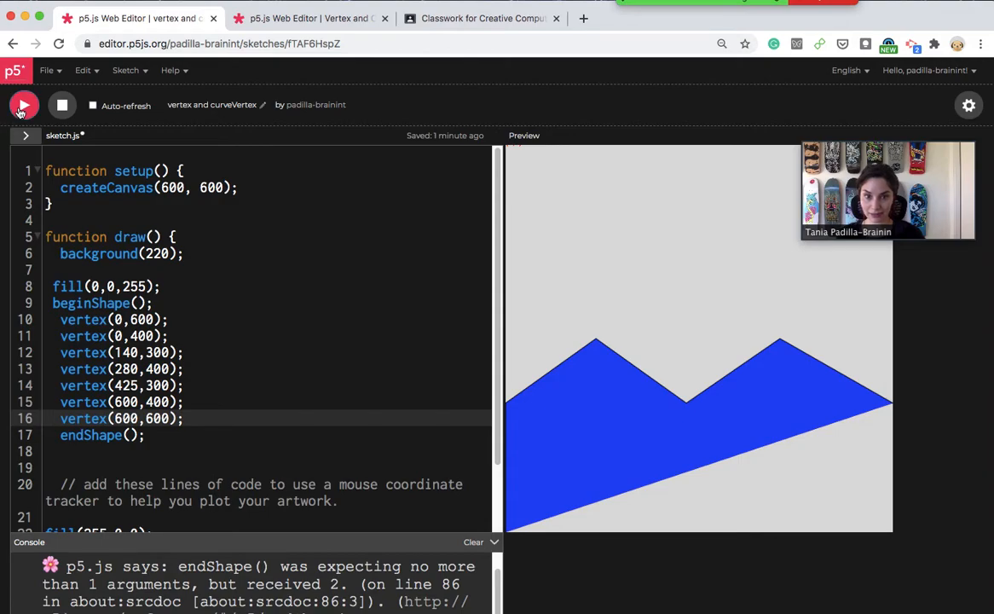
- Run the sketch and label the shape with a // blue mountains comment
left_click(24, 105)
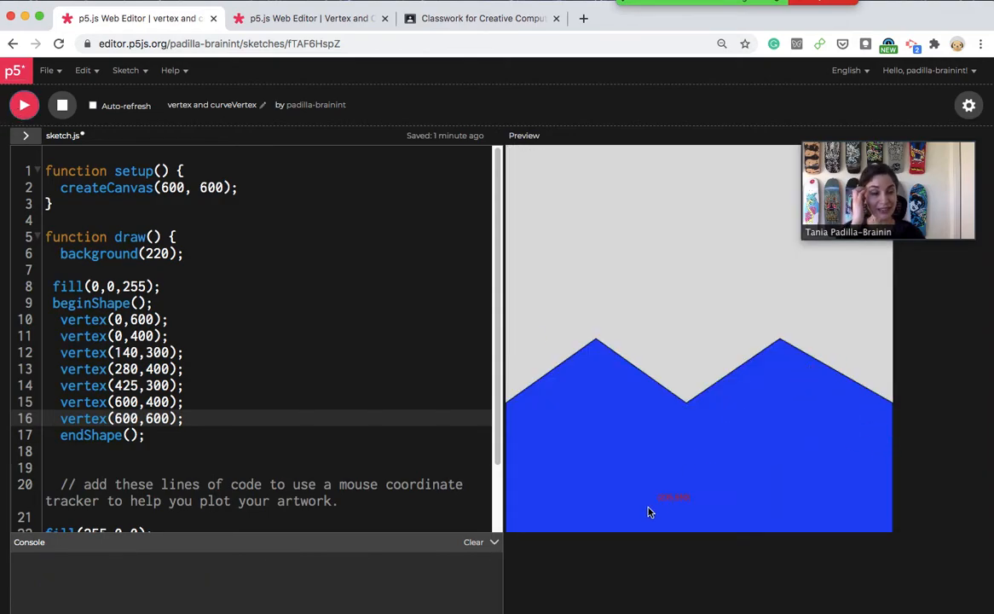
mouse_move(605, 448)
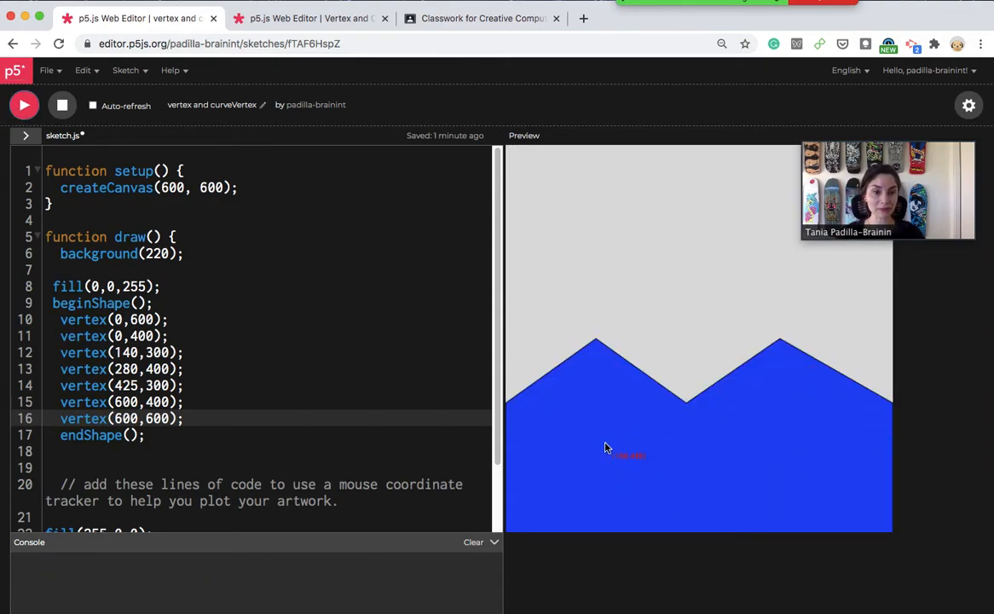
mouse_move(556, 412)
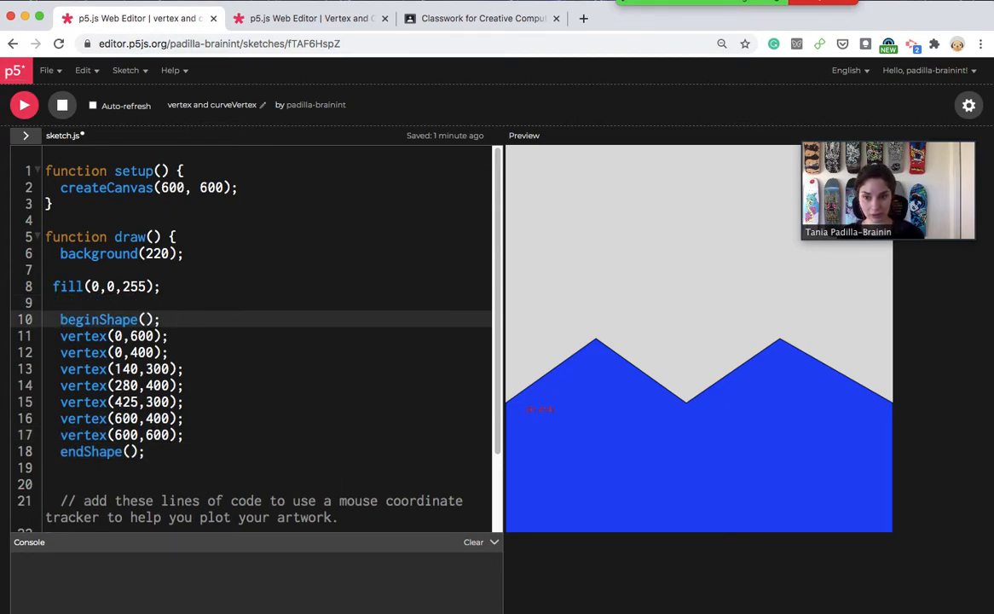
type("//")
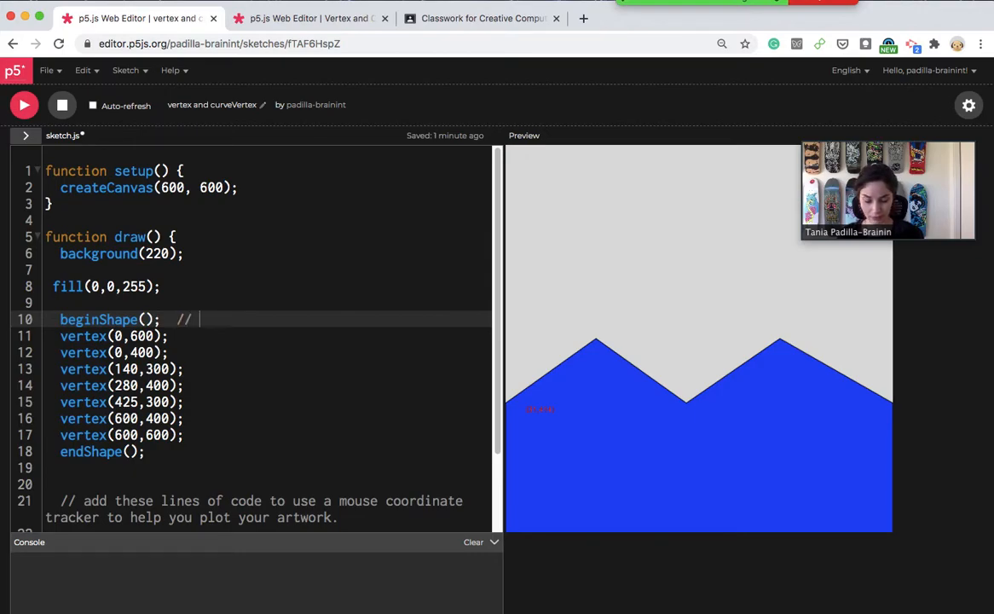
type("blue mo")
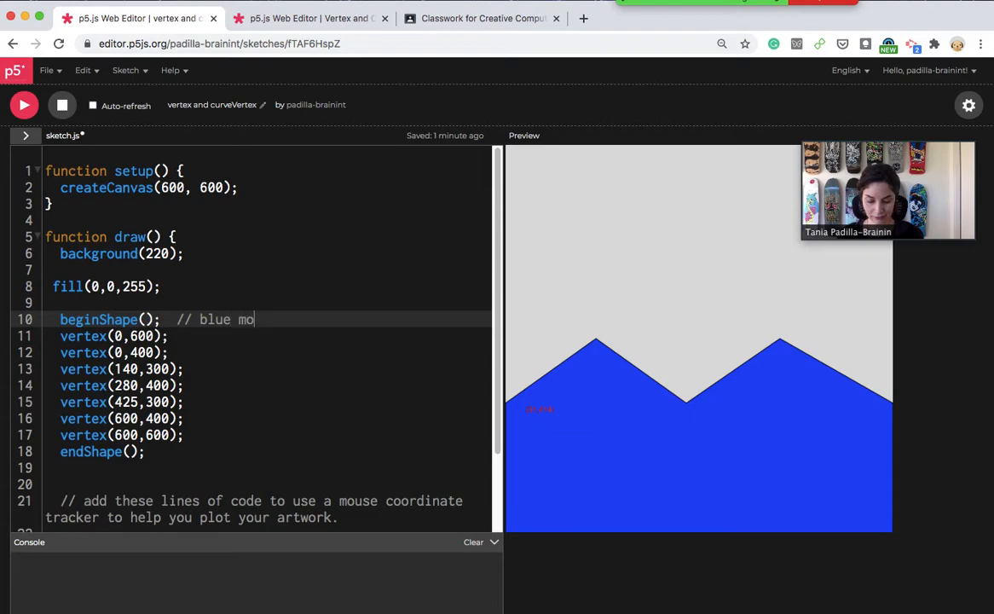
type("untains")
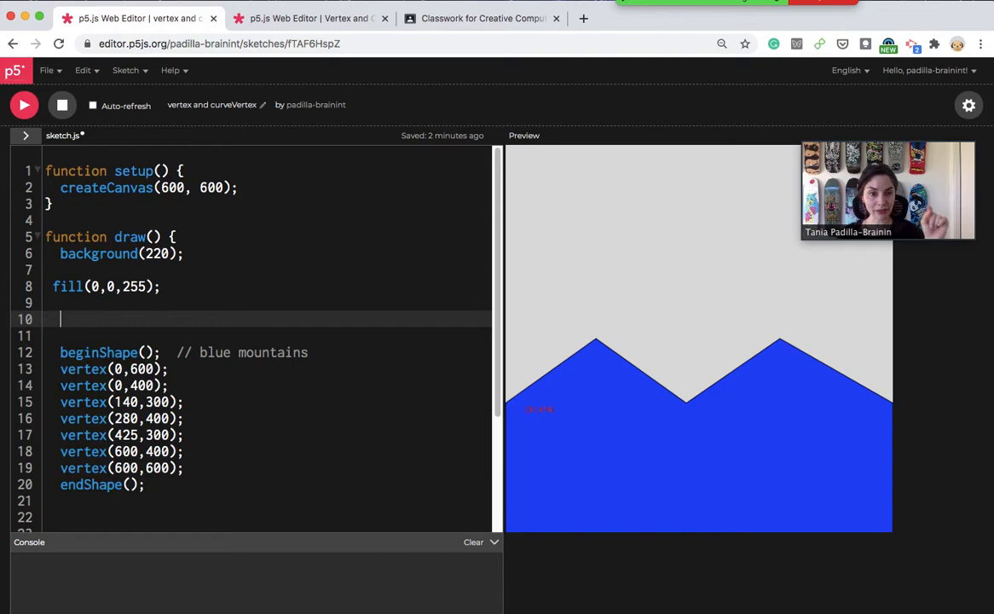
mouse_move(607, 352)
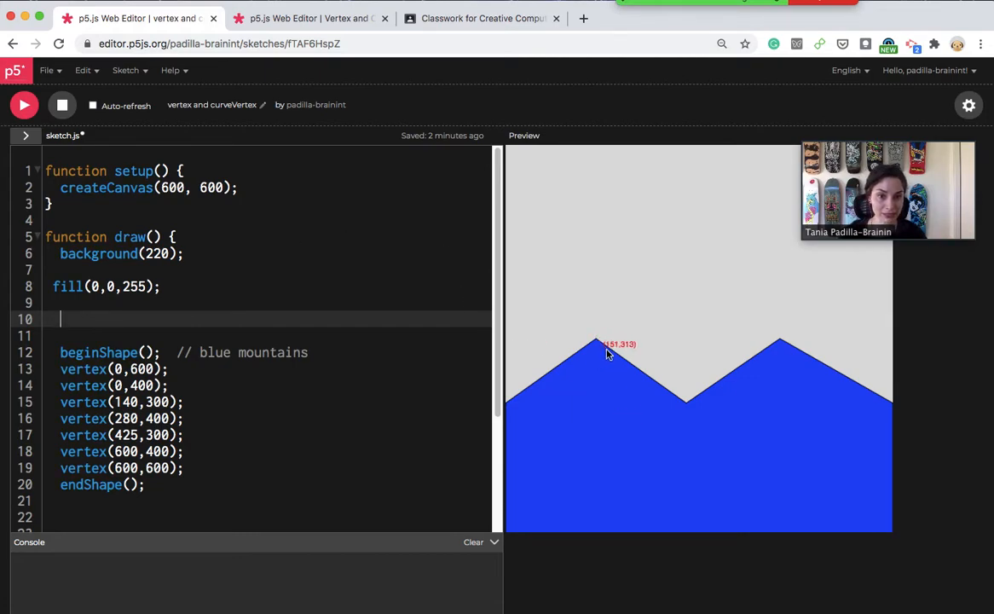
mouse_move(77, 301)
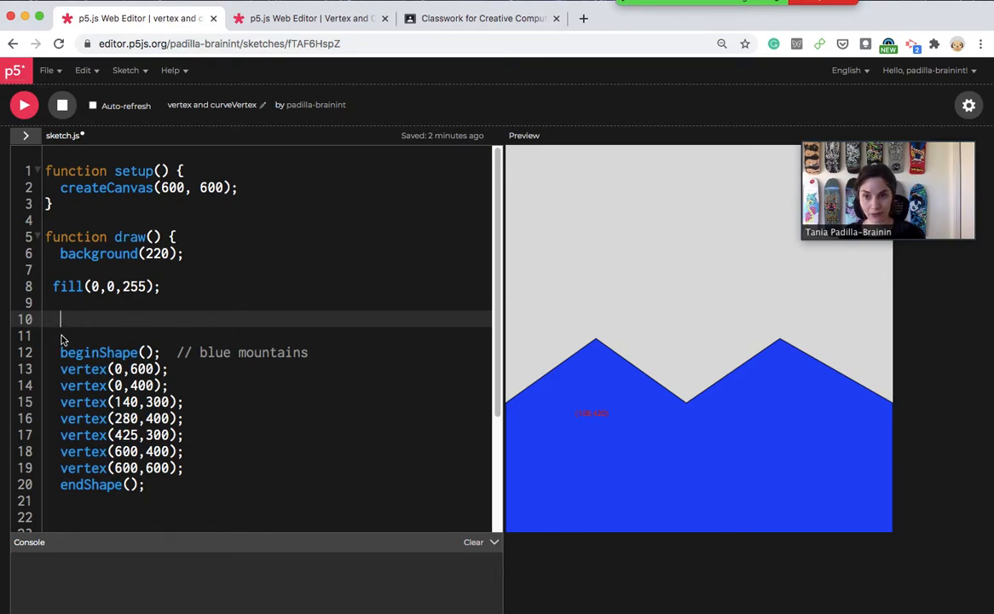
- Add noStroke(); above the comment and rerun the outline-free mountains
type("noSt")
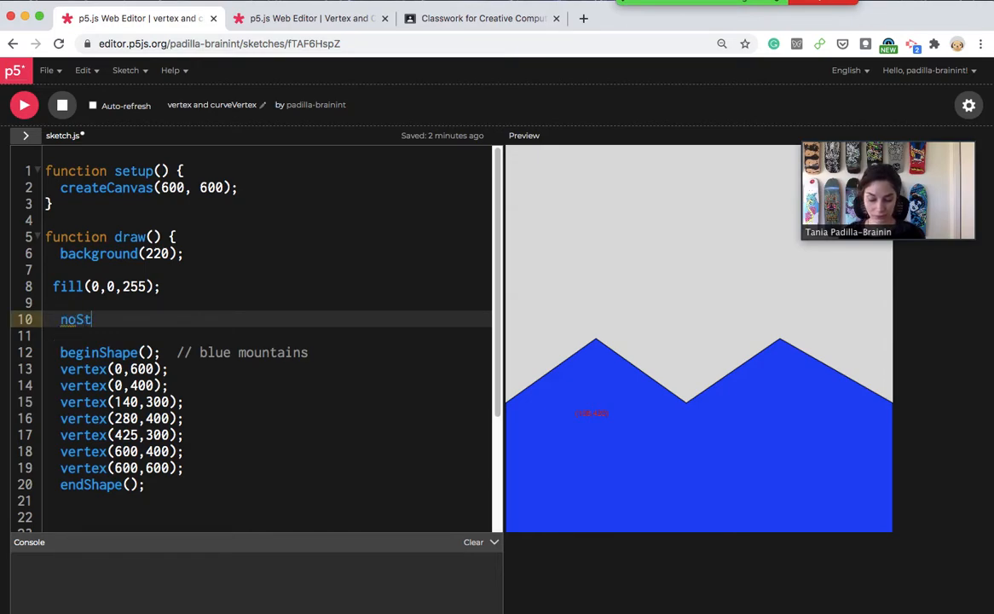
type("roke()")
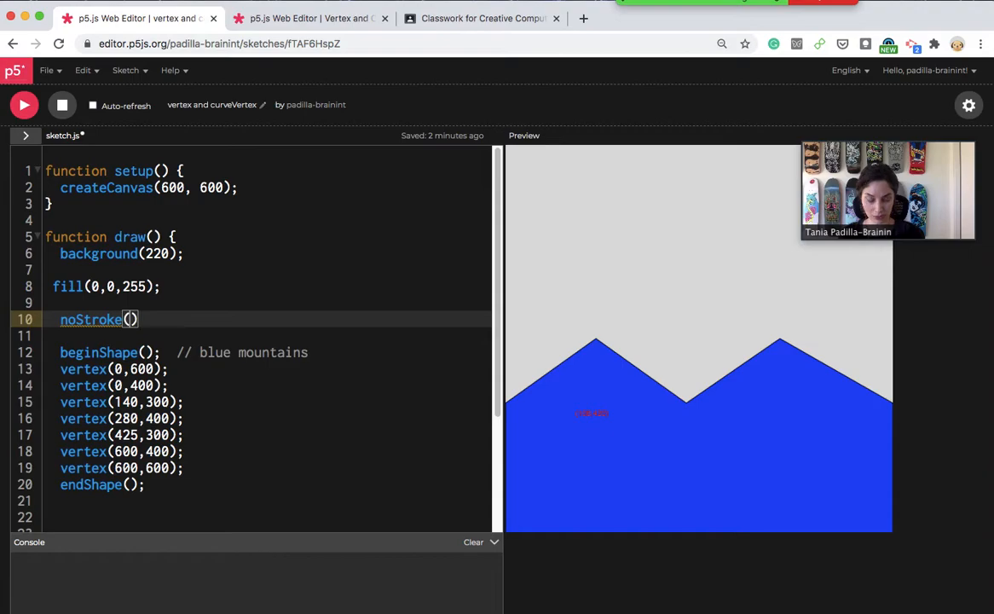
left_click(23, 104)
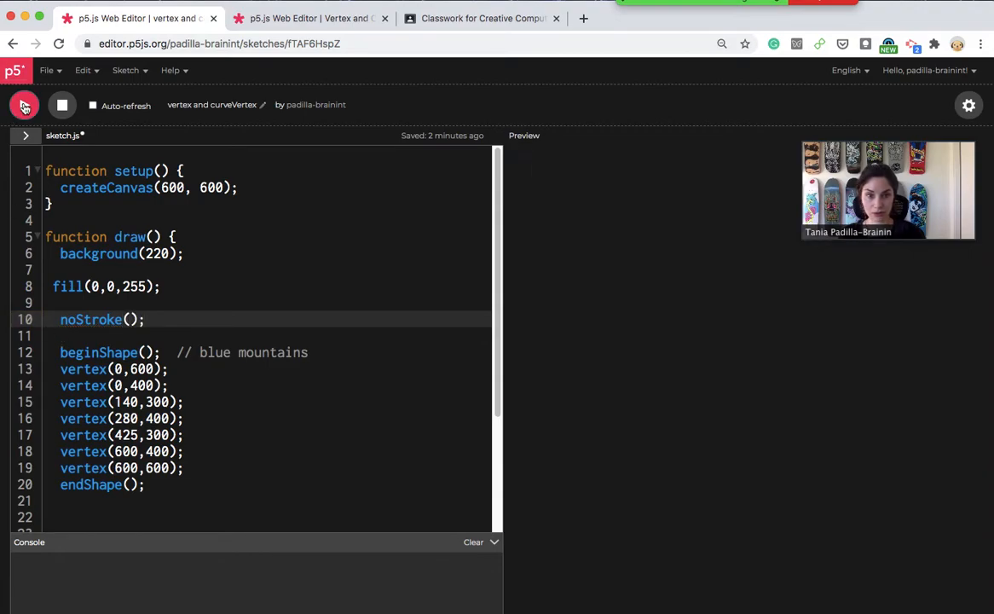
left_click(24, 105)
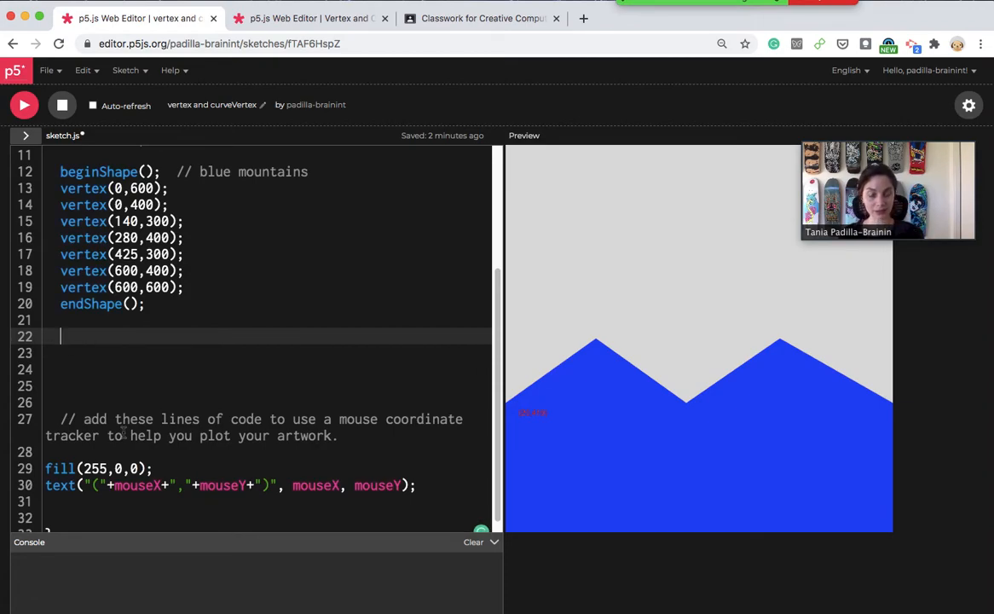
- Type beginShape(); on line 22 and curveVertex(150,125) on the line below
type("be")
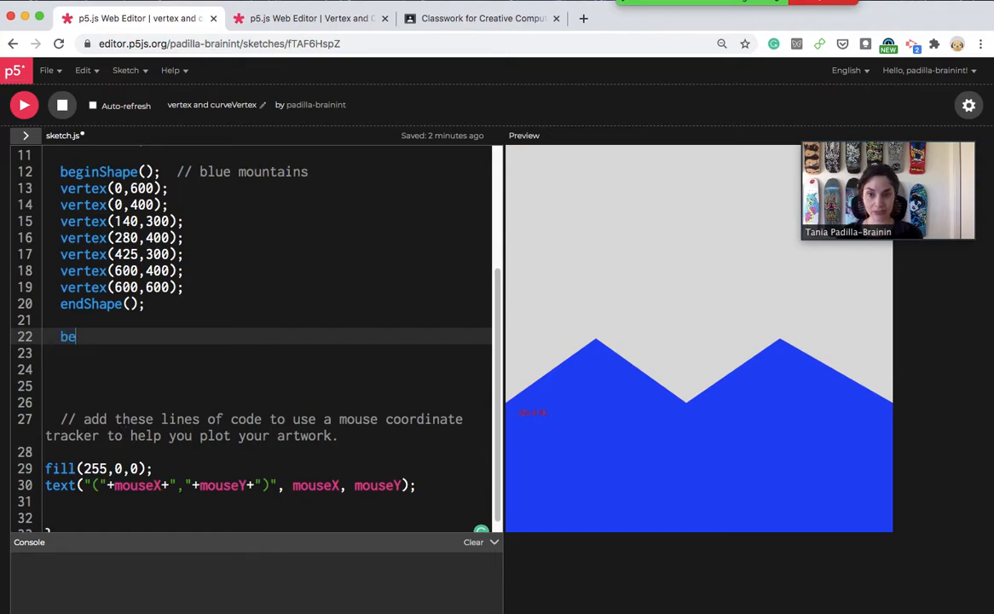
type("gin")
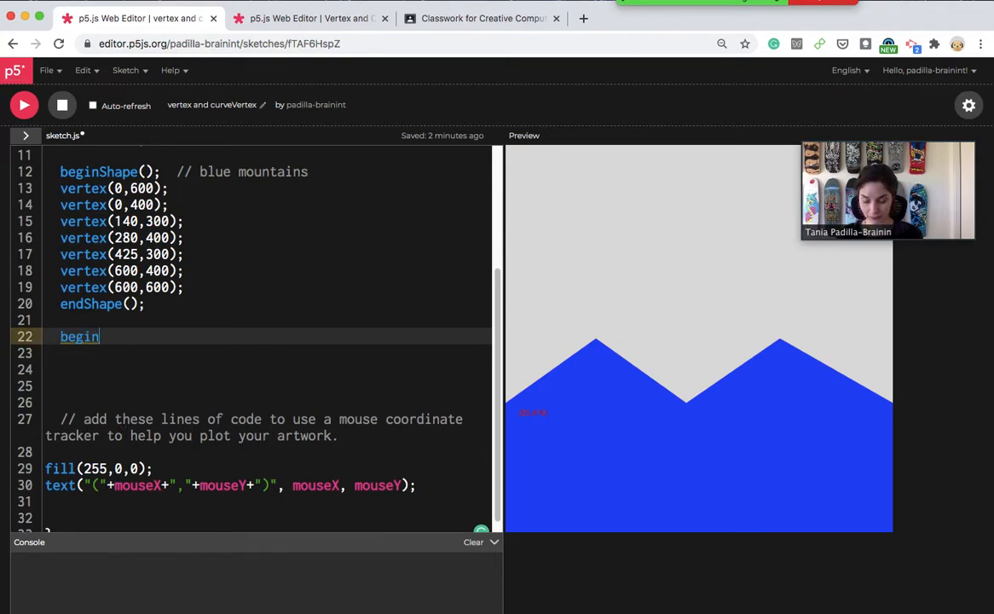
type("Shape")
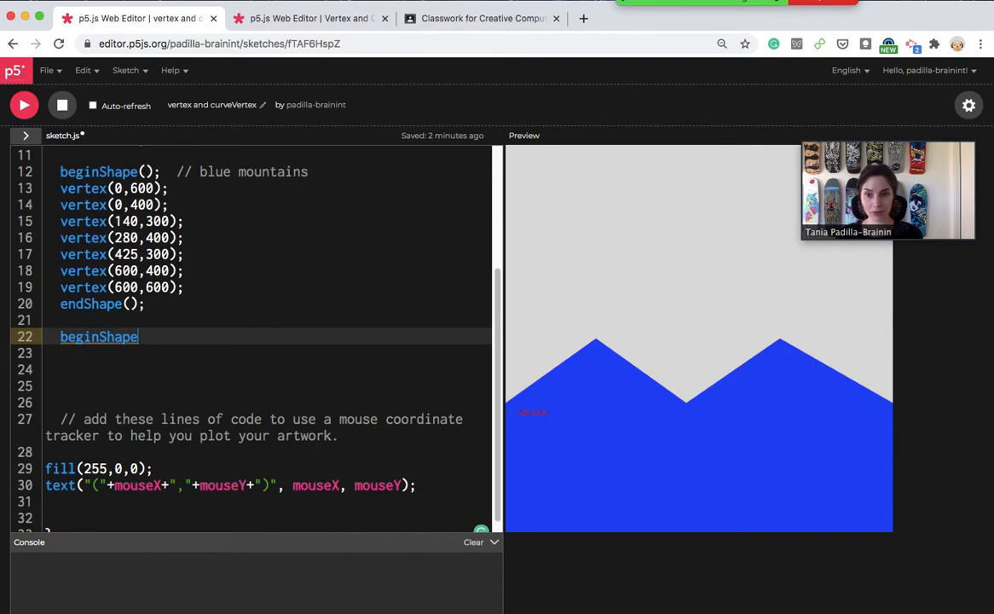
type("();")
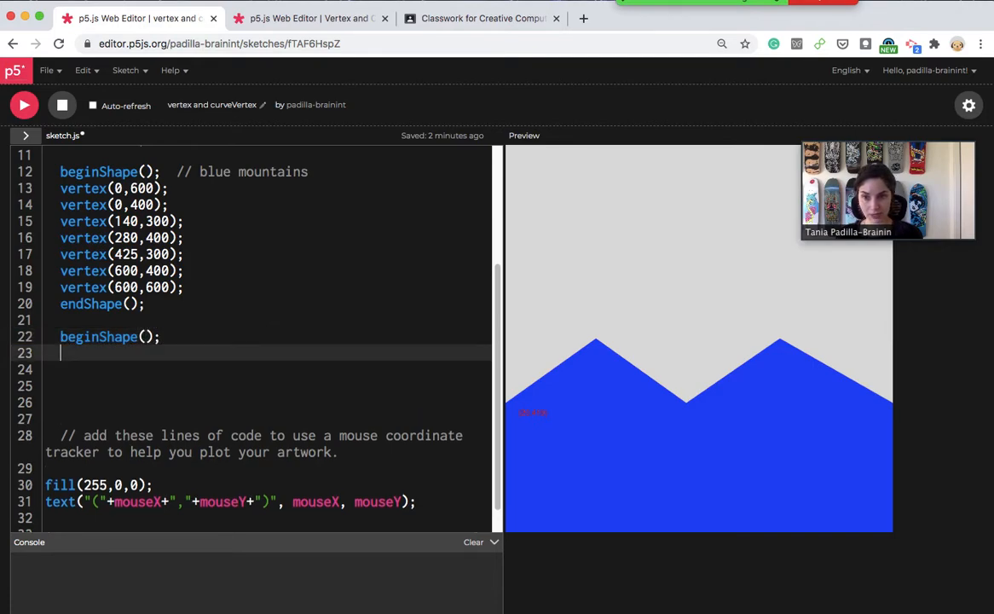
type("cur")
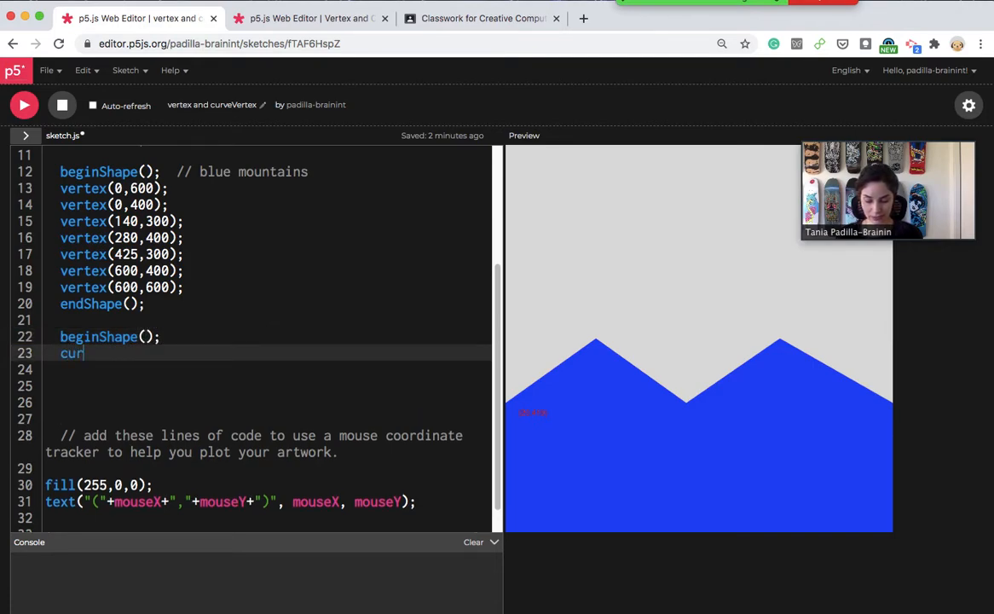
type("veVert")
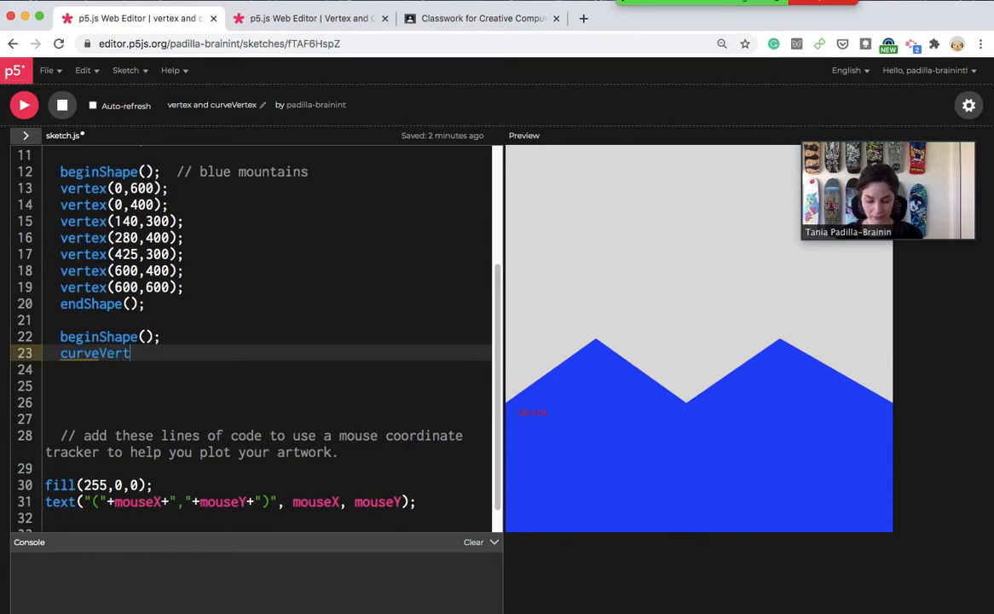
type("ex()")
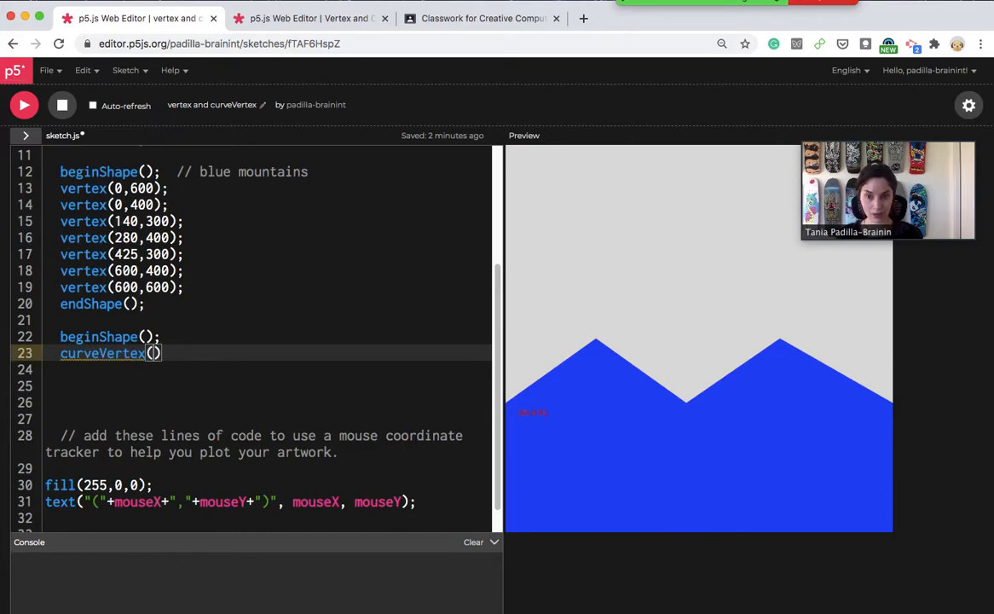
mouse_move(595, 422)
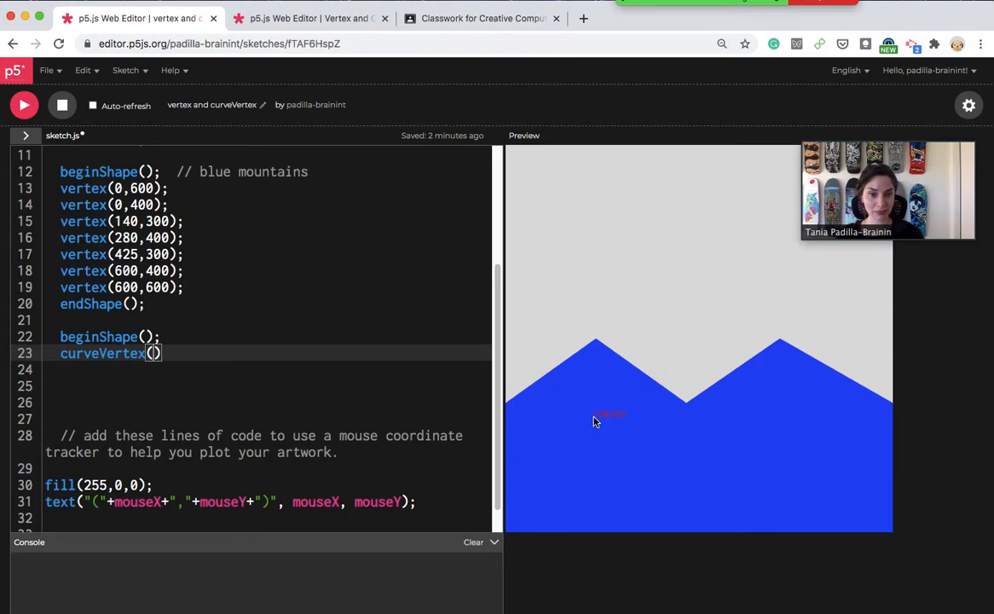
mouse_move(634, 224)
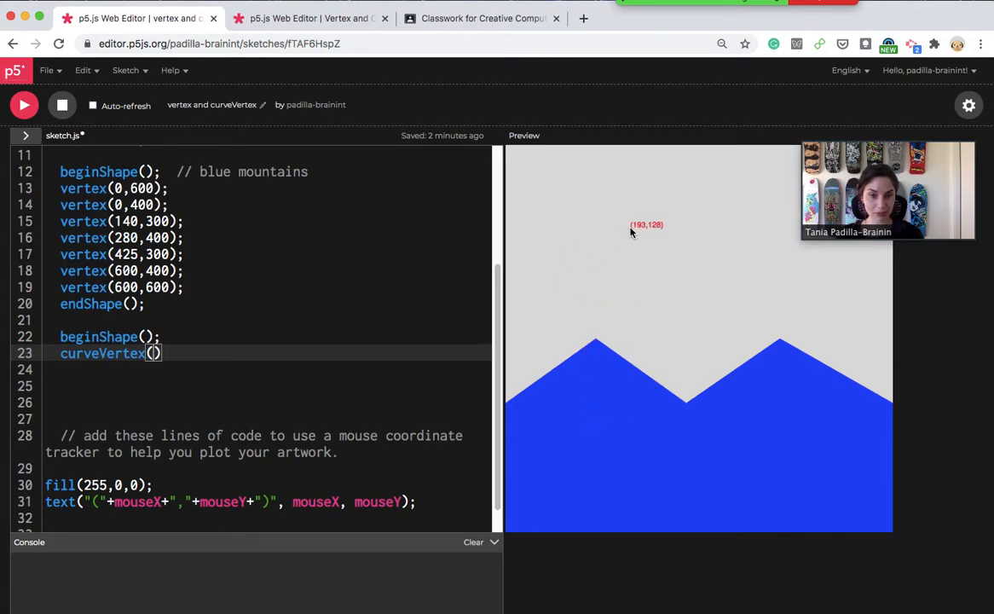
mouse_move(618, 222)
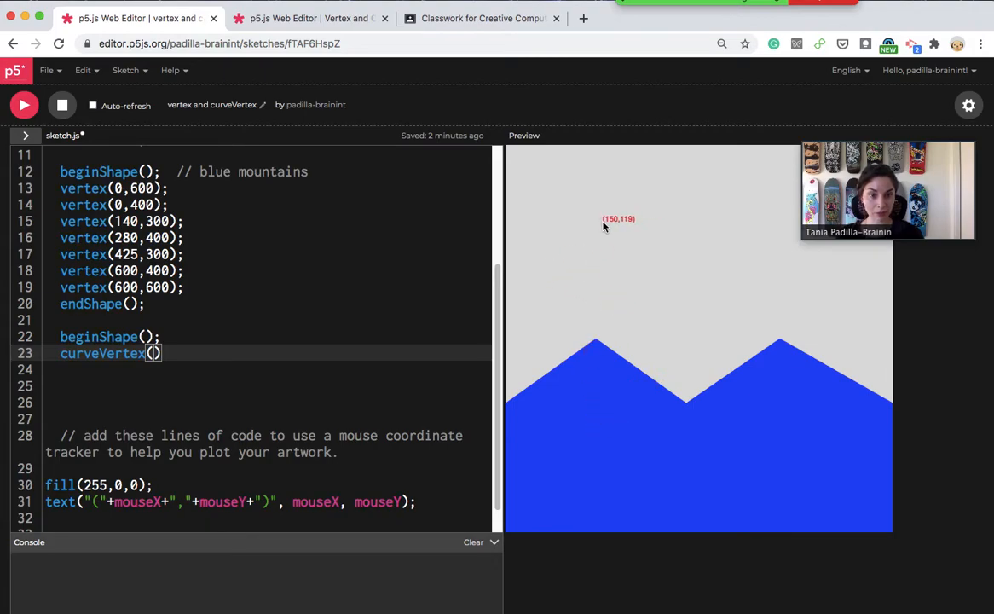
mouse_move(605, 232)
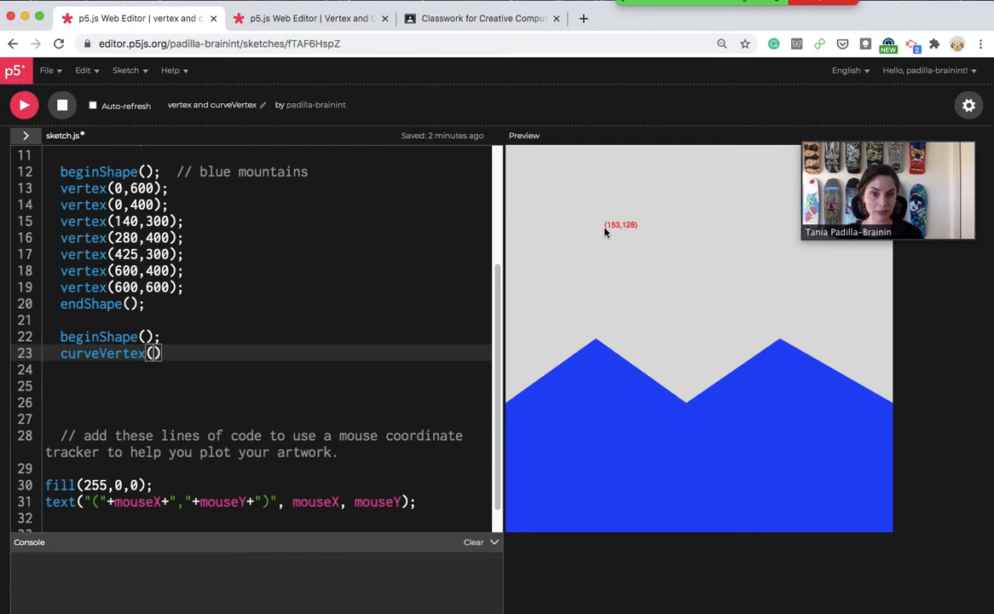
mouse_move(543, 282)
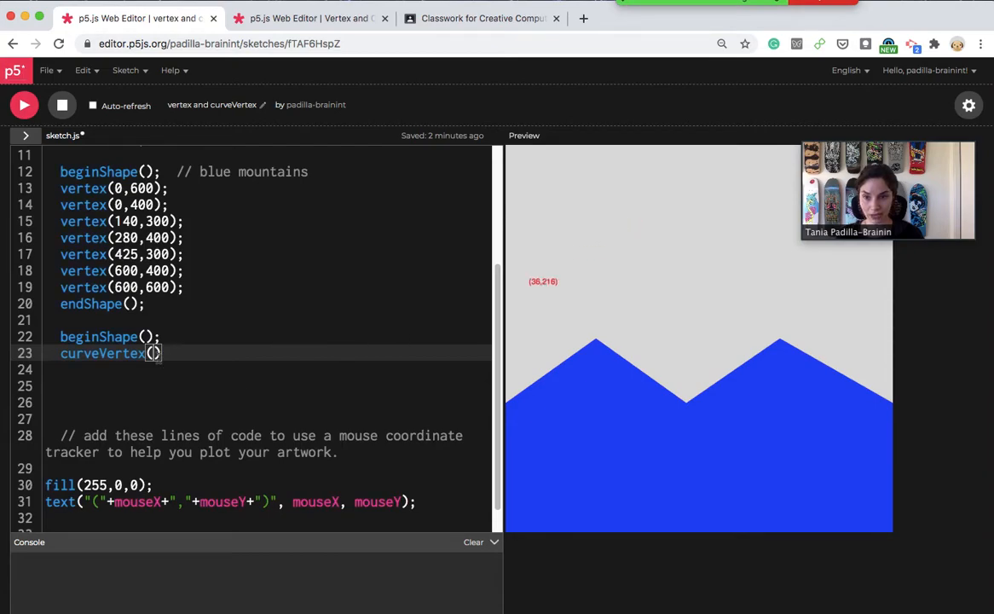
type("1")
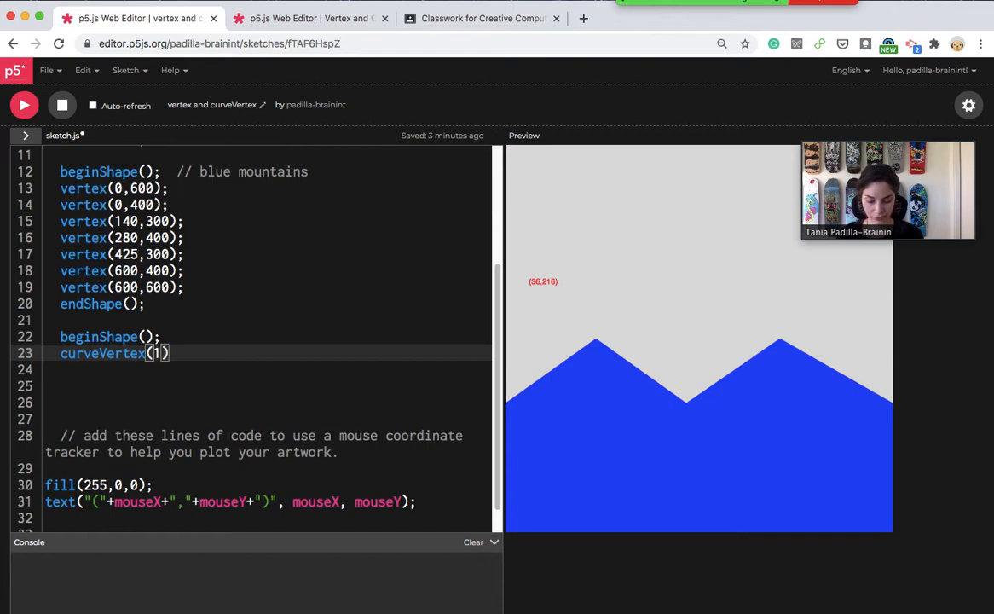
type("50")
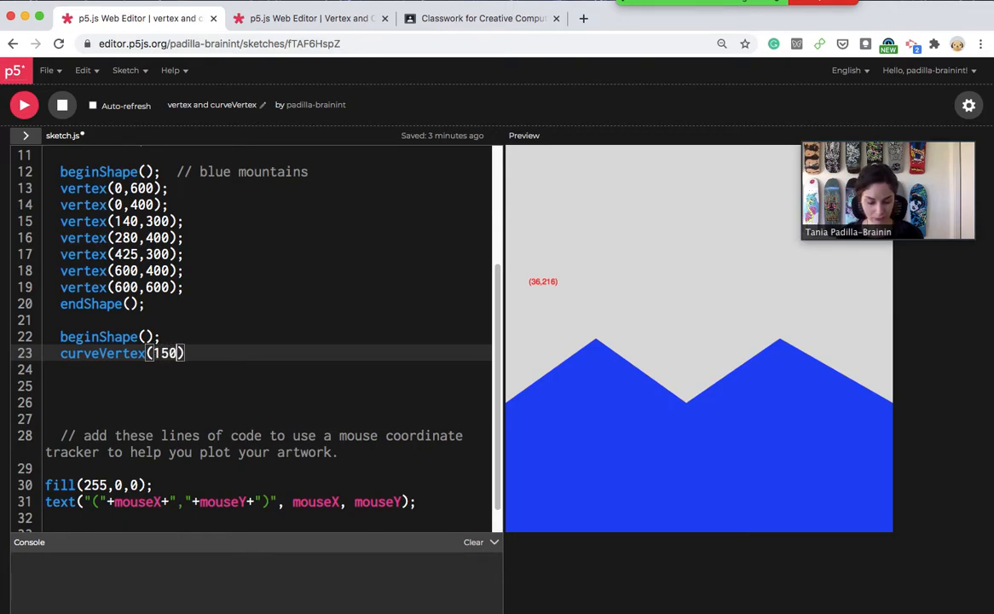
type("2")
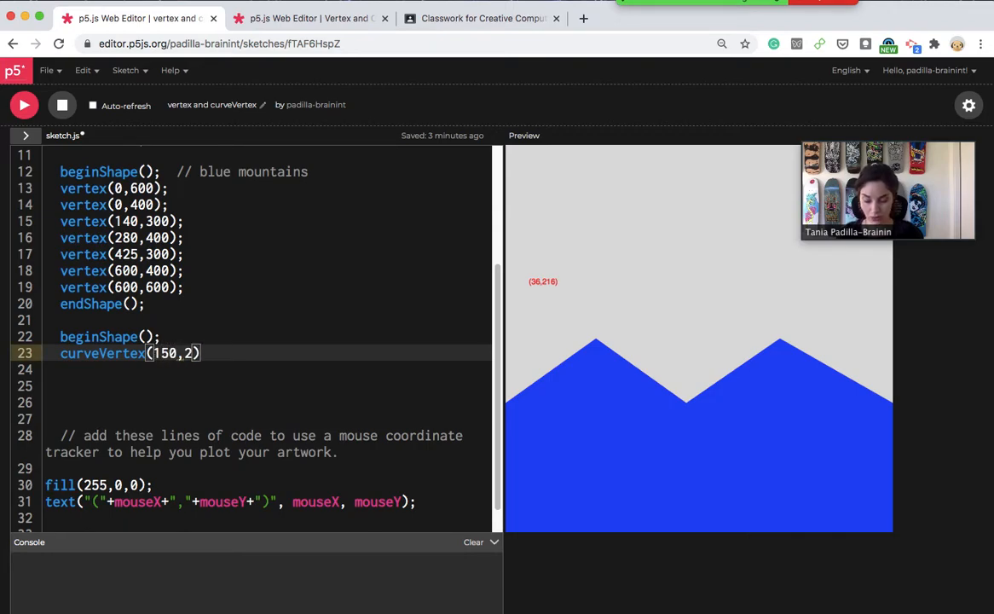
type("1")
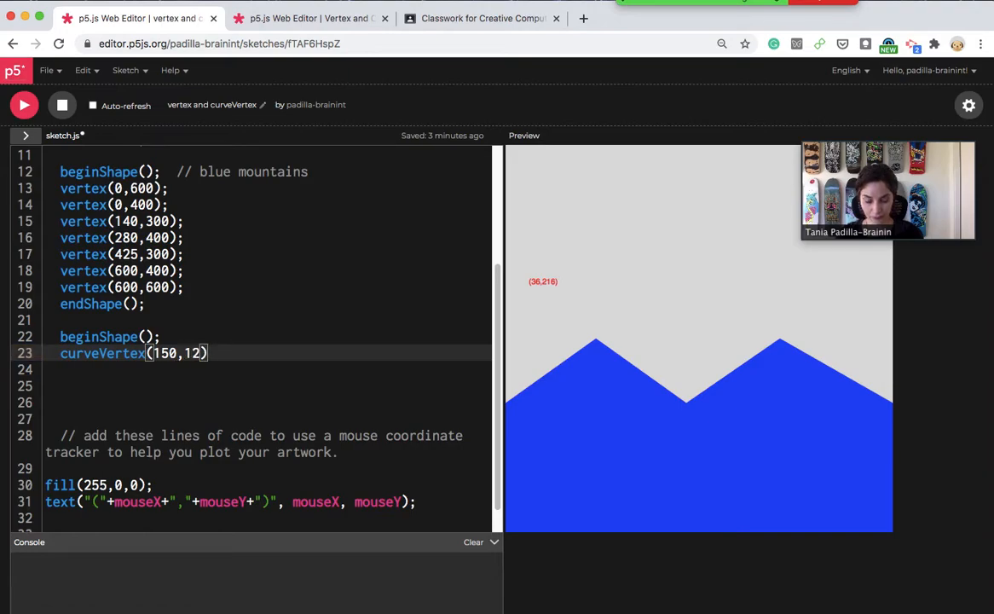
type("5")
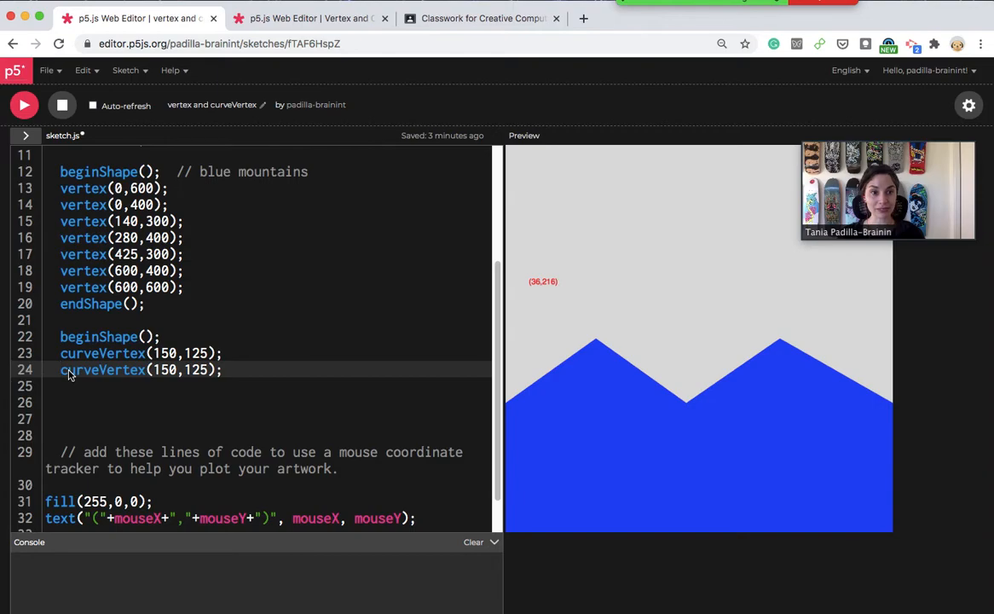
mouse_move(68, 377)
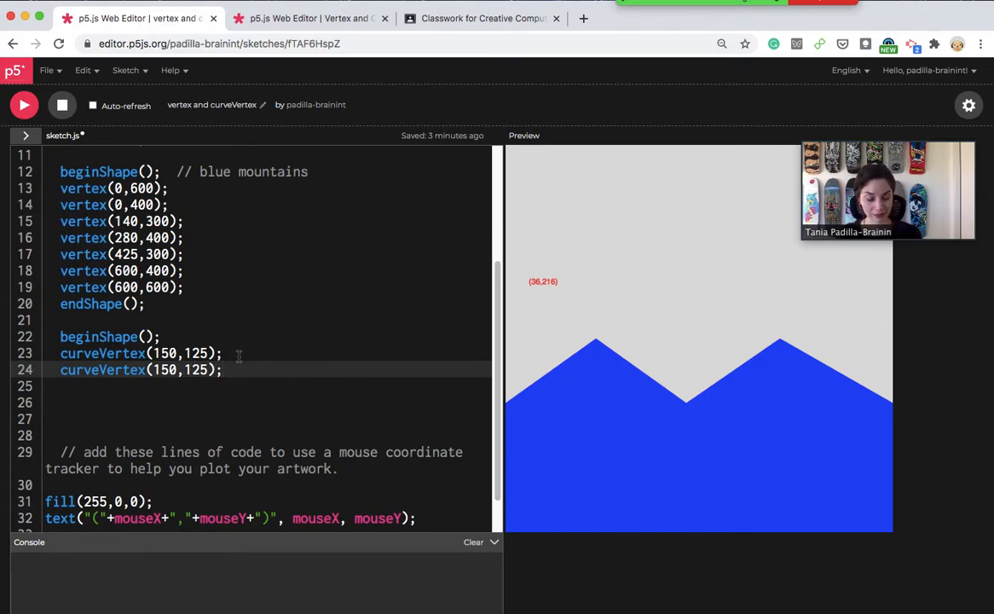
- Duplicate the curveVertex(150,125); line and add an empty third curveVertex() below it
type("curveVertex(150,125);")
type("curveVertex()")
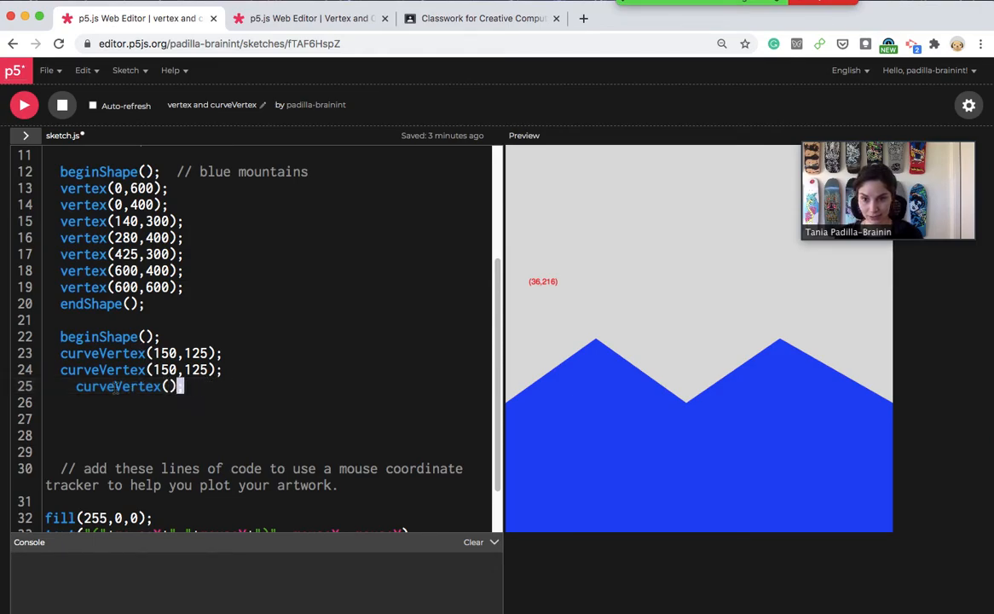
double_click(117, 386)
type(";")
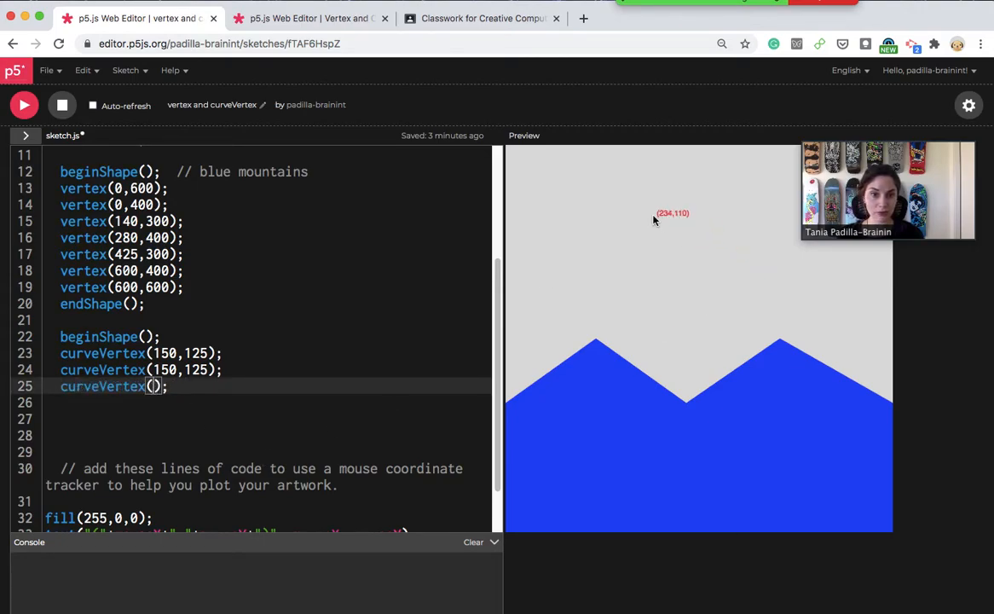
mouse_move(759, 217)
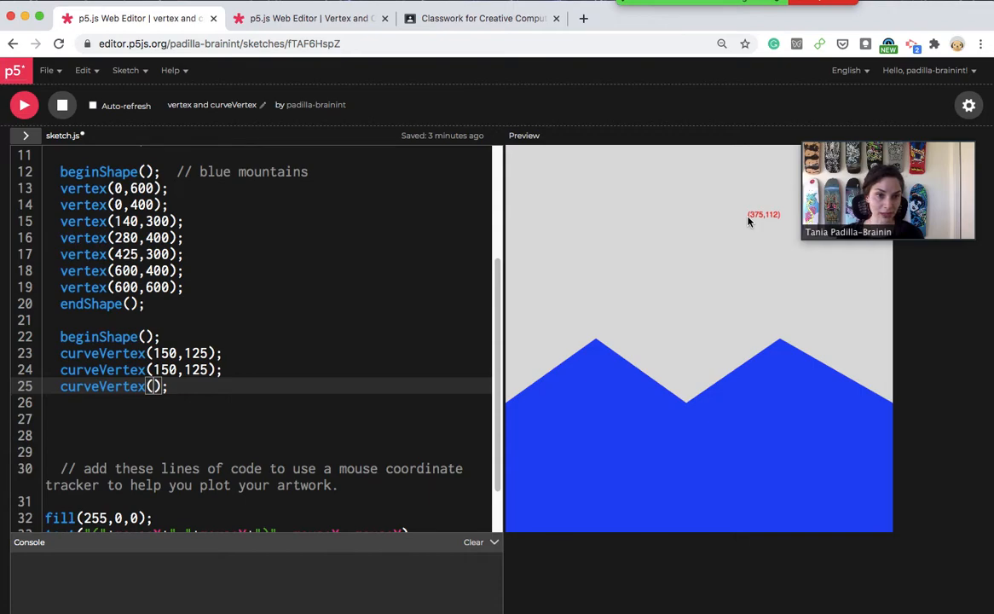
mouse_move(759, 237)
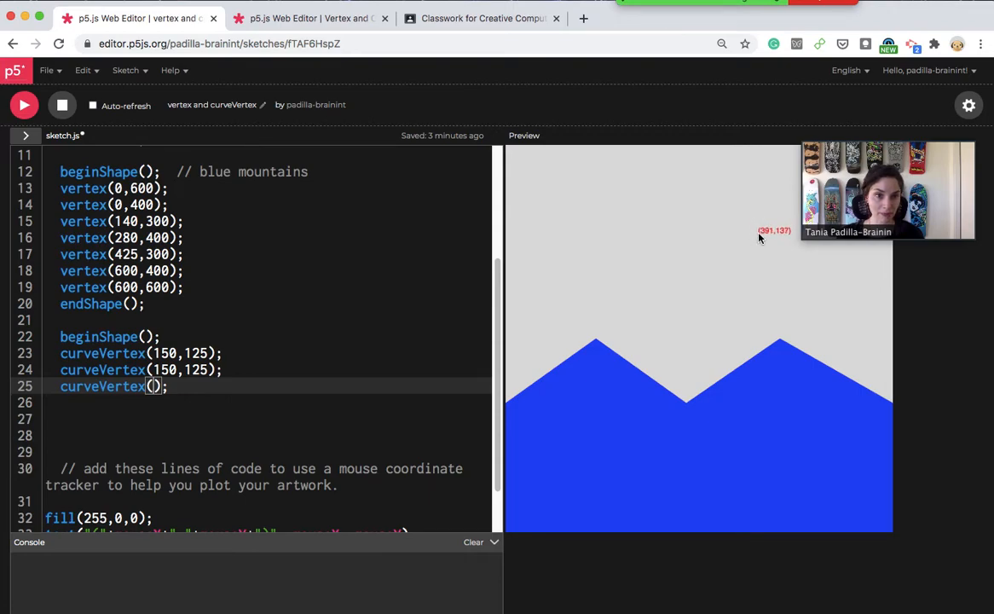
mouse_move(760, 242)
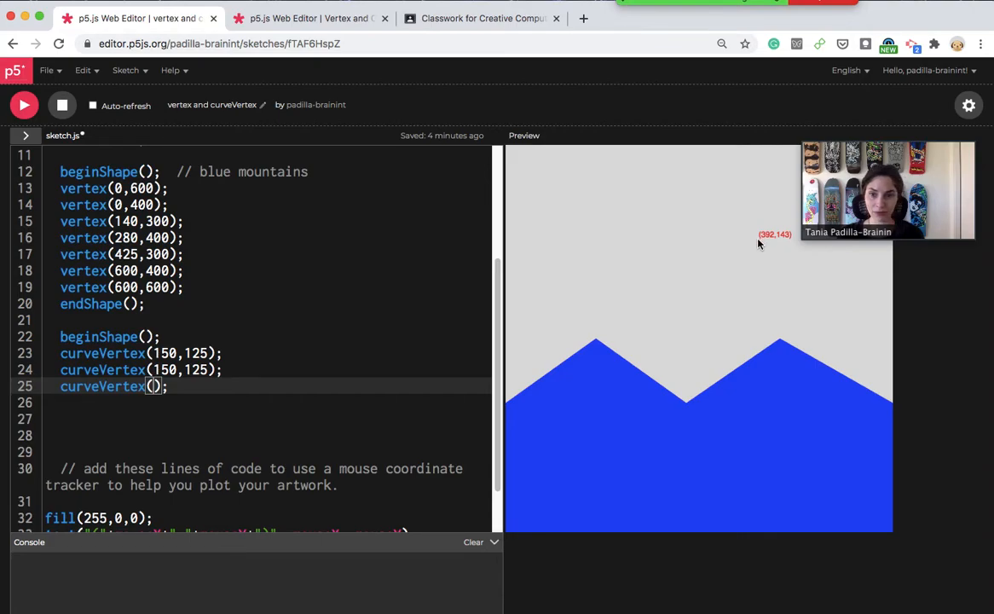
mouse_move(533, 288)
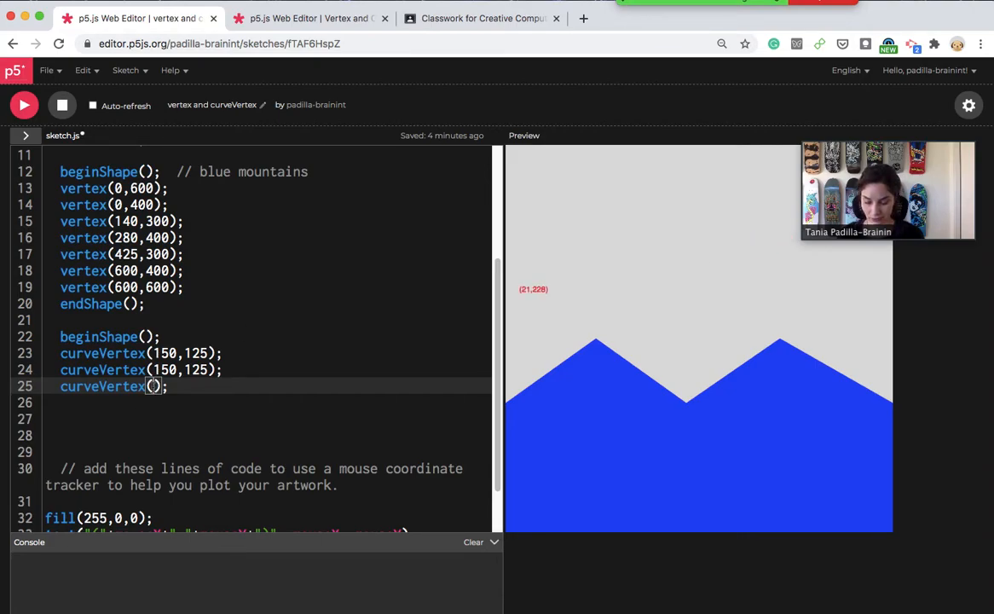
- Add curveVertex points (400,150), (315,440) and (60,260) to the curved shape
type("1")
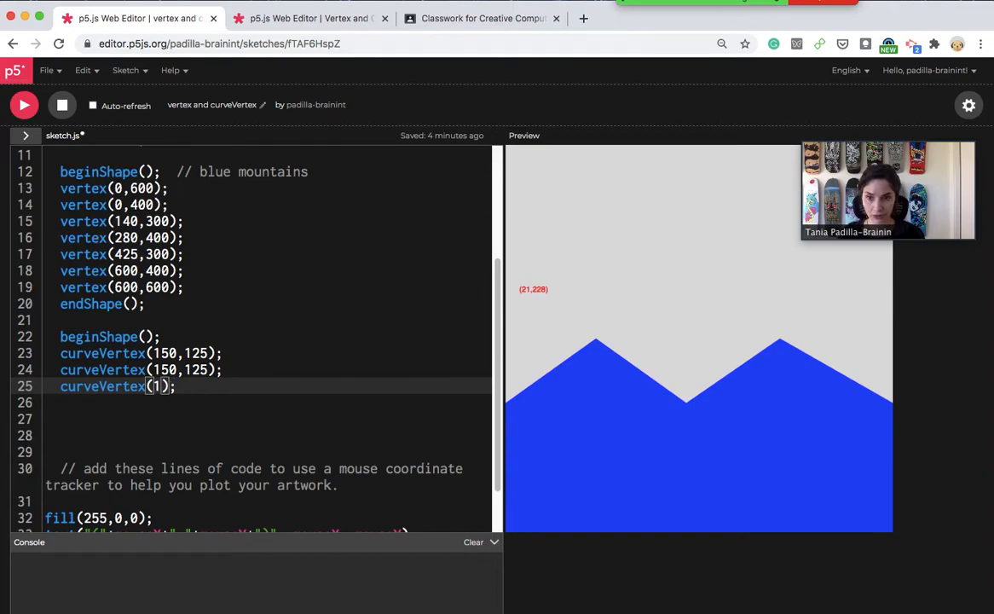
key("Backspace")
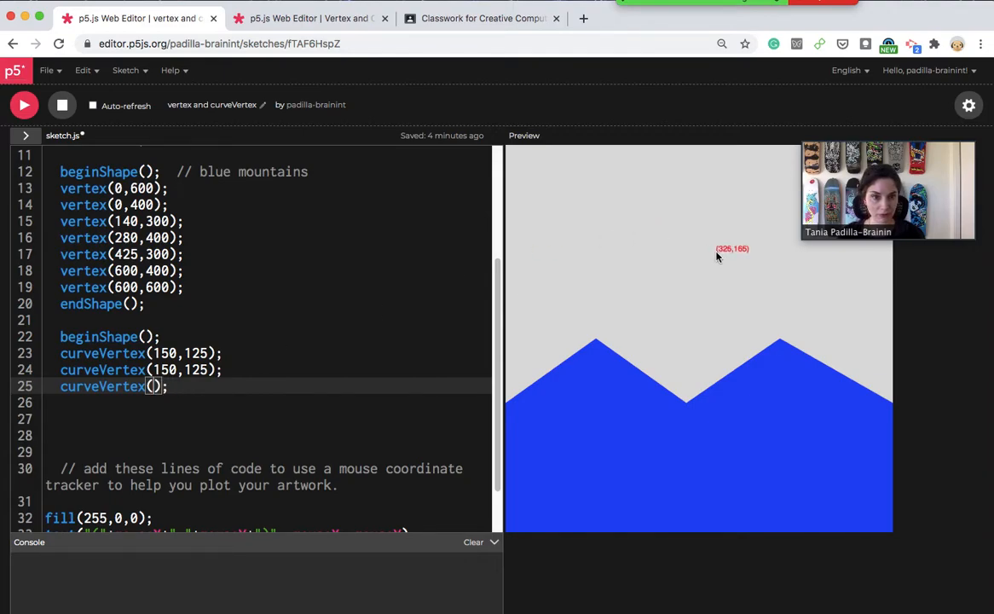
mouse_move(570, 260)
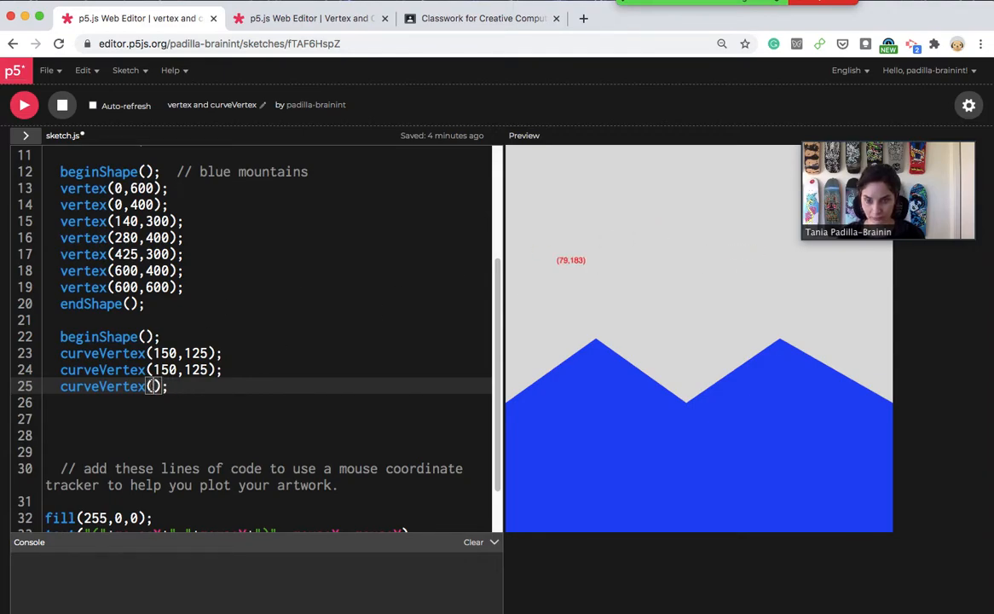
type("400,150")
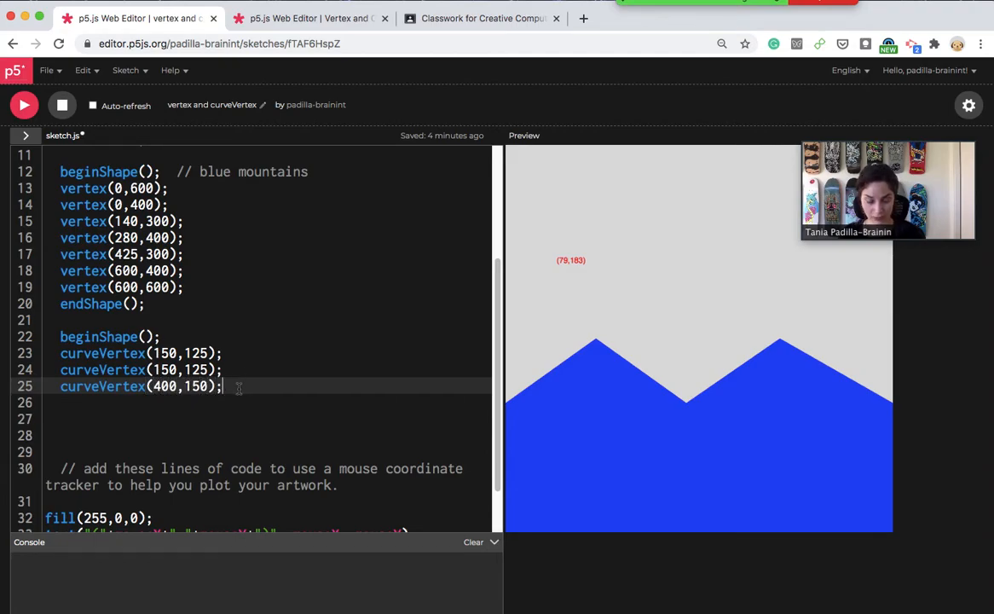
type("curveVertex();")
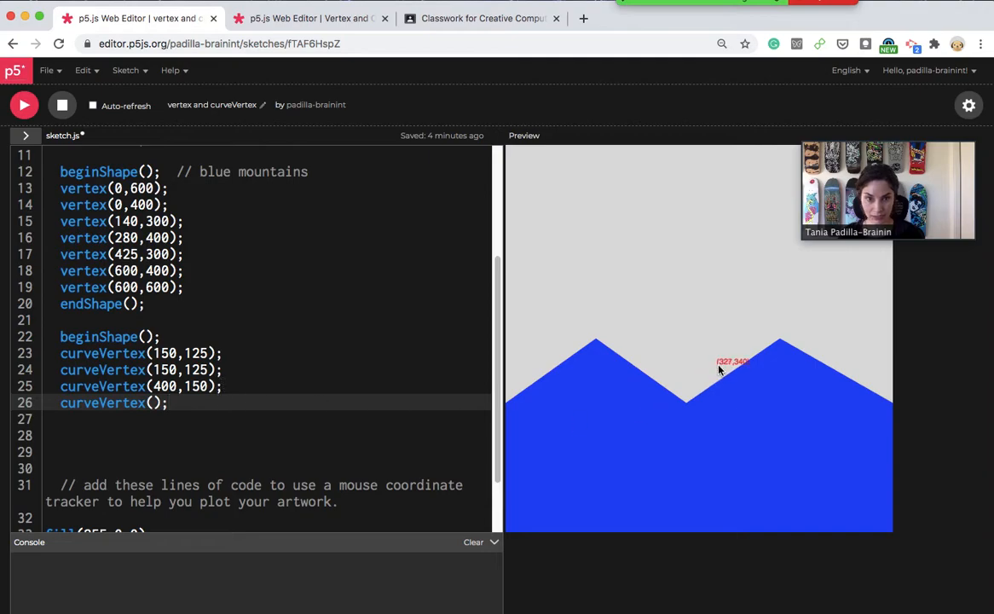
mouse_move(712, 431)
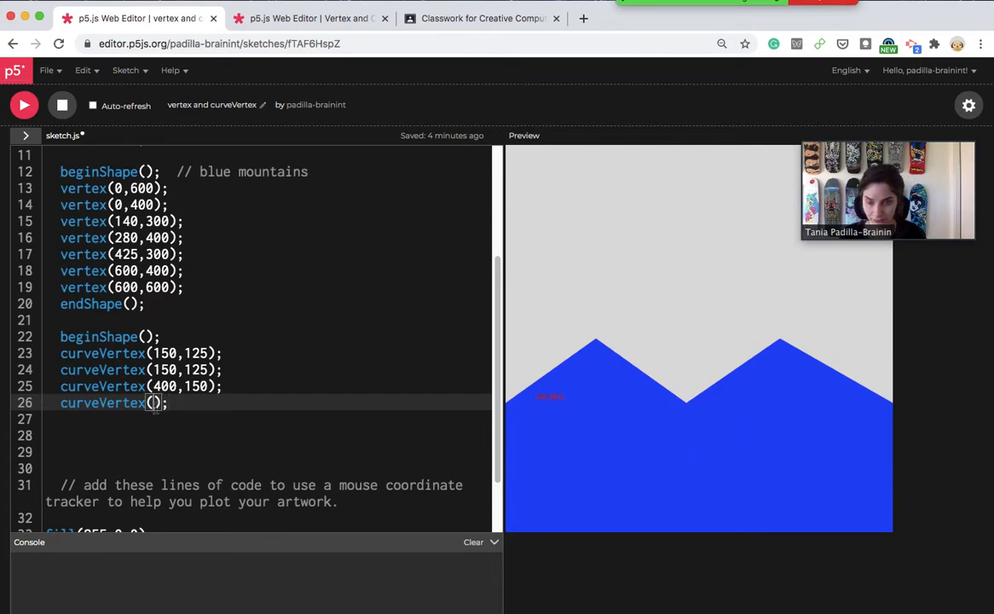
type("315")
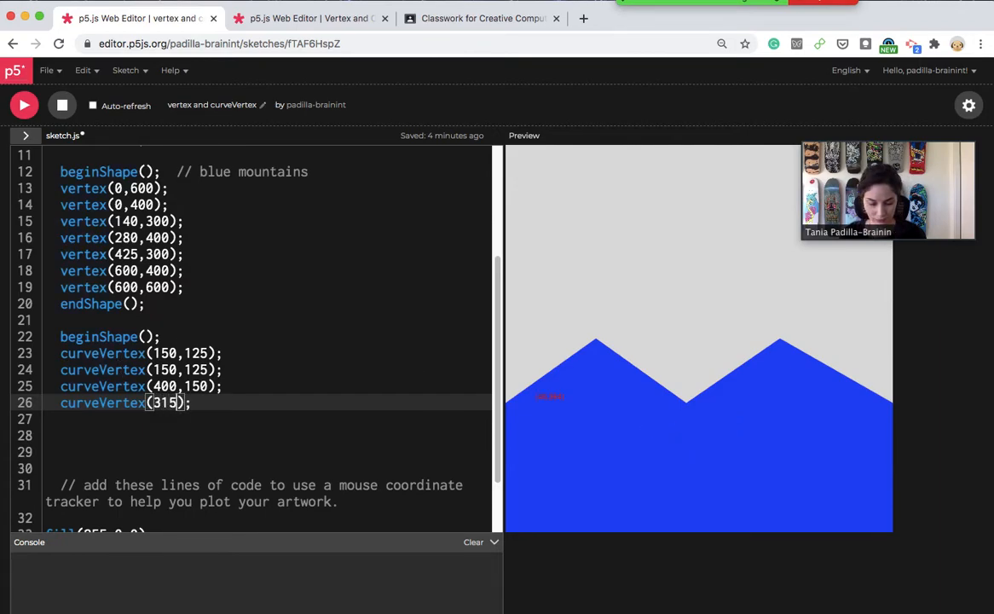
type(",440")
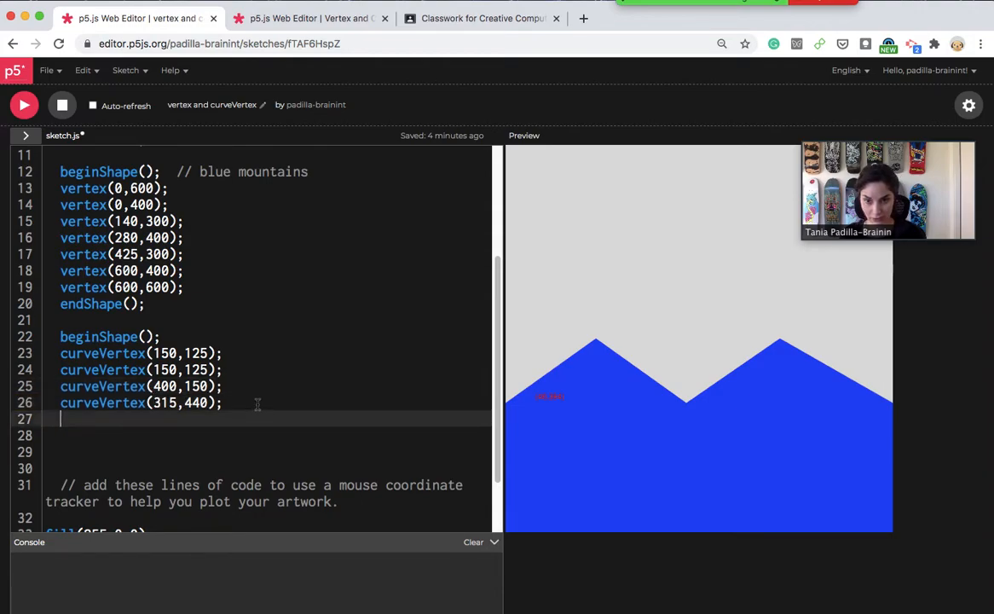
type("curveVertex();")
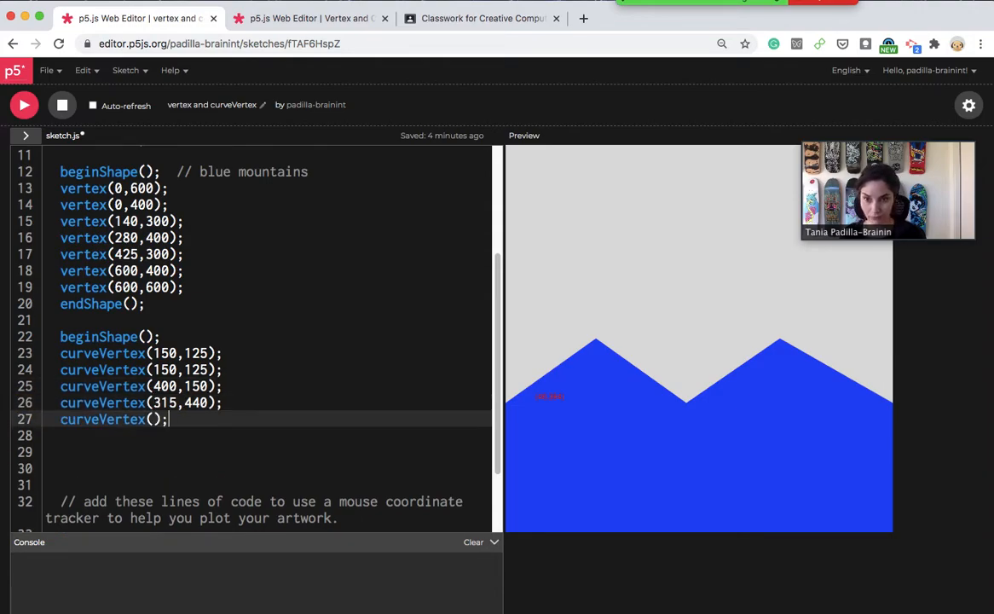
mouse_move(545, 317)
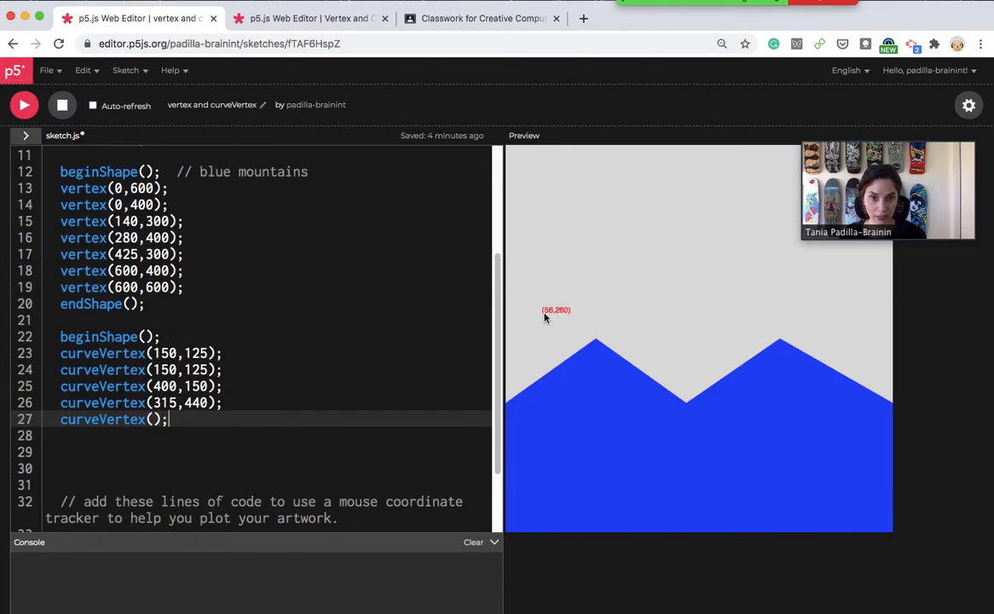
mouse_move(549, 320)
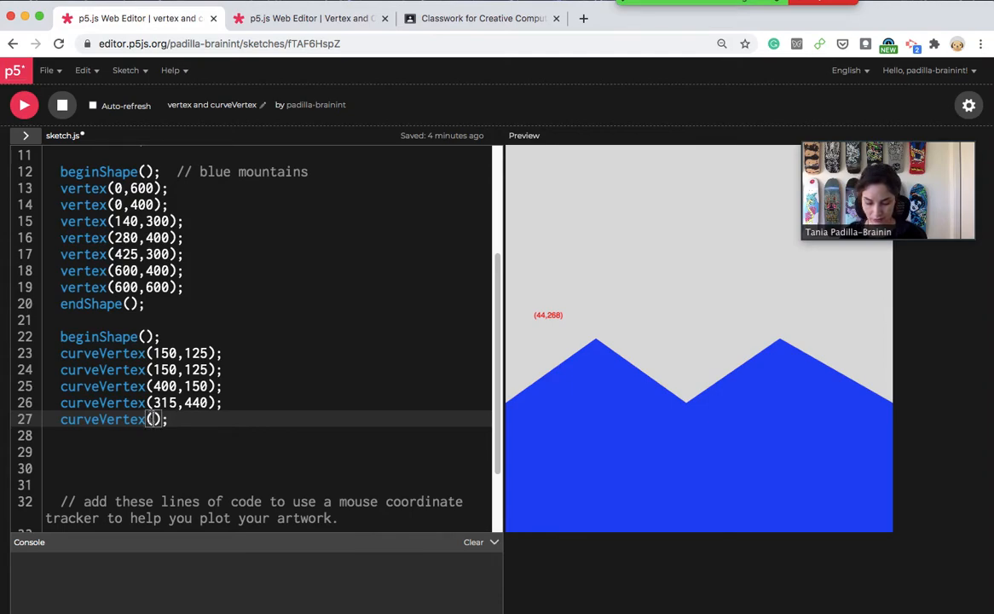
type("60,")
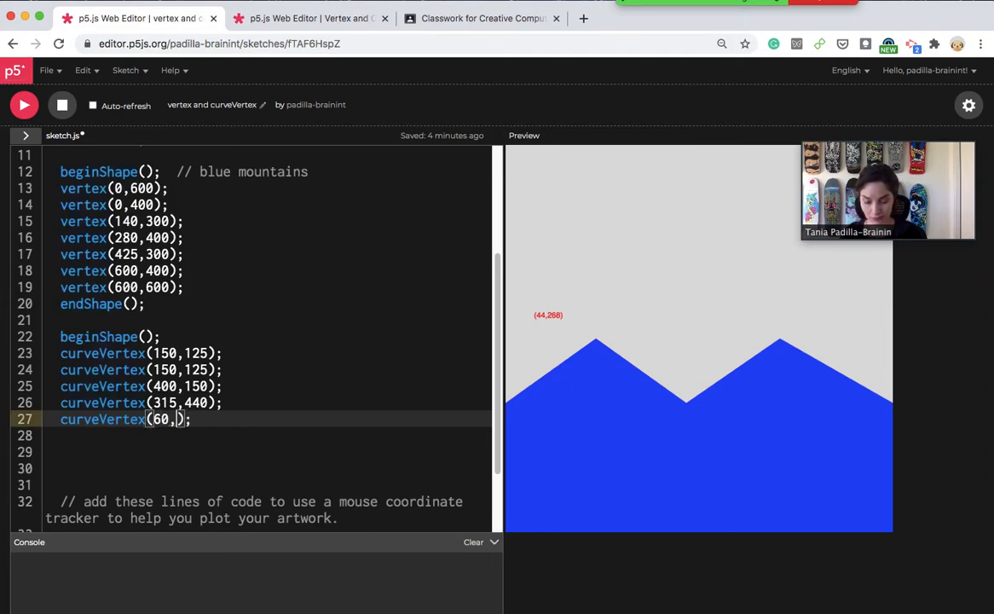
type("2")
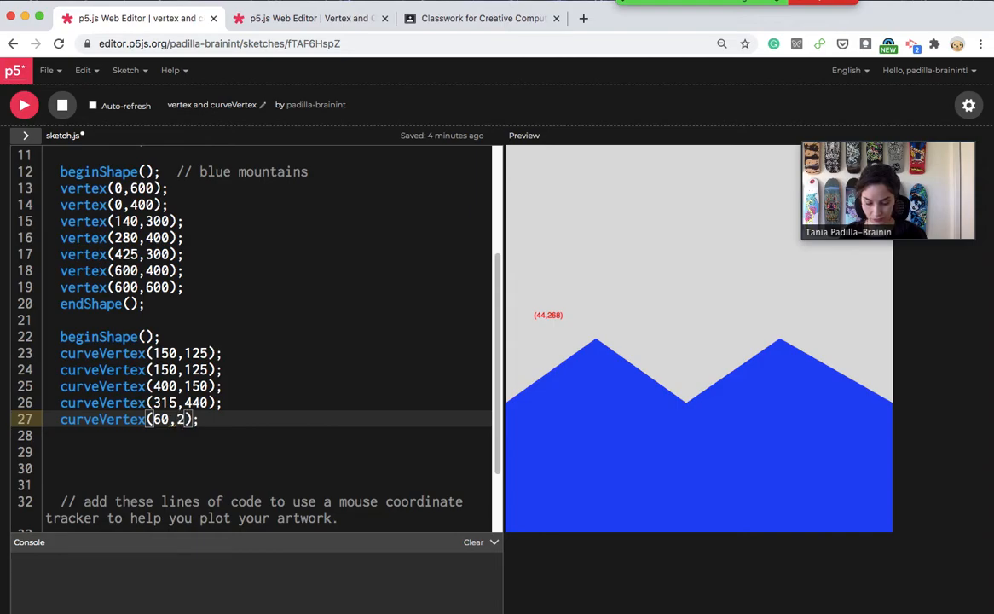
type("60")
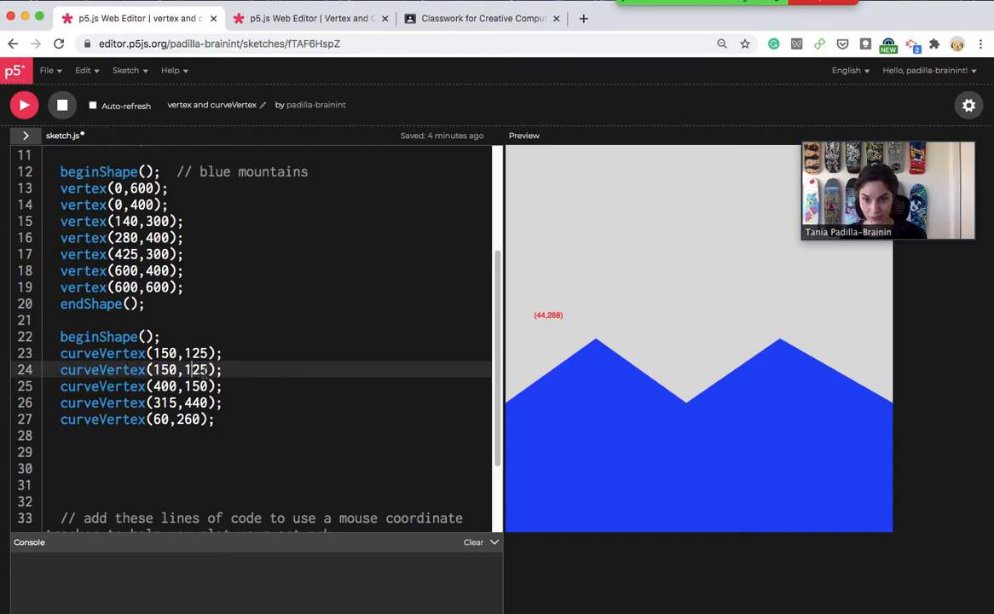
- Repeat curveVertex(150,125), close the curve with endShape(CLOSE), and run the sketch
triple_click(136, 369)
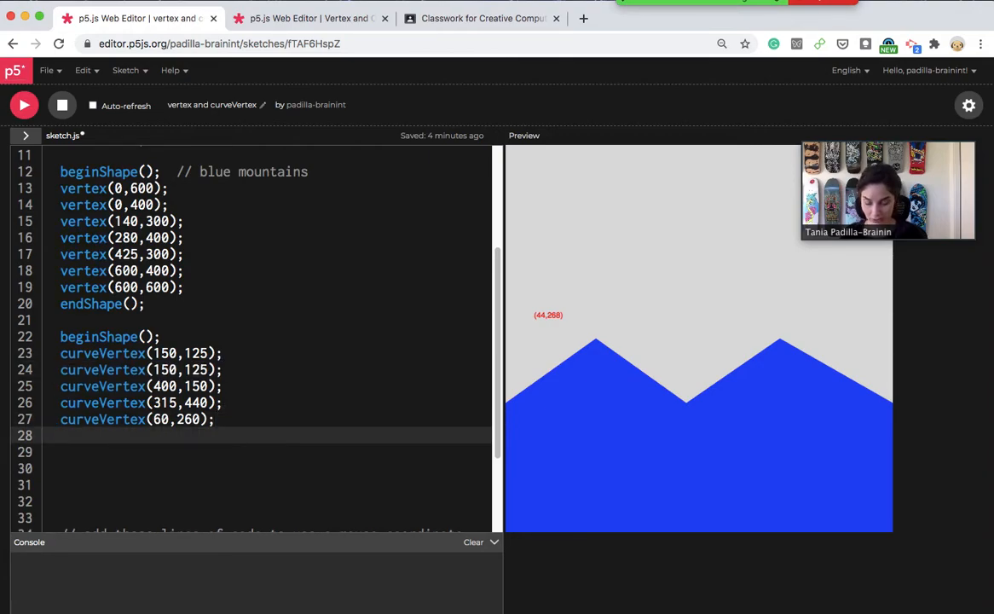
type("curveVertex(150,125);")
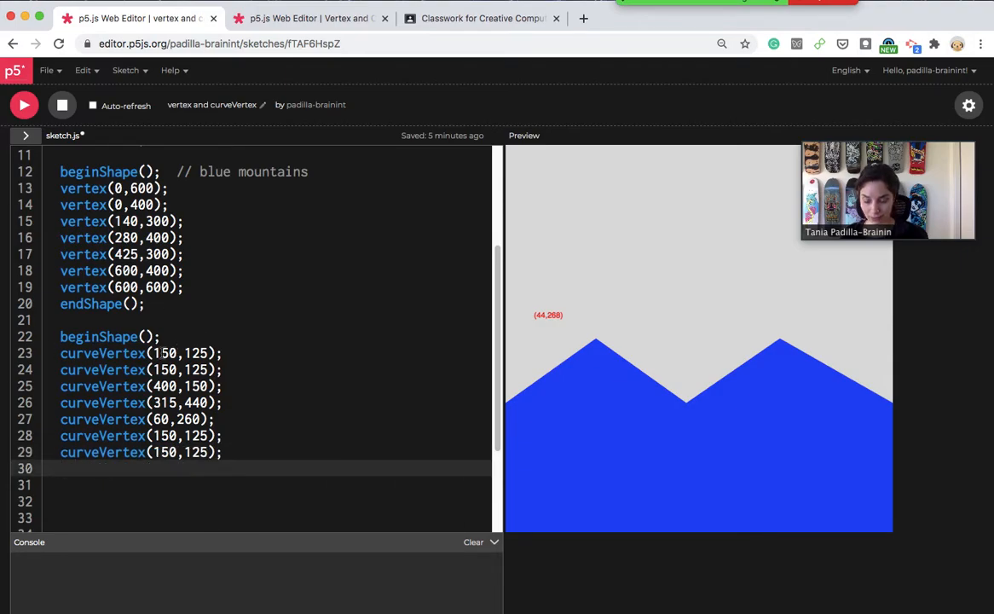
type("ed")
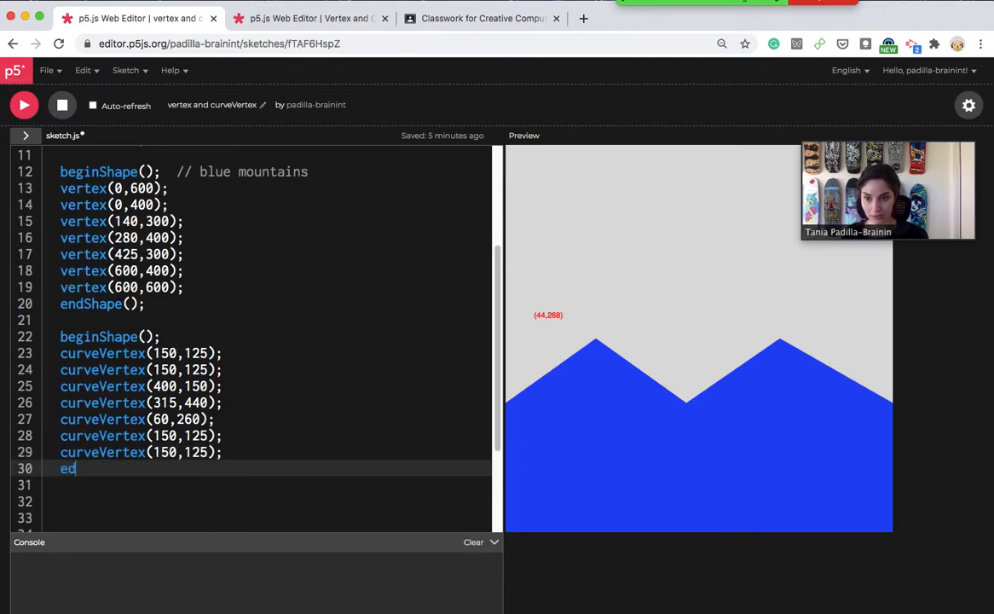
key("Backspace")
type("ndShape(")
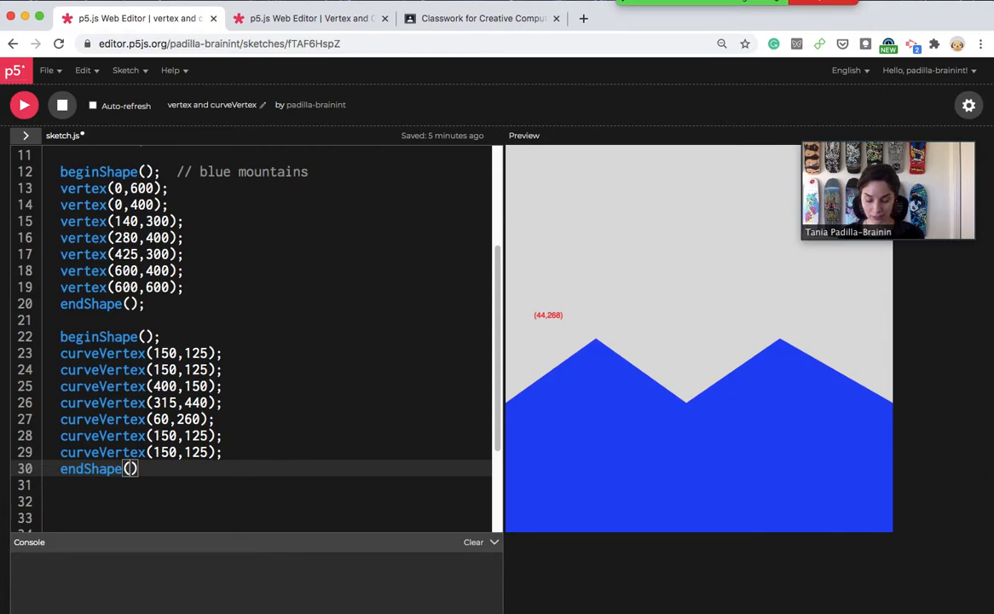
type("CLOS")
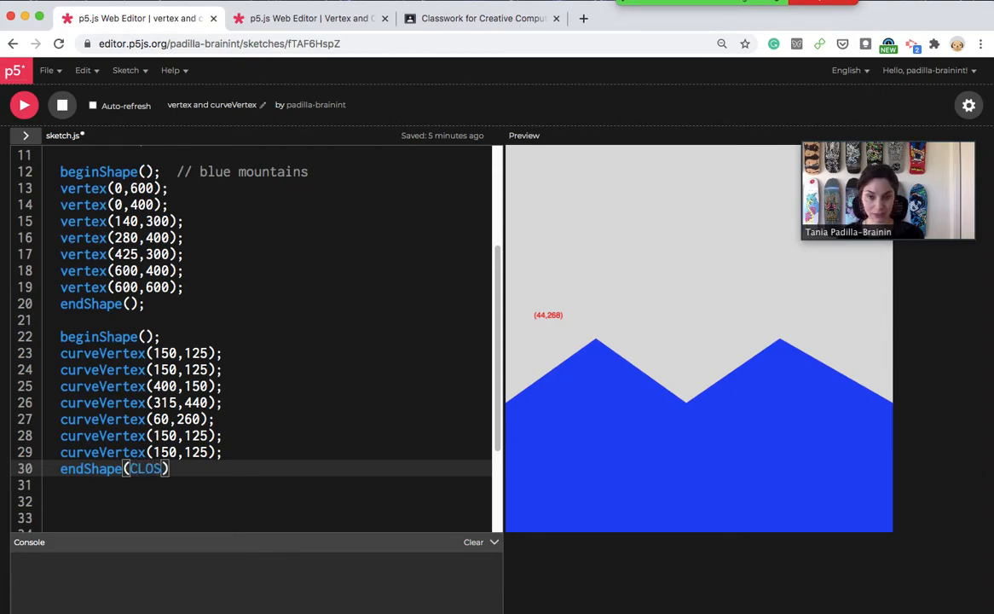
type("E")
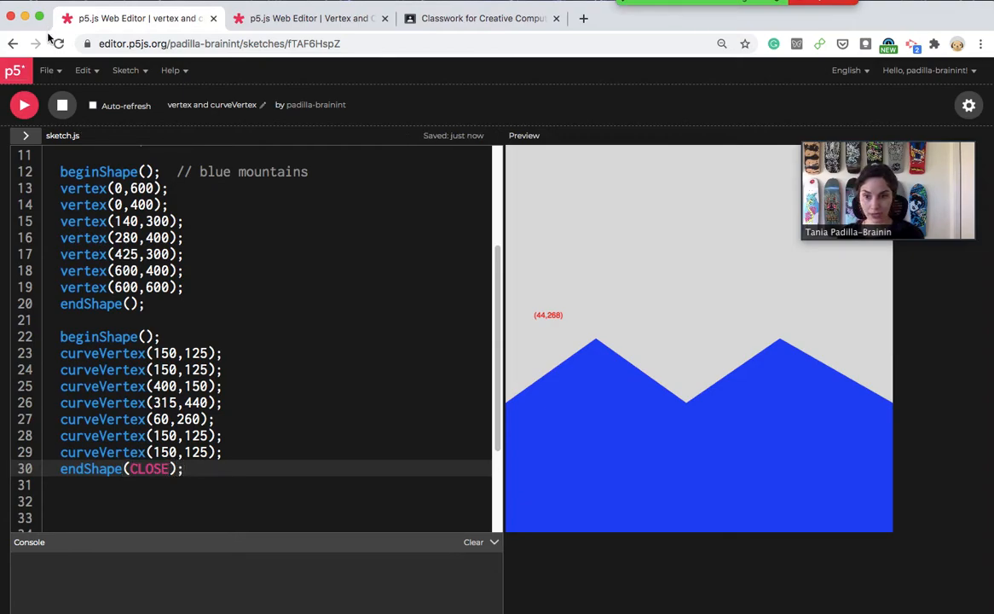
left_click(23, 105)
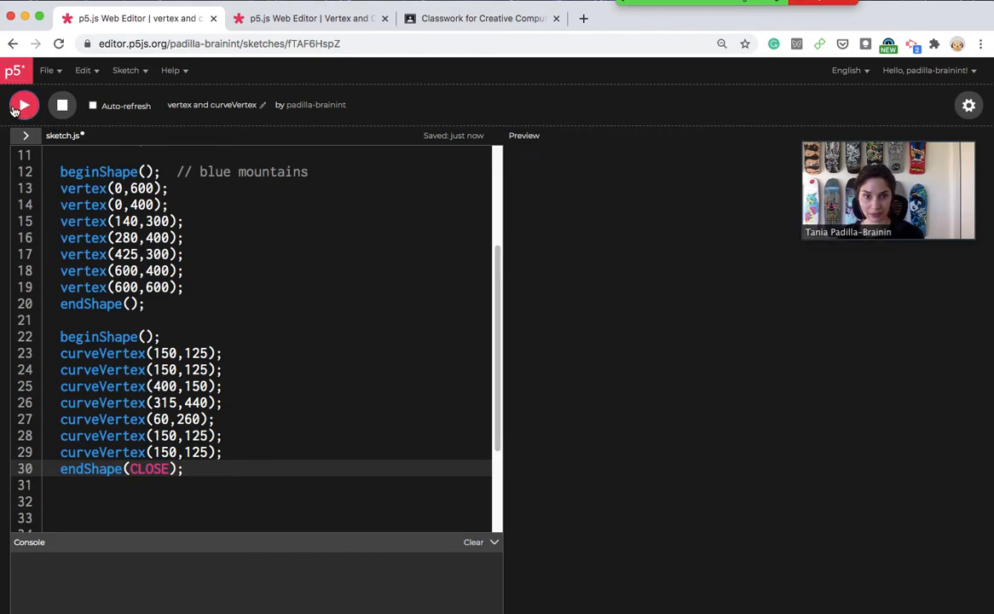
- Add fill(255,255,0) above the curve's beginShape() and rerun to see the yellow blob
left_click(23, 105)
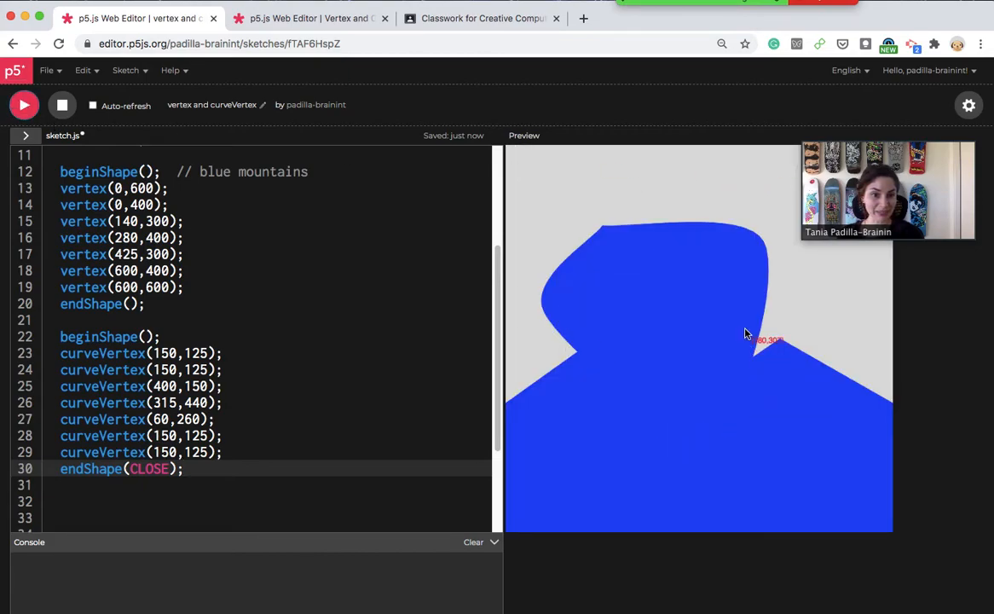
mouse_move(630, 248)
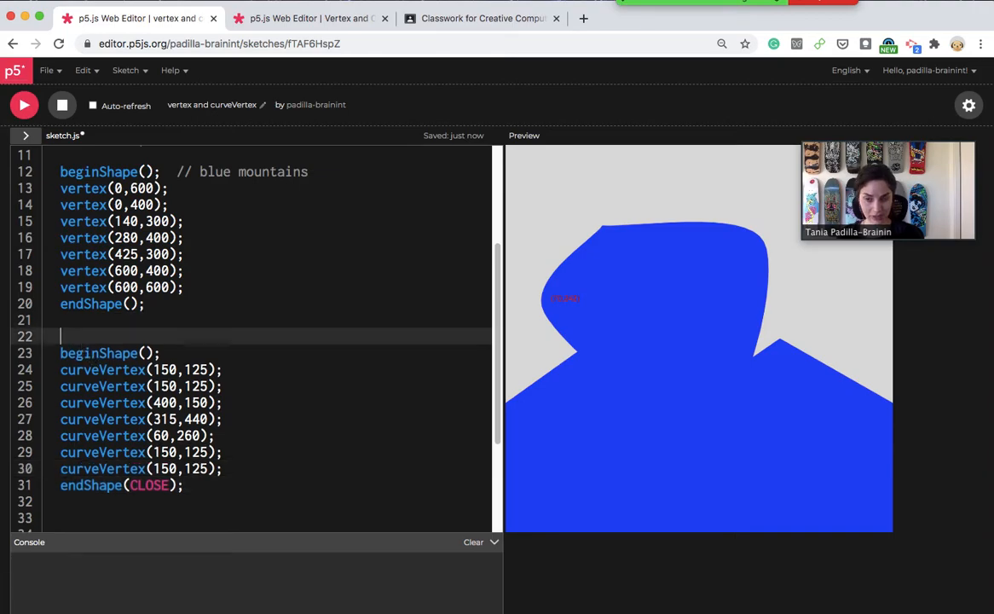
type("fill(")
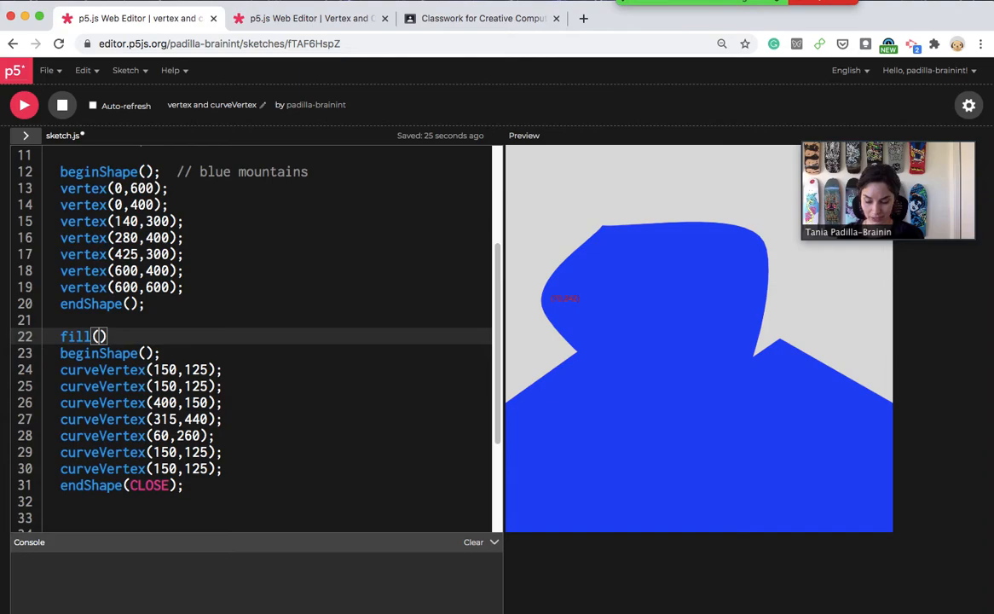
type("255,255,")
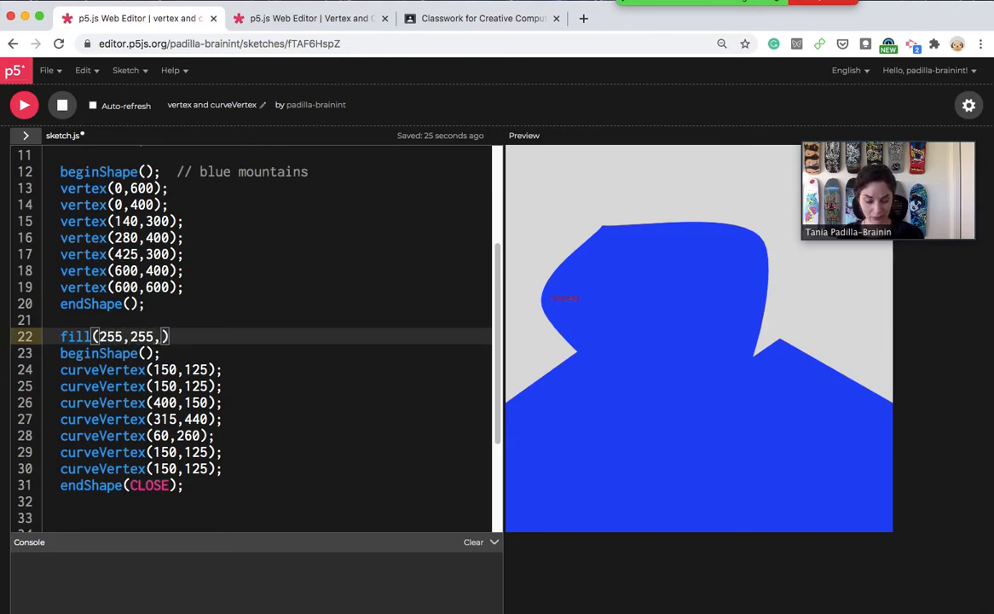
type("0")
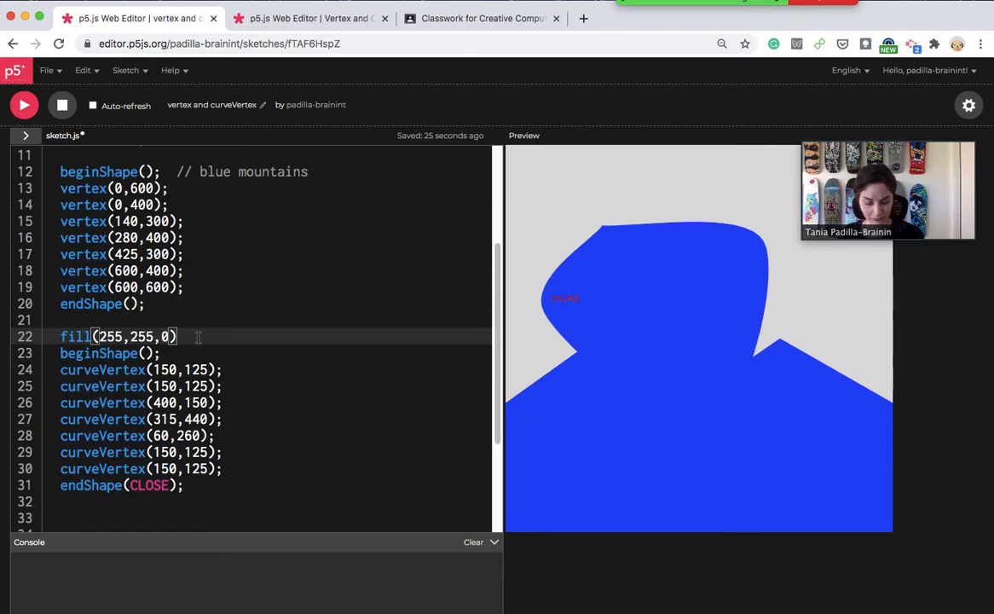
left_click(23, 105)
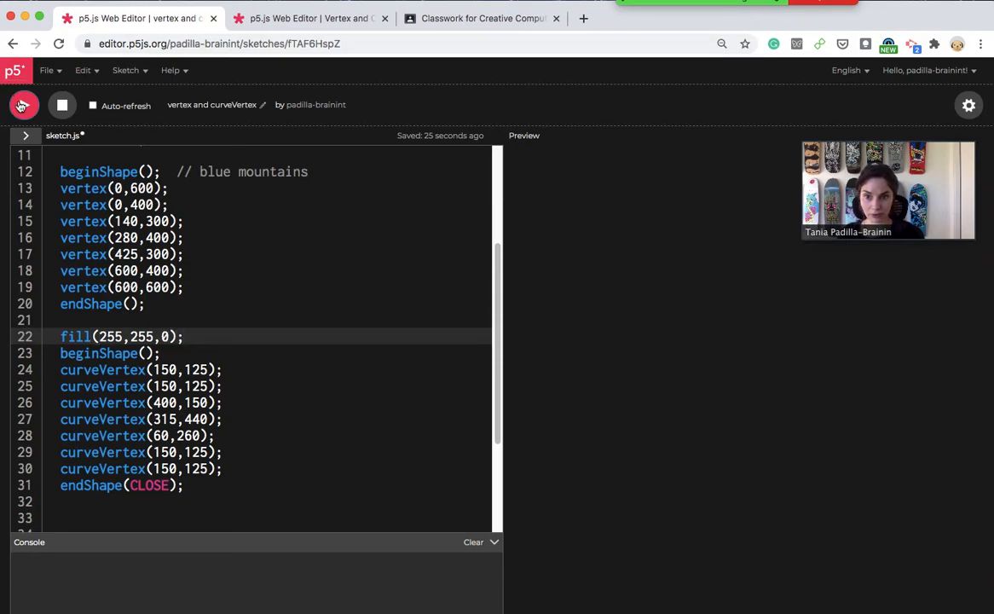
left_click(23, 105)
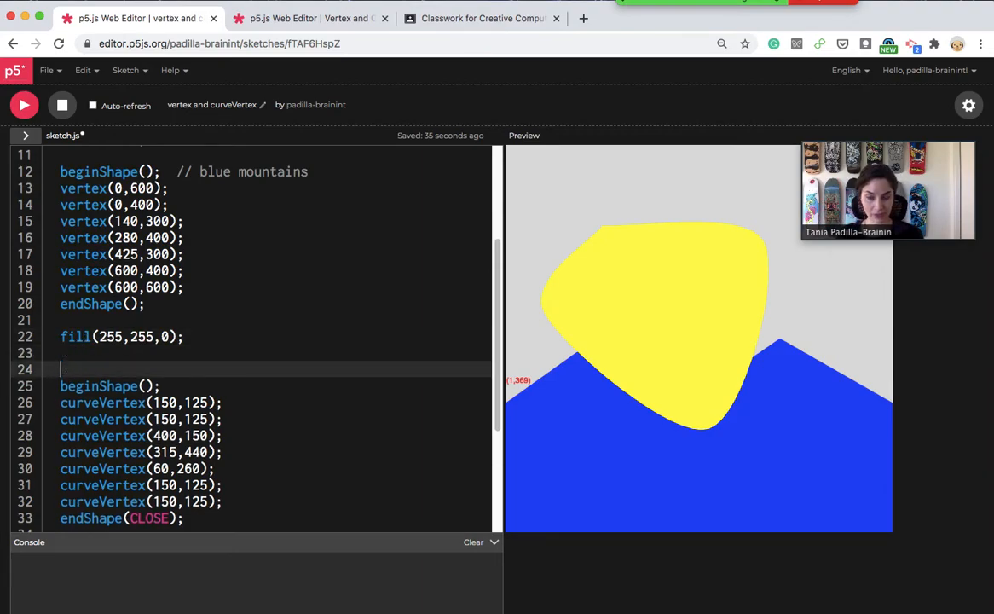
- Replace the fill line with stroke(255,255,0) and noFill() before the curve's beginShape()
type("stroke(")
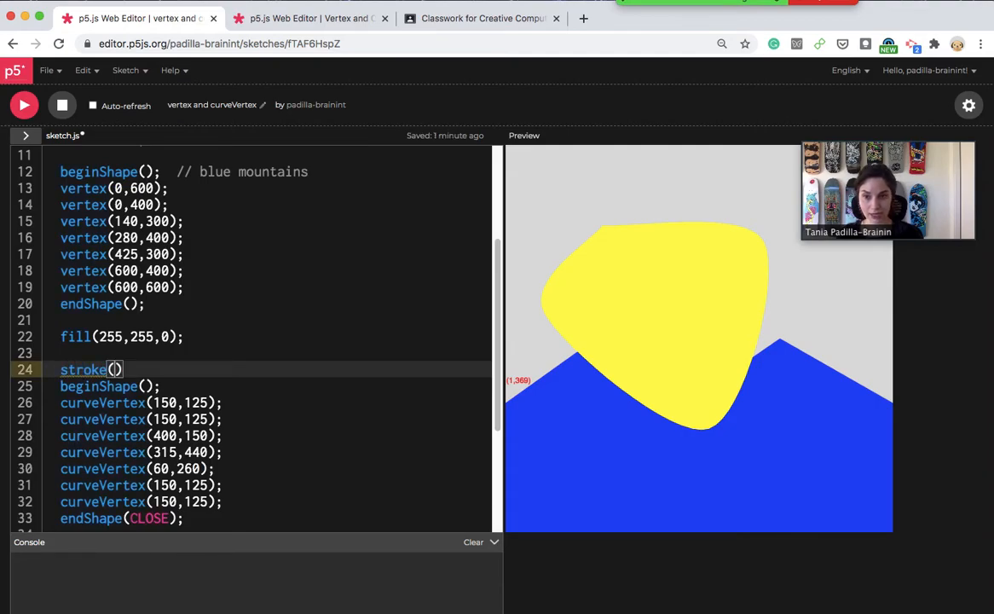
double_click(132, 336)
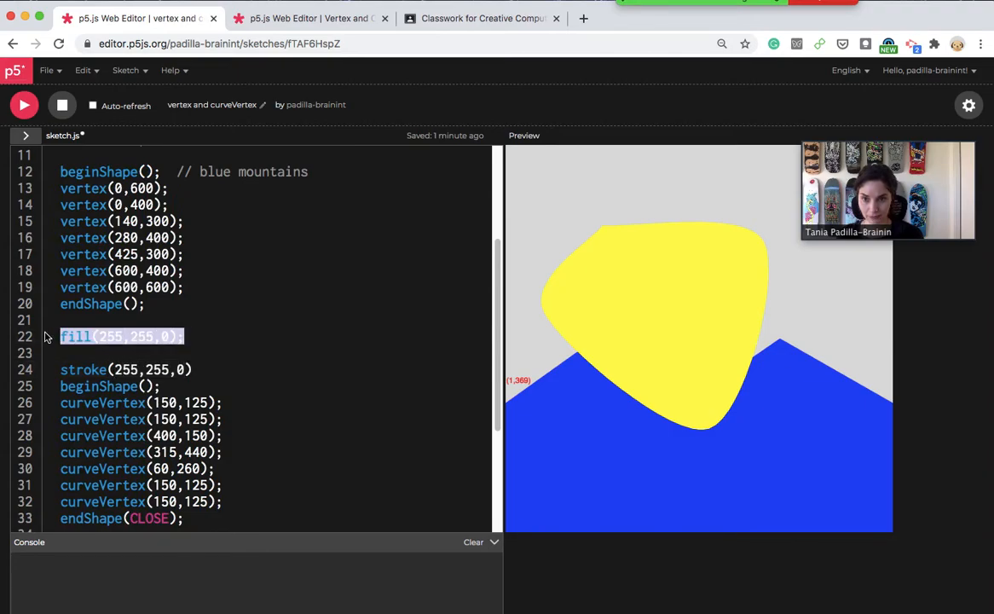
key("Backspace")
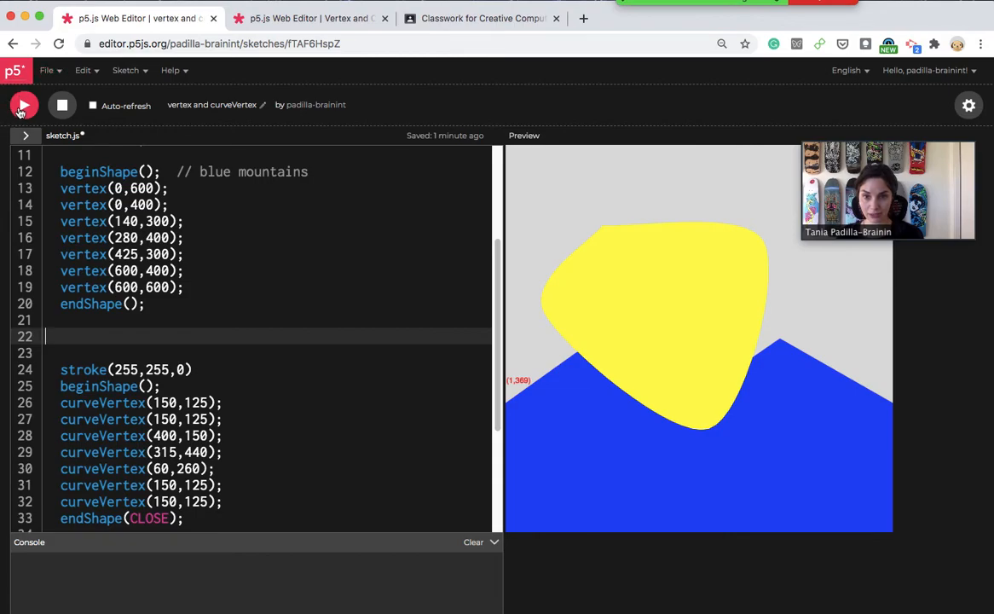
left_click(24, 105)
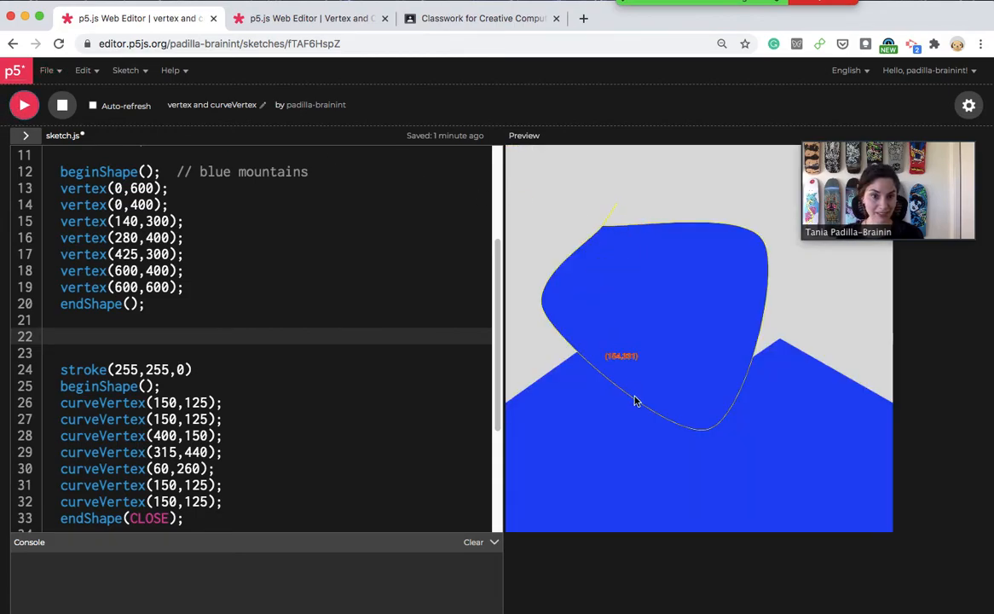
mouse_move(597, 283)
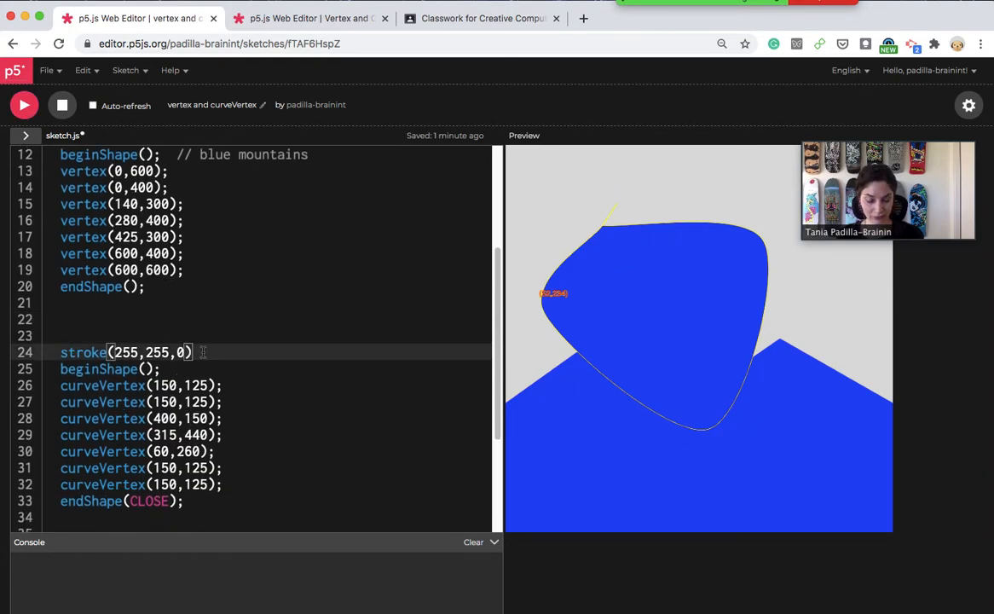
type("no")
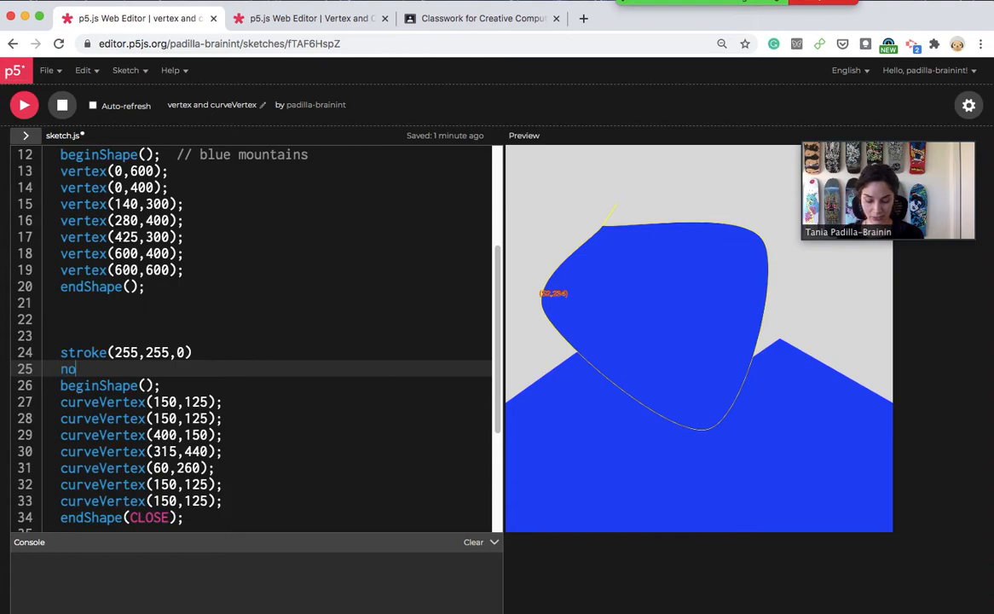
type("Fill")
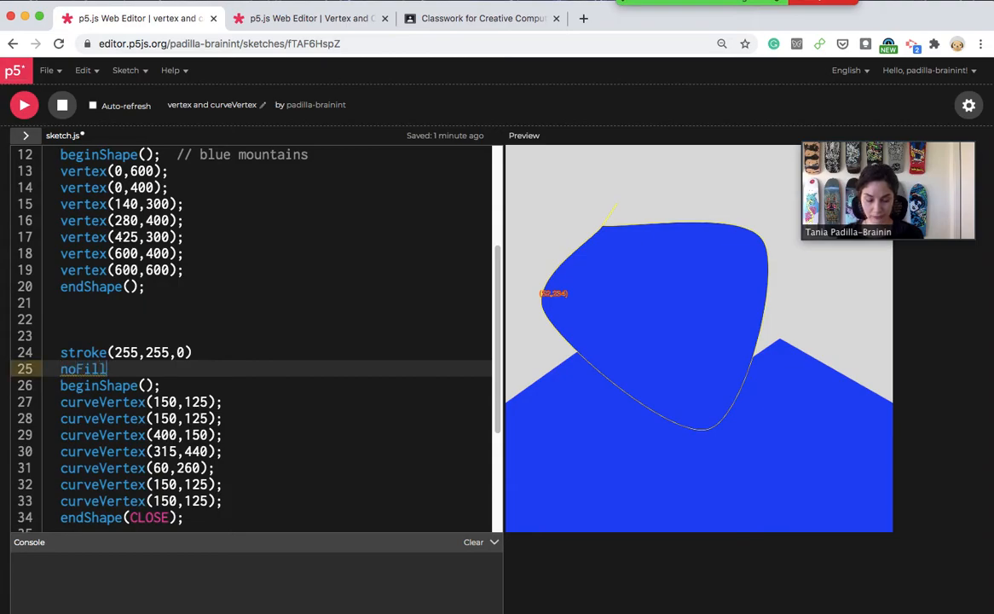
type("();")
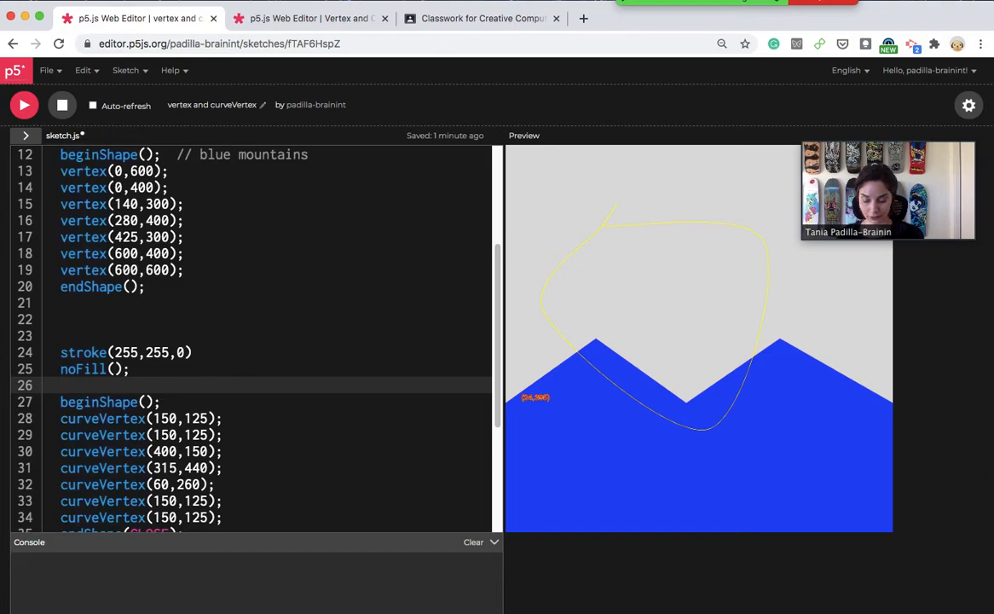
- Add strokeWeight(15) after noFill() and rerun to draw a thick yellow outline
type("str")
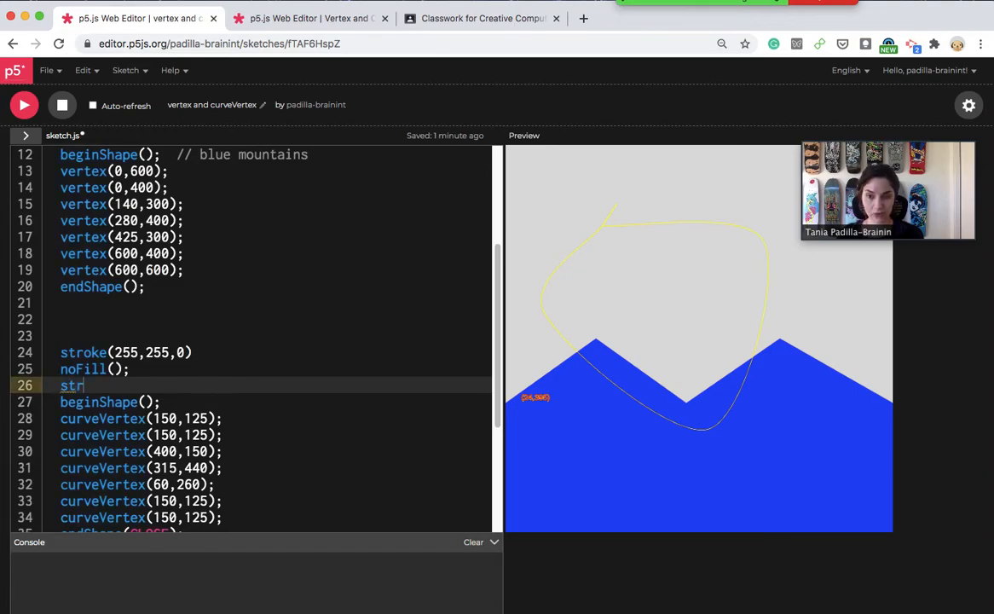
type("okeWeig")
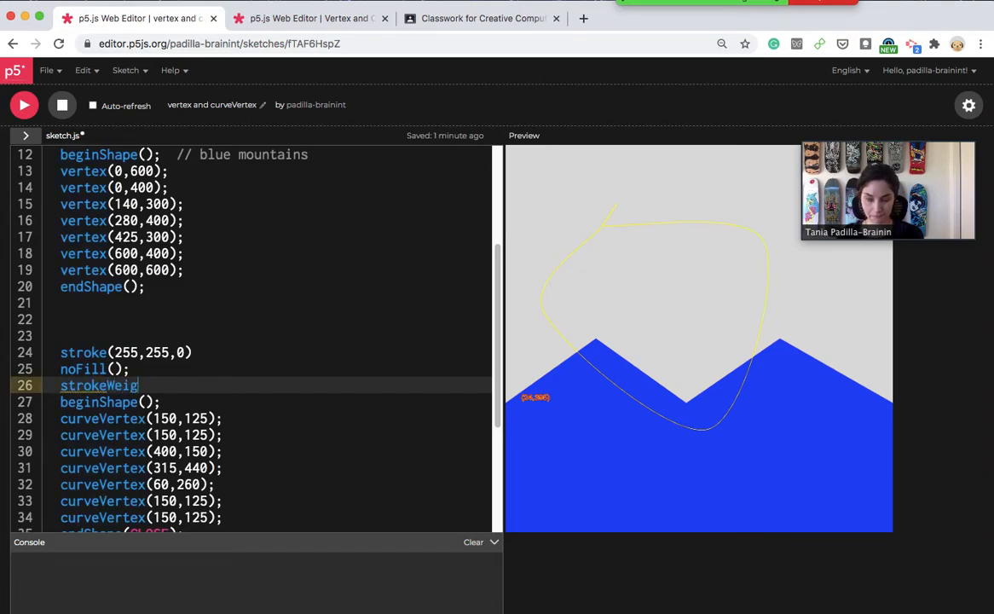
type("ht(8);")
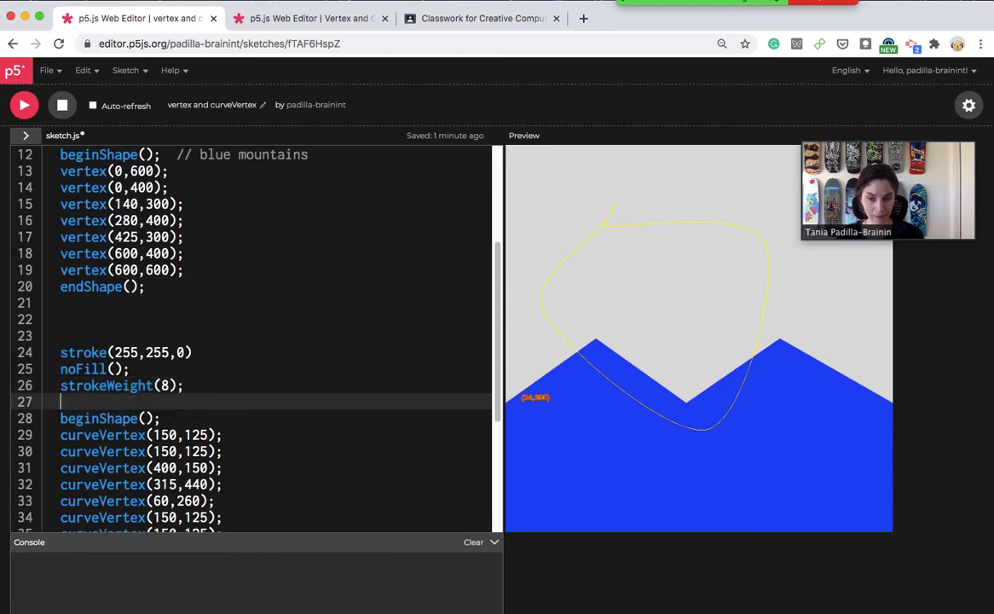
left_click(23, 105)
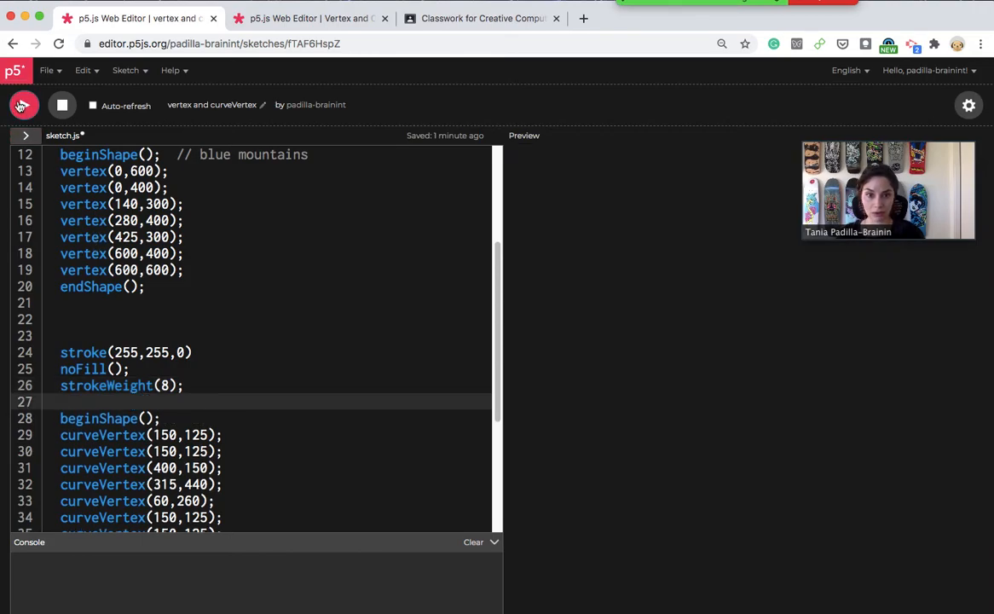
left_click(23, 104)
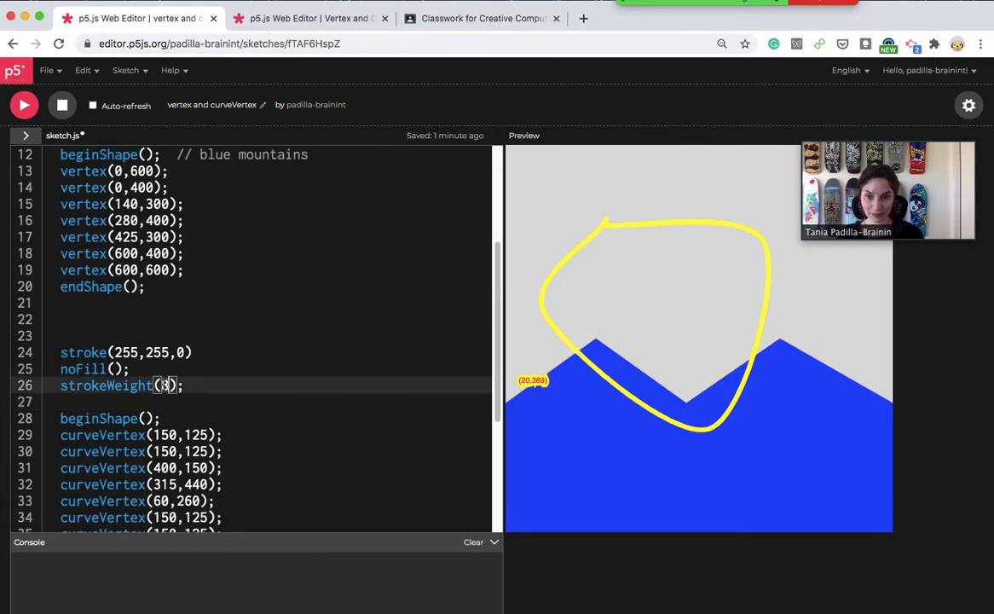
type("15")
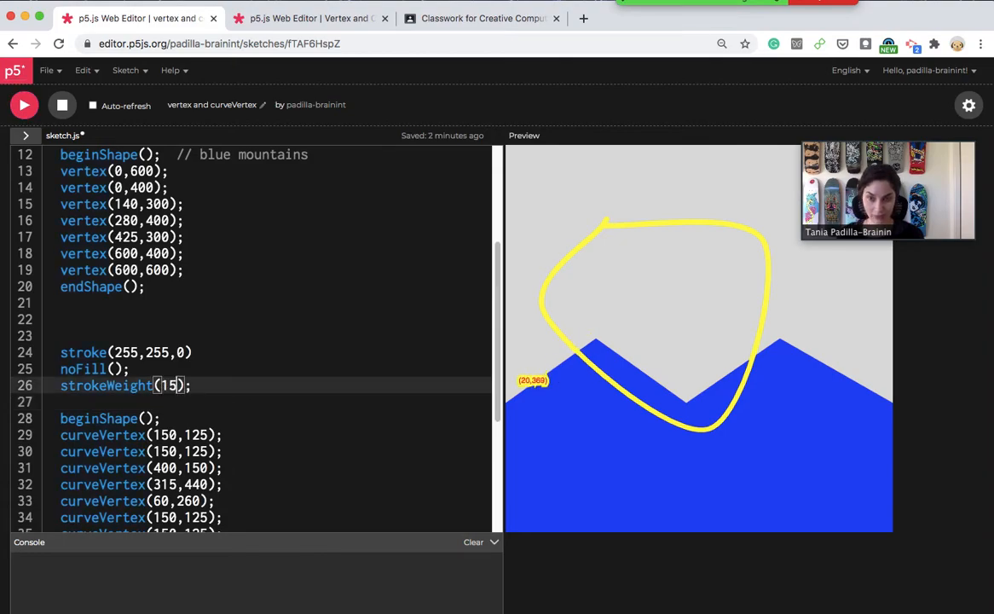
left_click(24, 105)
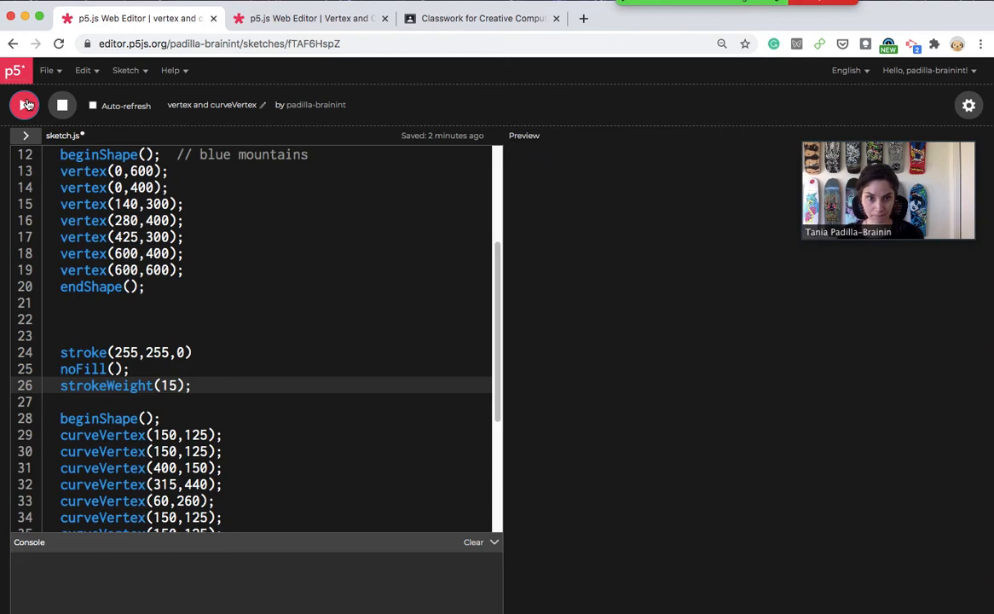
left_click(24, 105)
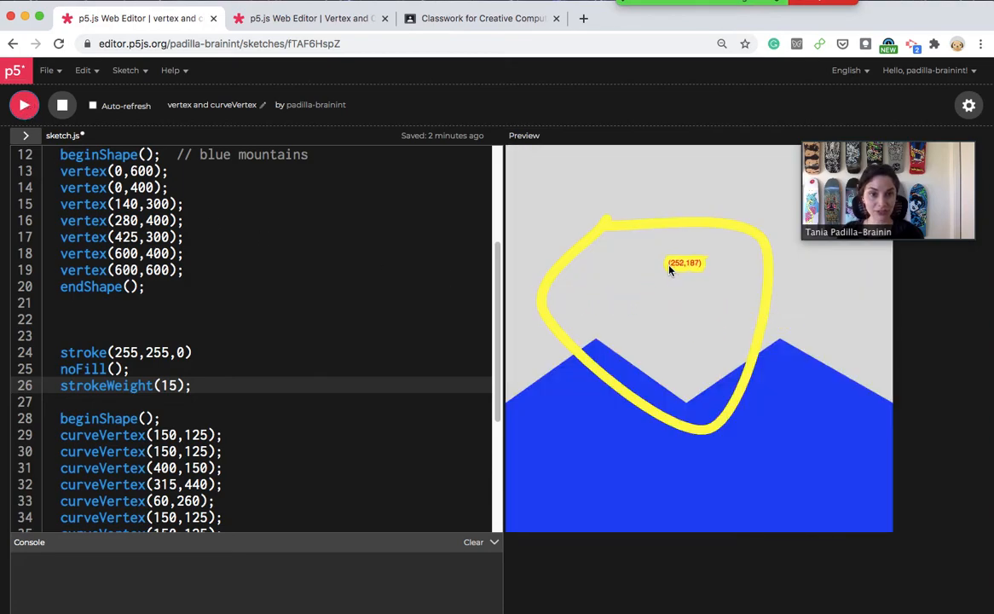
mouse_move(633, 296)
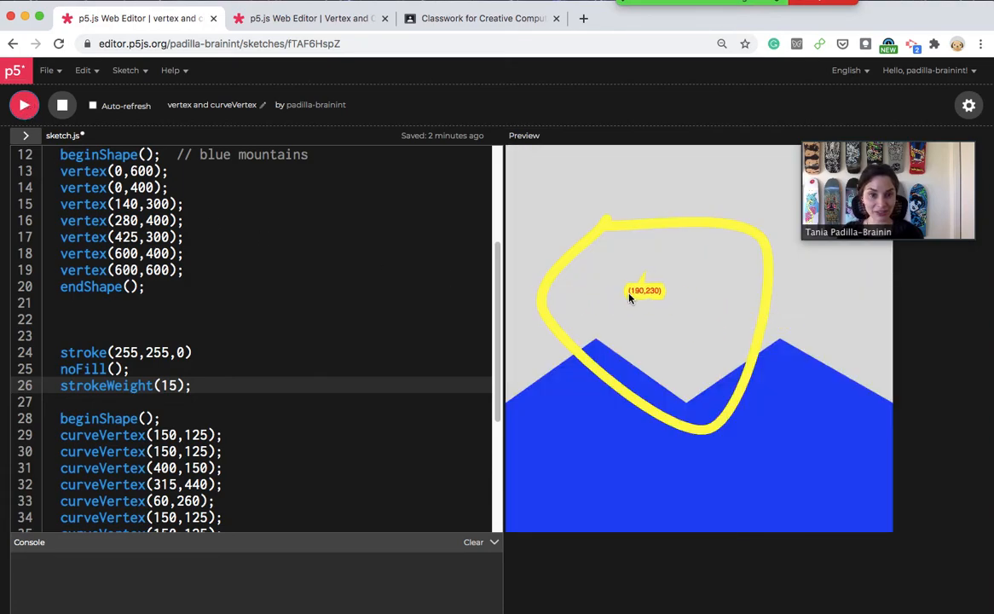
mouse_move(422, 373)
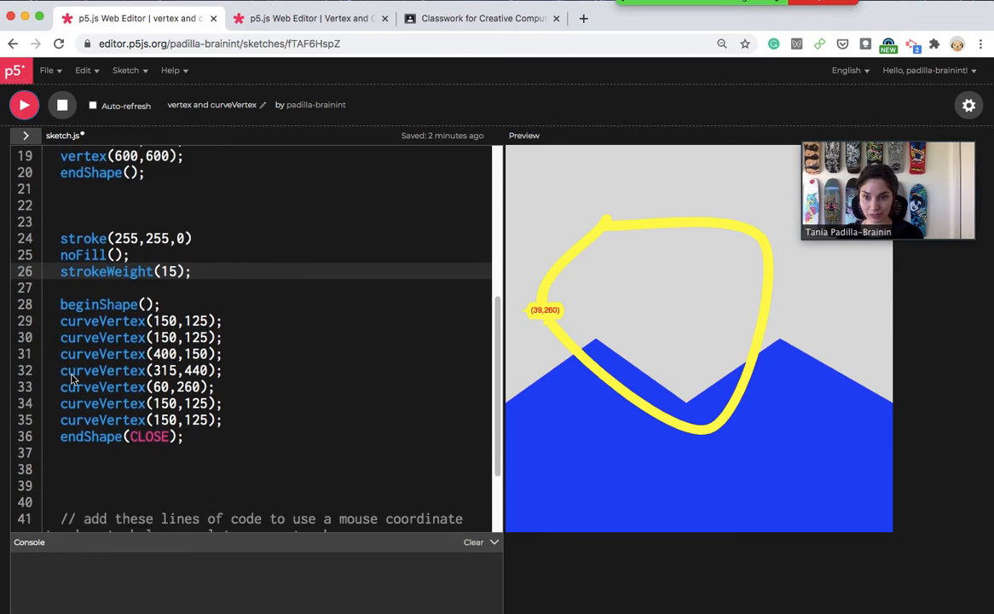
- Add noStroke() above the red mouse-coordinate fill and text lines
scroll("down", 3)
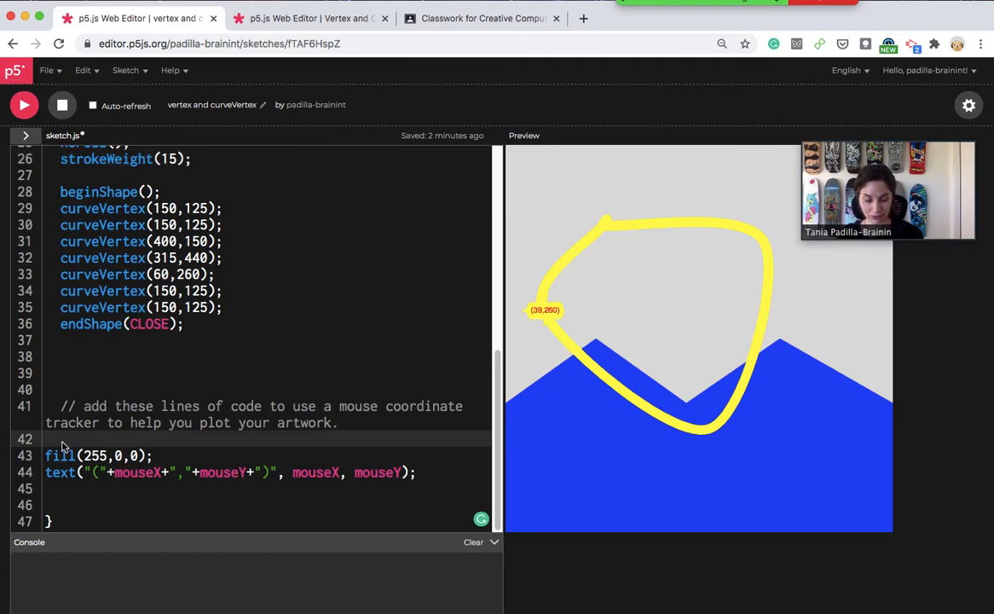
type("noS")
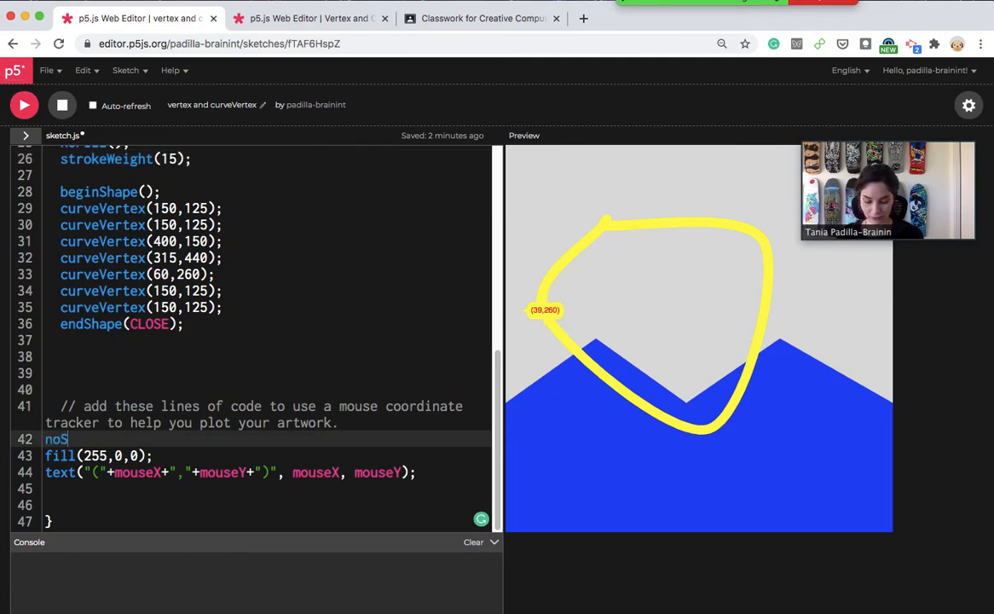
type("troke();")
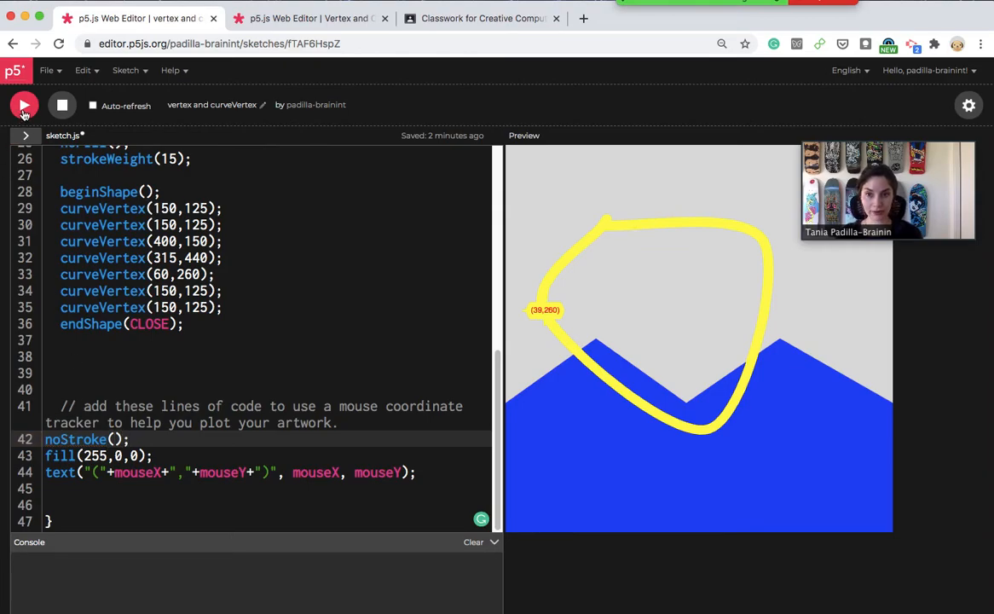
mouse_move(553, 340)
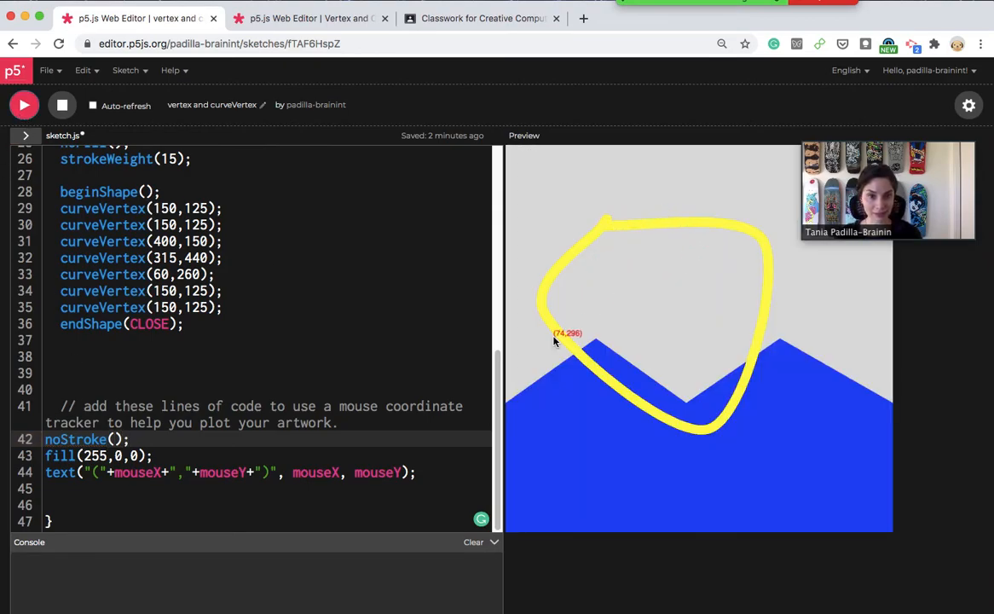
mouse_move(586, 342)
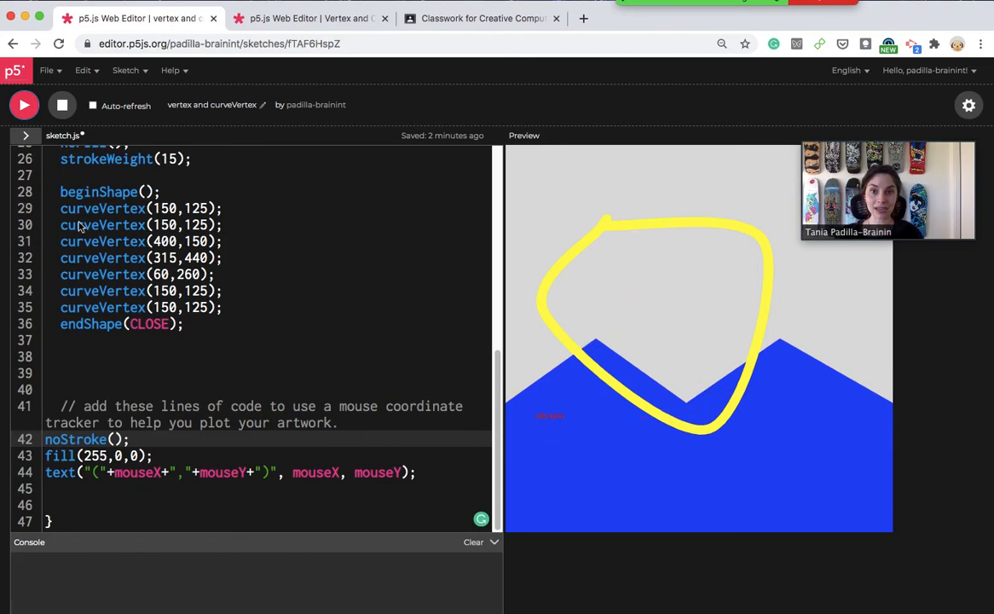
mouse_move(295, 328)
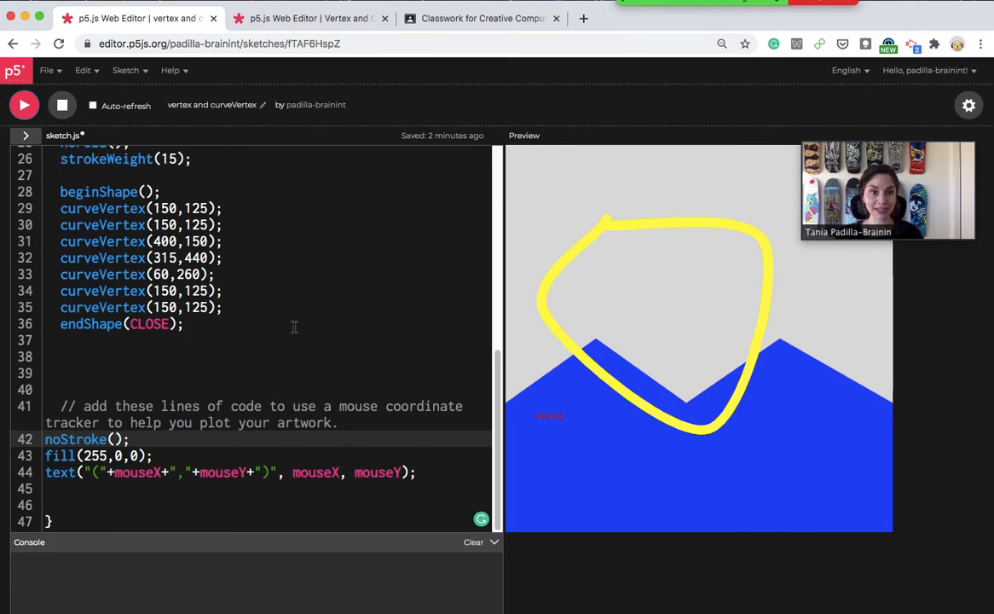
mouse_move(290, 326)
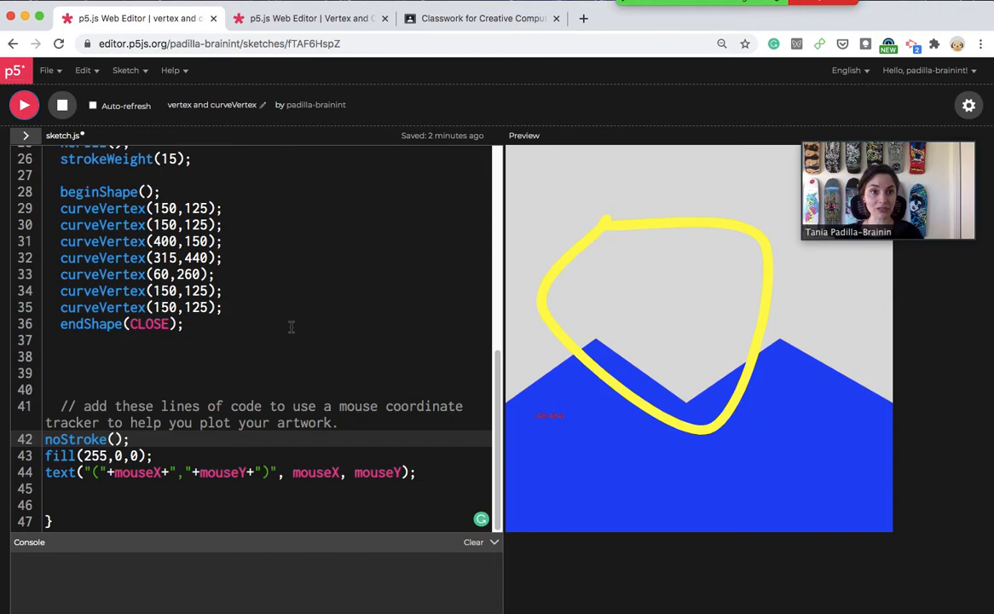
mouse_move(838, 463)
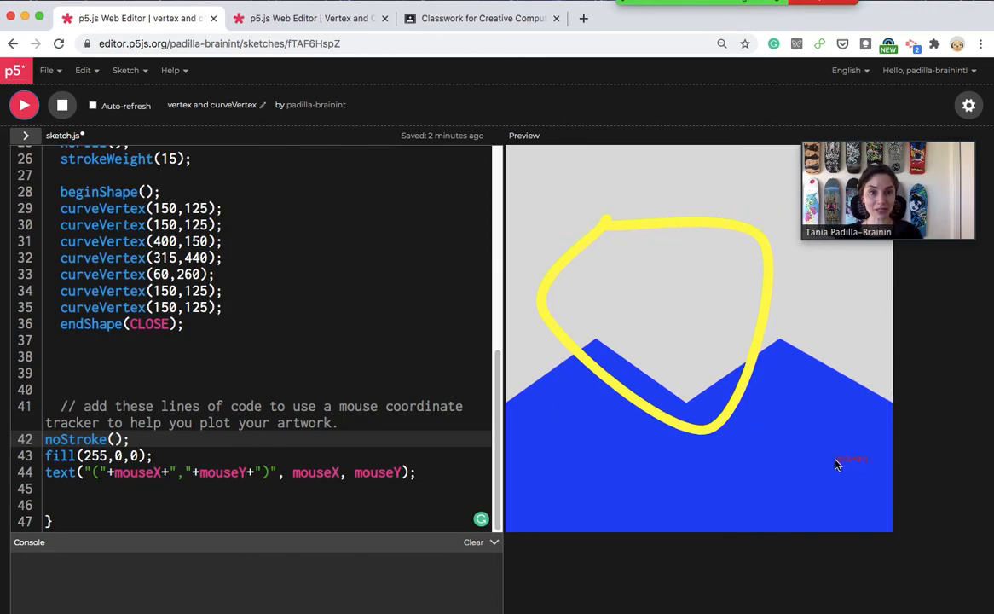
mouse_move(837, 458)
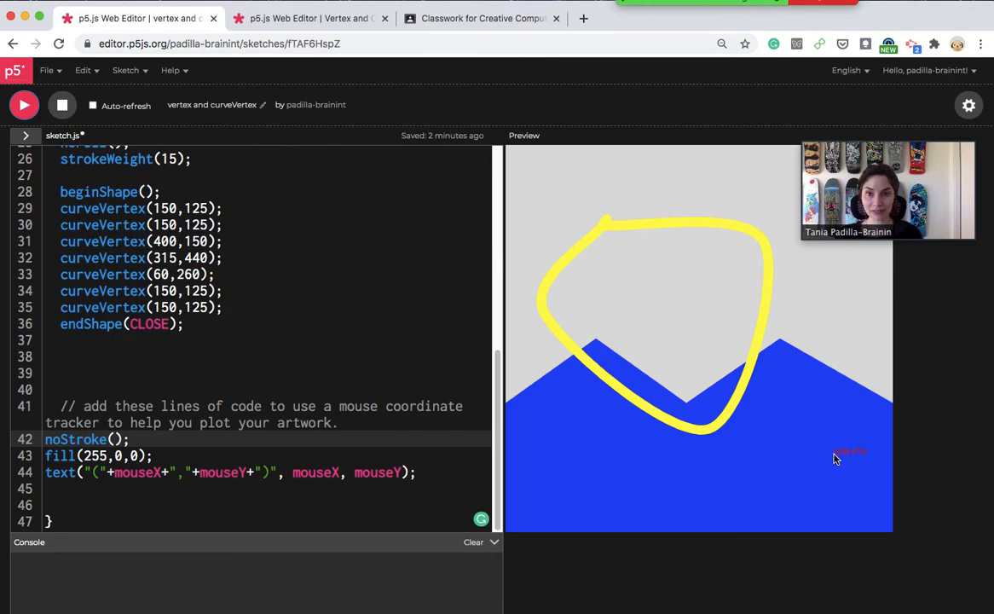
mouse_move(623, 390)
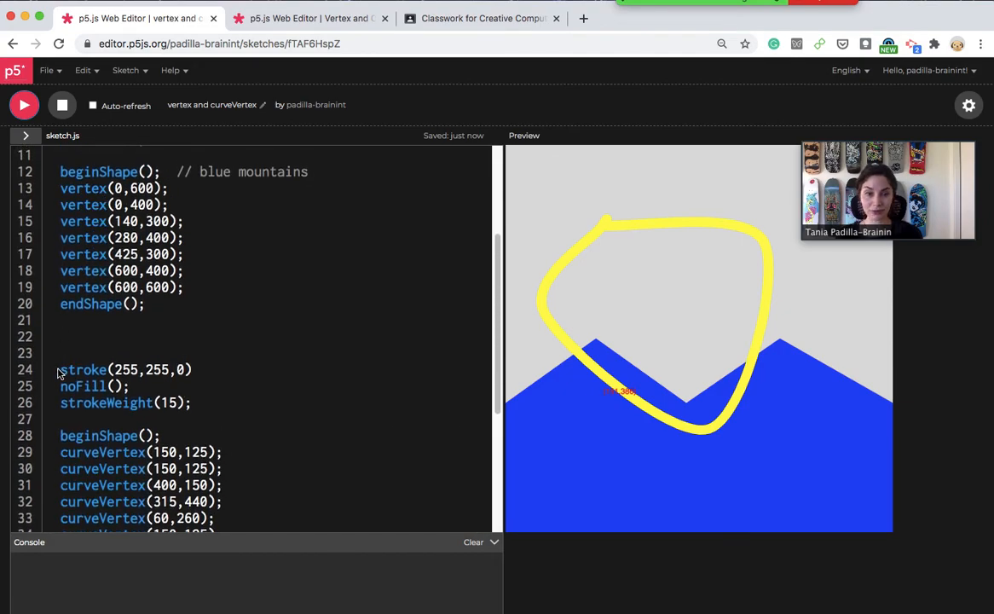
left_click_drag(60, 369, 128, 386)
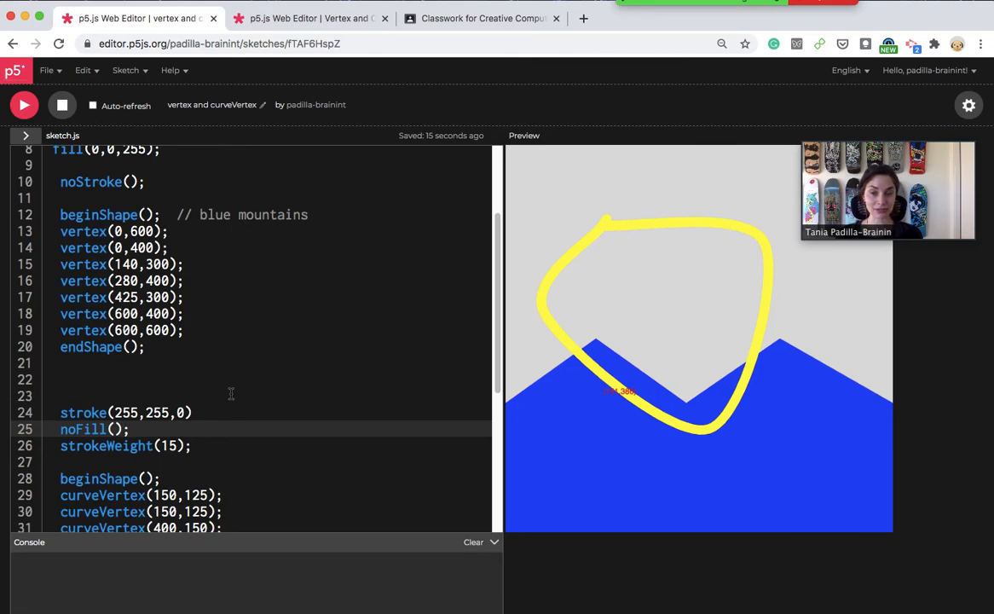
scroll("down", 3)
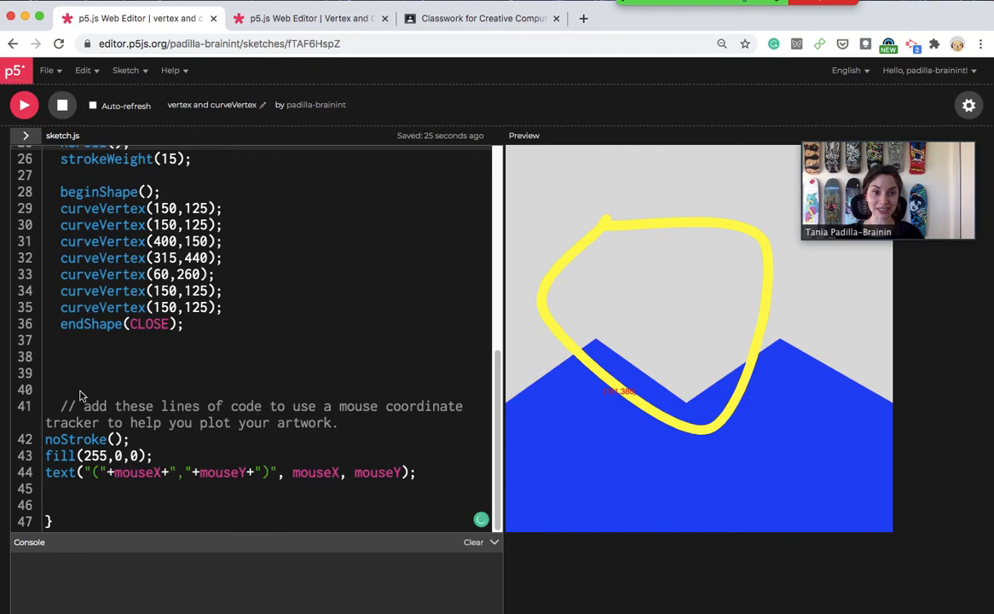
mouse_move(691, 412)
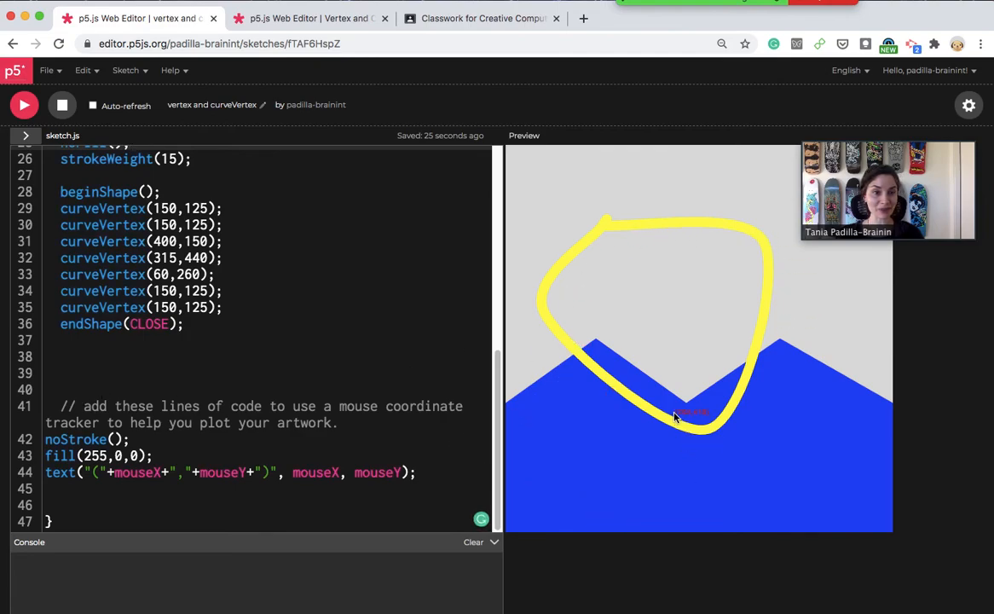
mouse_move(597, 331)
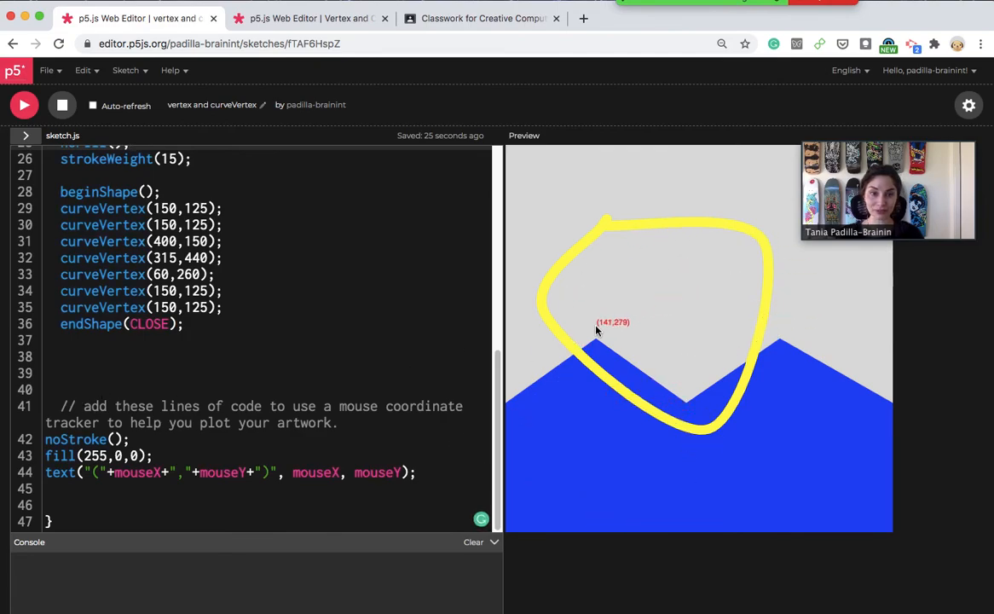
mouse_move(797, 368)
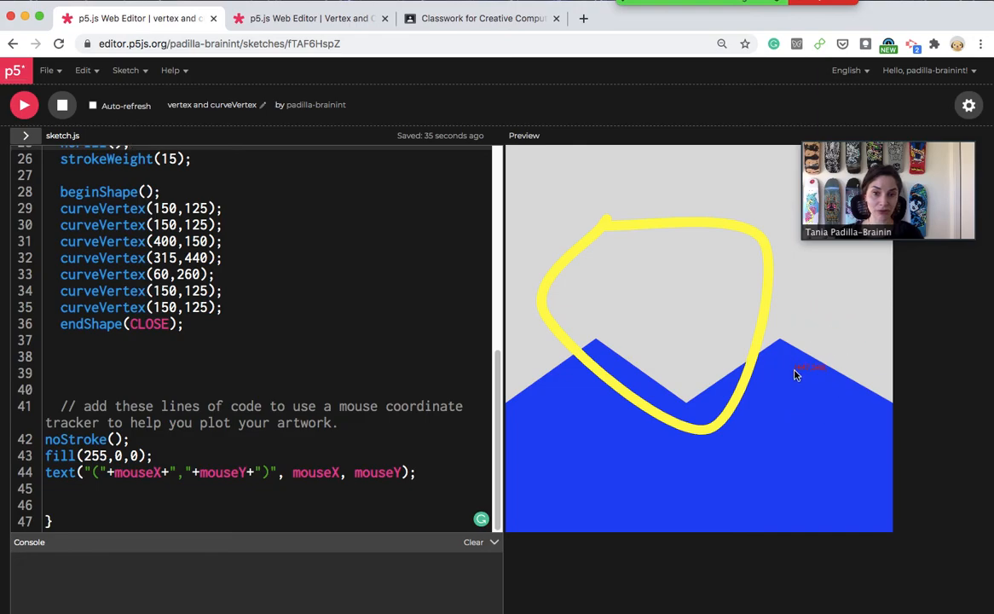
mouse_move(501, 421)
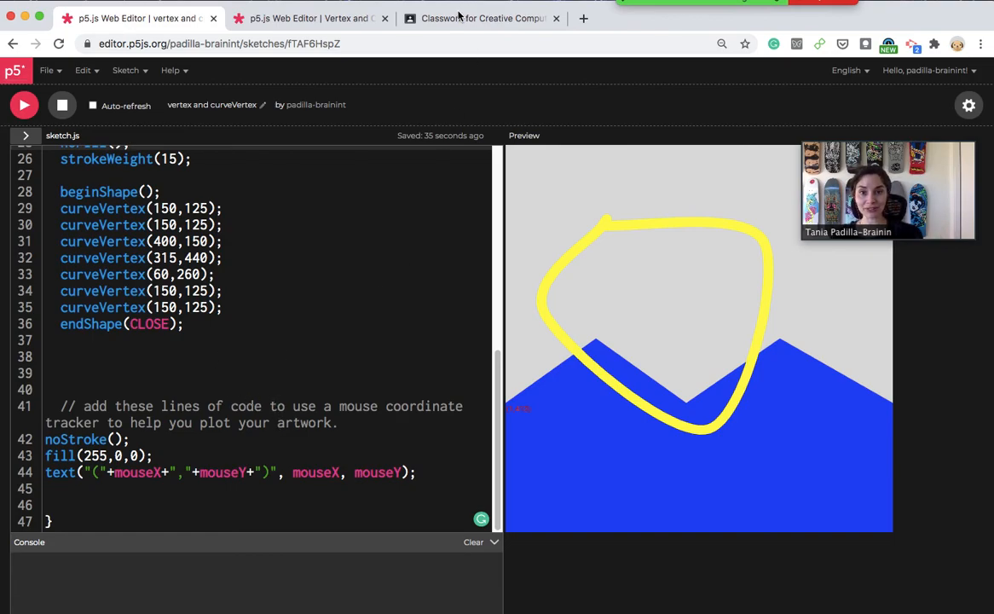
- Switch to the Classroom tab and open the 'English - Reference' Google Docs attachment
left_click(481, 17)
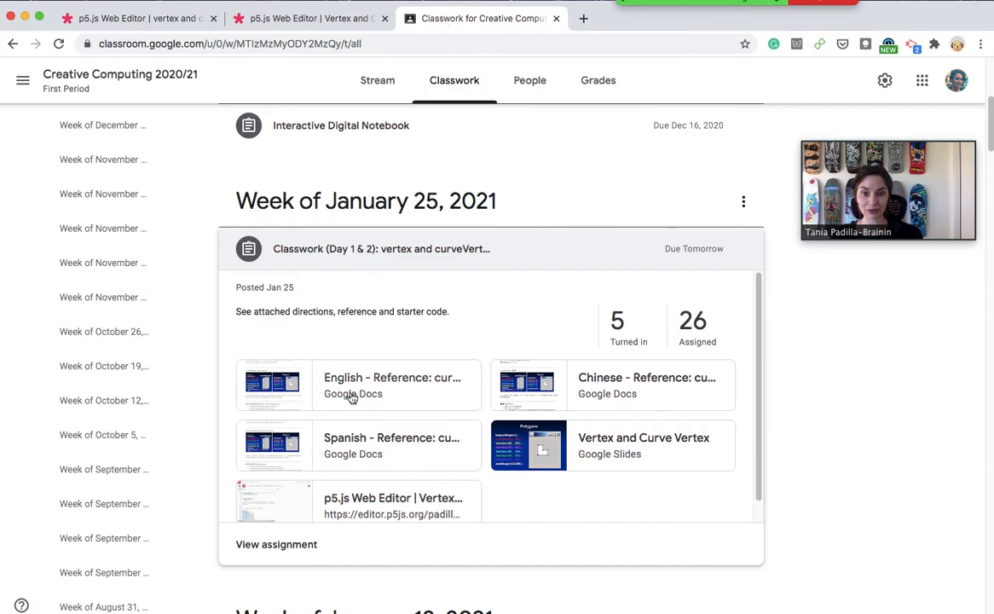
left_click(358, 385)
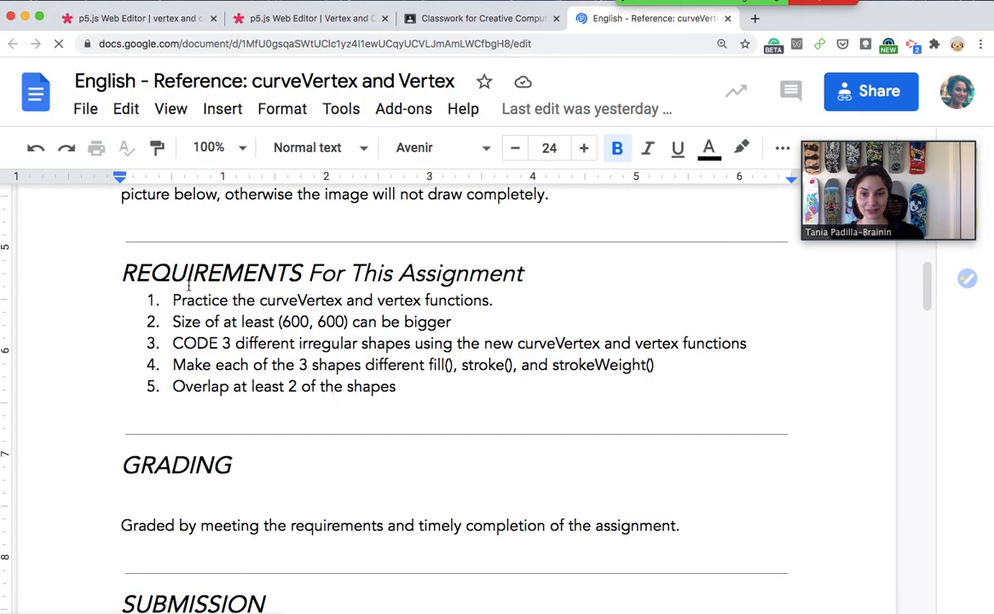
- Scroll the reference doc down to the Requirements list, then return to the p5.js tab
scroll("down", 3)
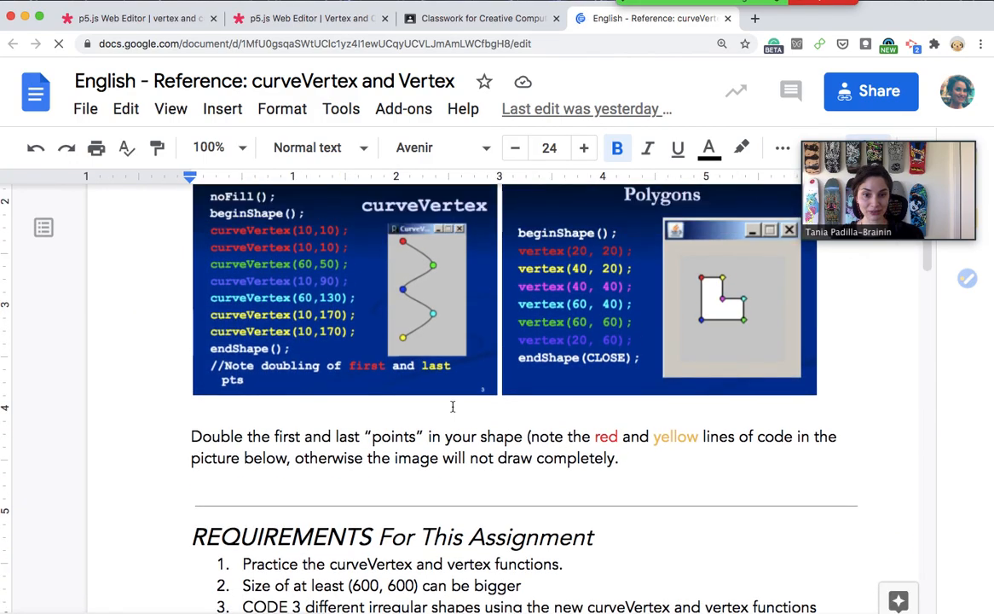
scroll("down", 3)
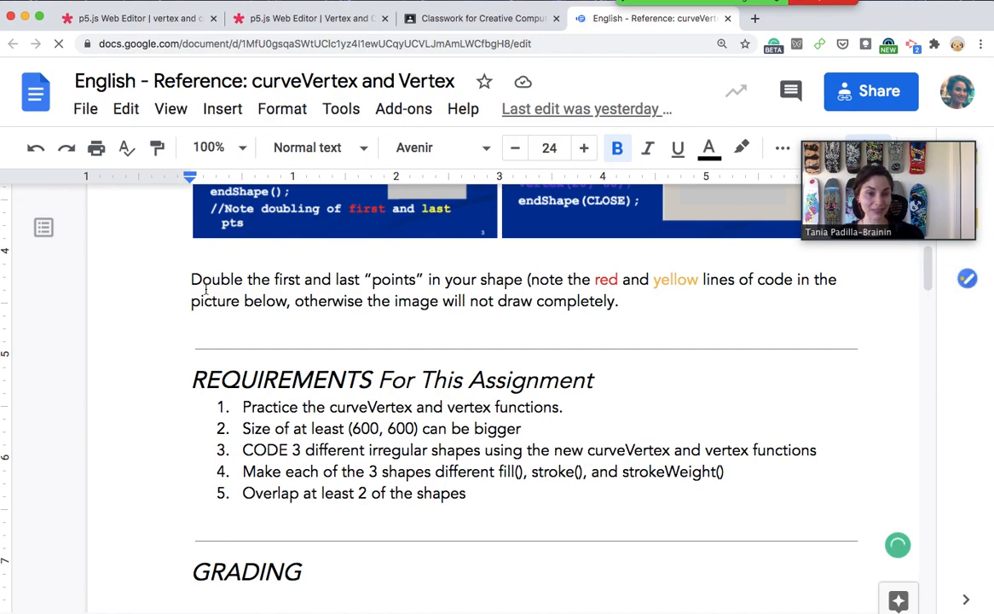
left_click(136, 18)
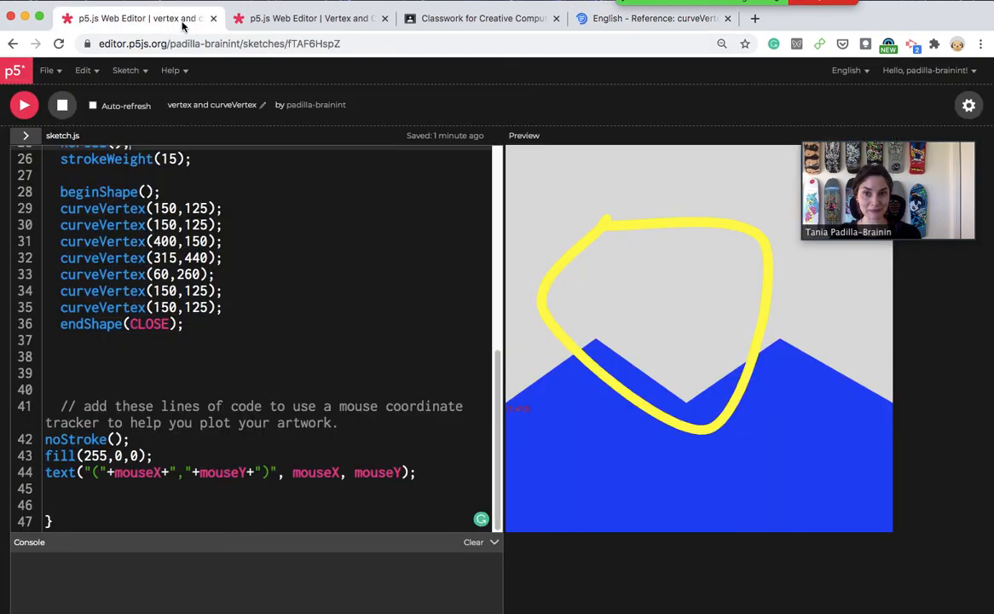